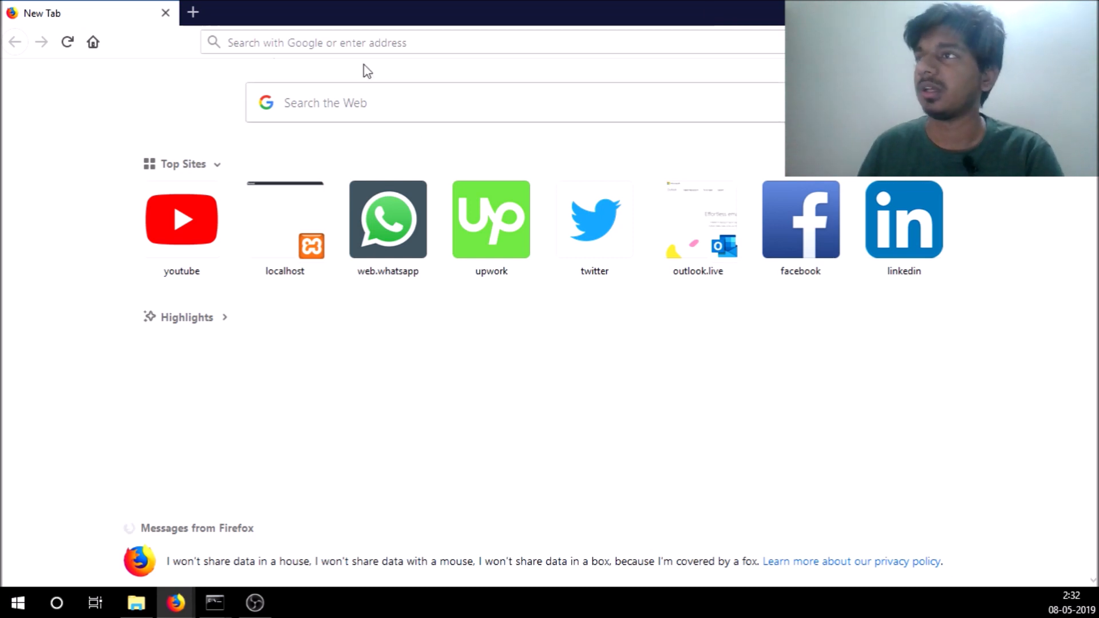
Load the video chat app at localhost:3000 from Firefox's address bar.
click(348, 42)
text(localhost:3000)
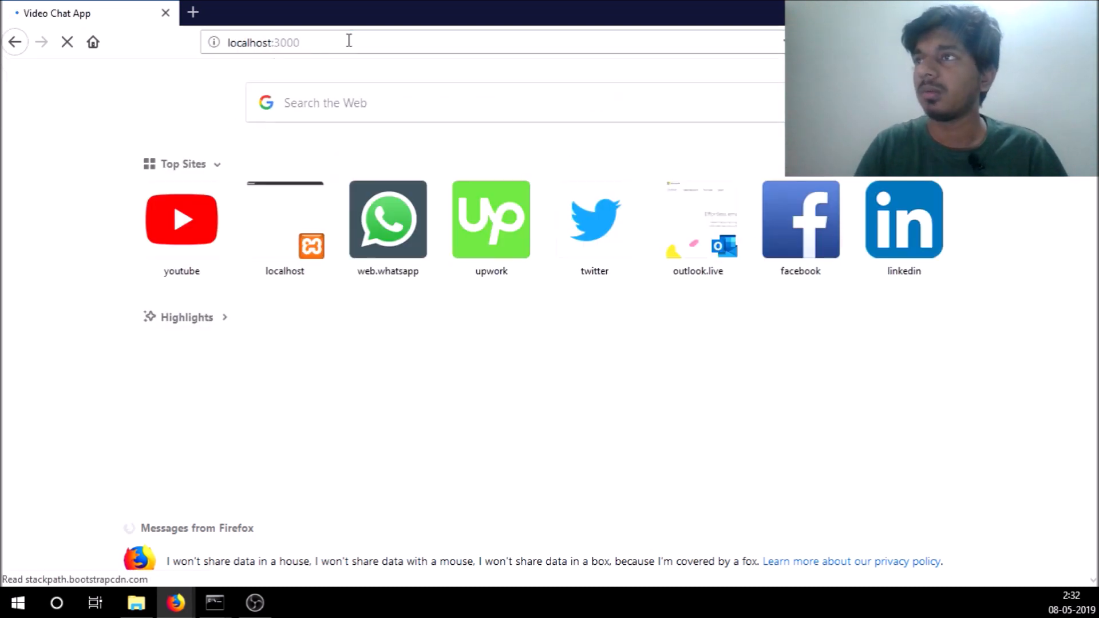
key(Return)
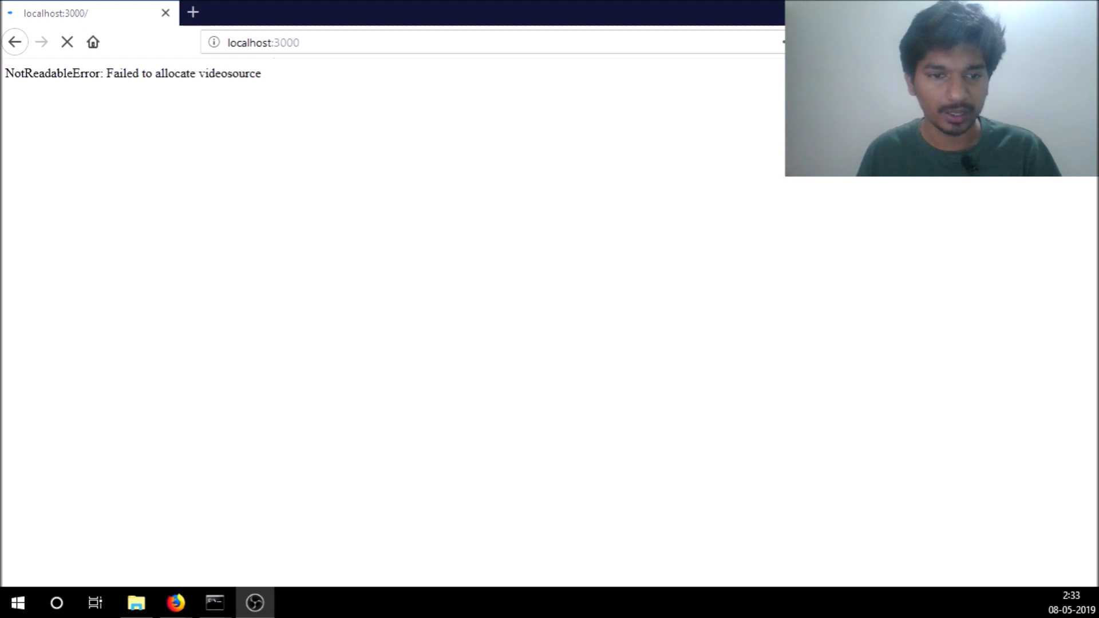
Reload localhost:3000 so the live local camera feed appears with the Normal filter.
click(68, 43)
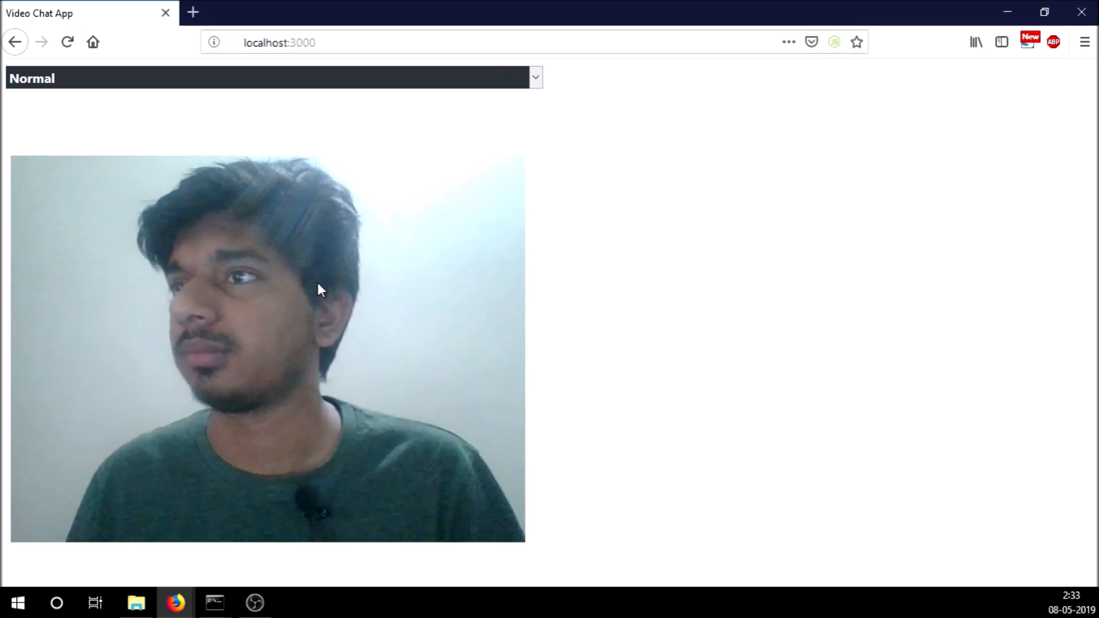
mouse_move(383, 137)
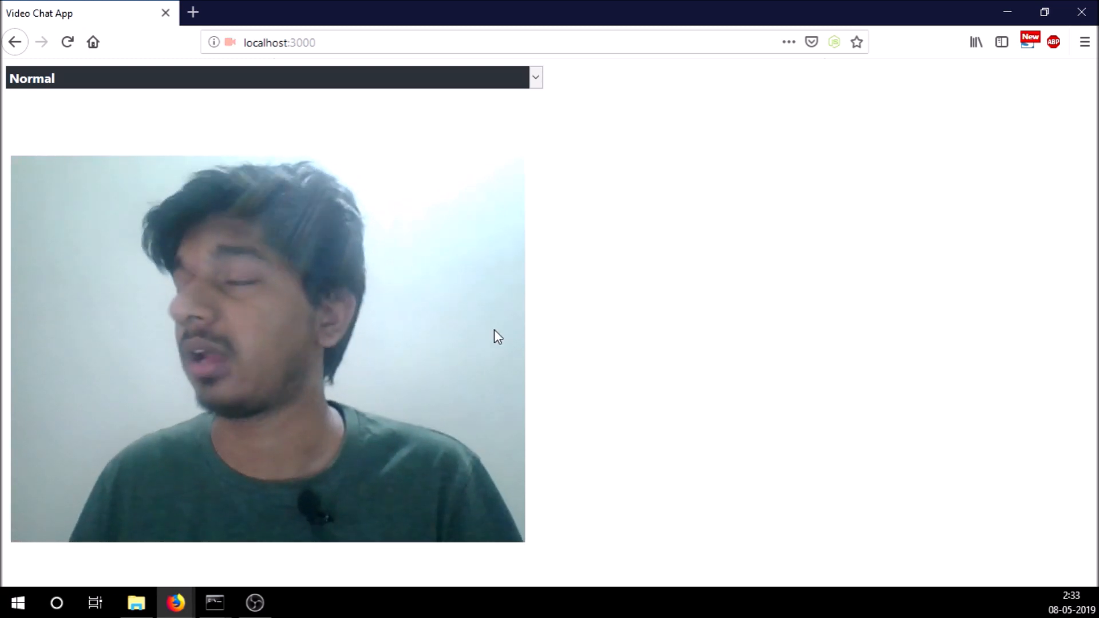
mouse_move(534, 233)
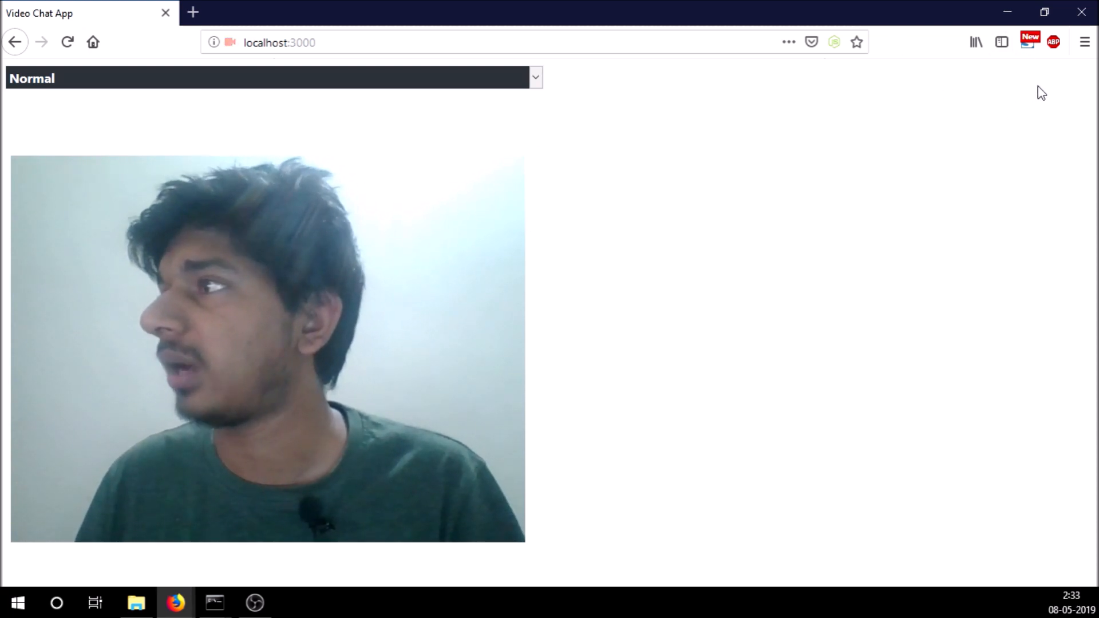
mouse_move(1018, 78)
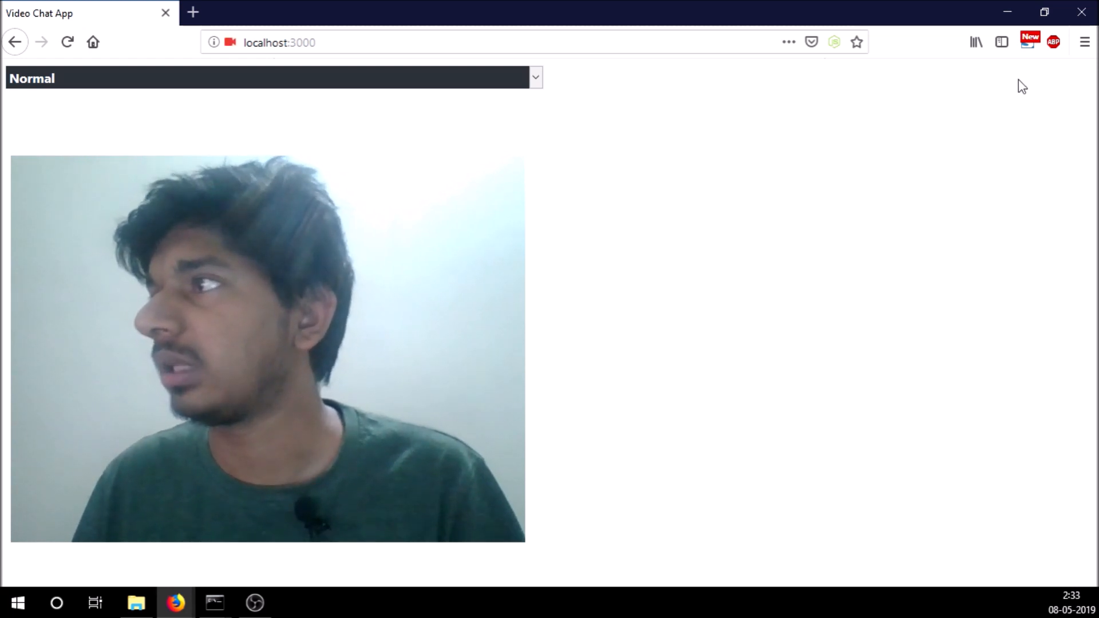
mouse_move(180, 427)
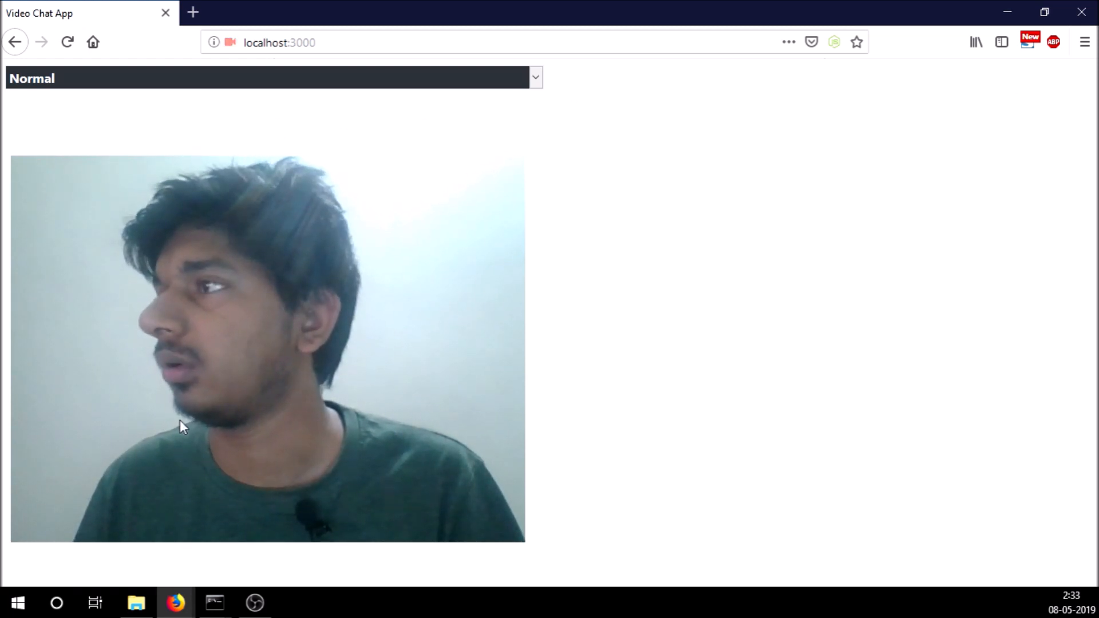
mouse_move(358, 139)
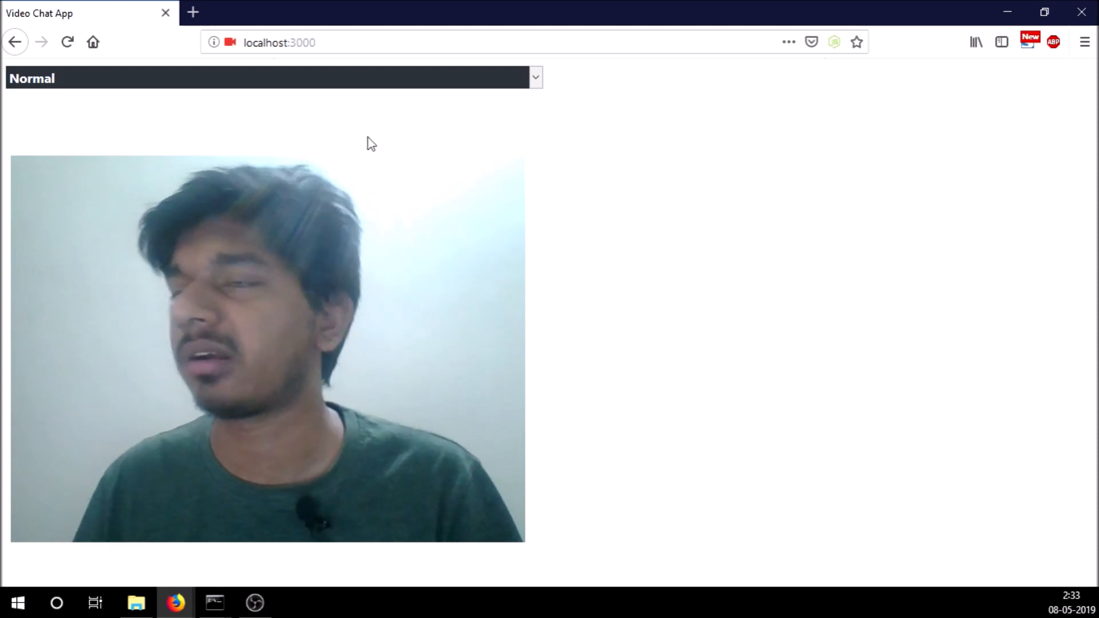
click(278, 42)
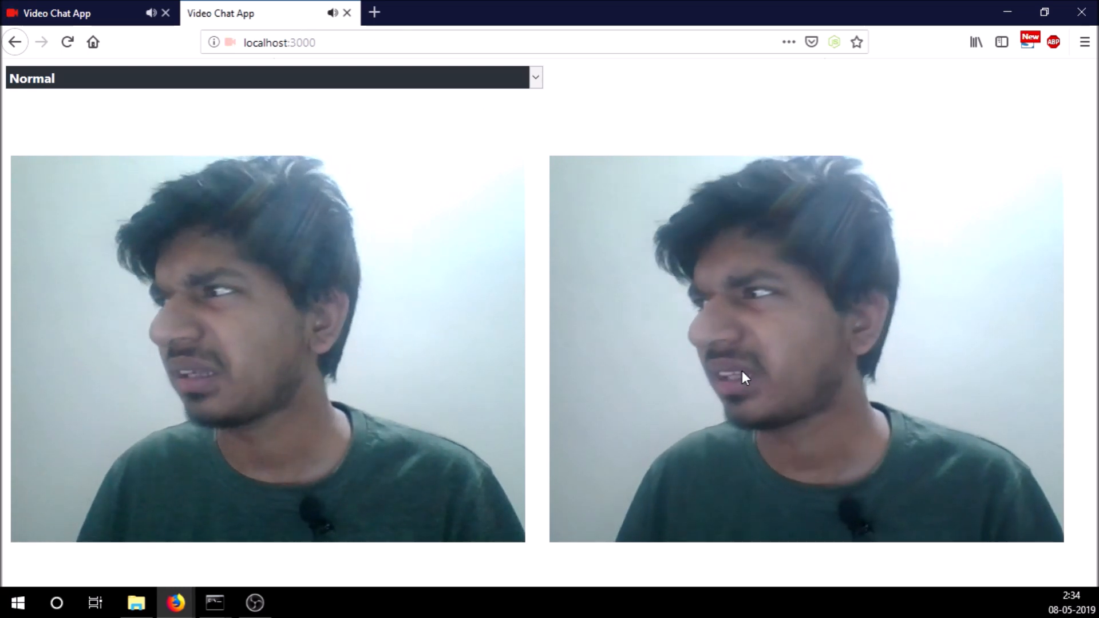
mouse_move(536, 214)
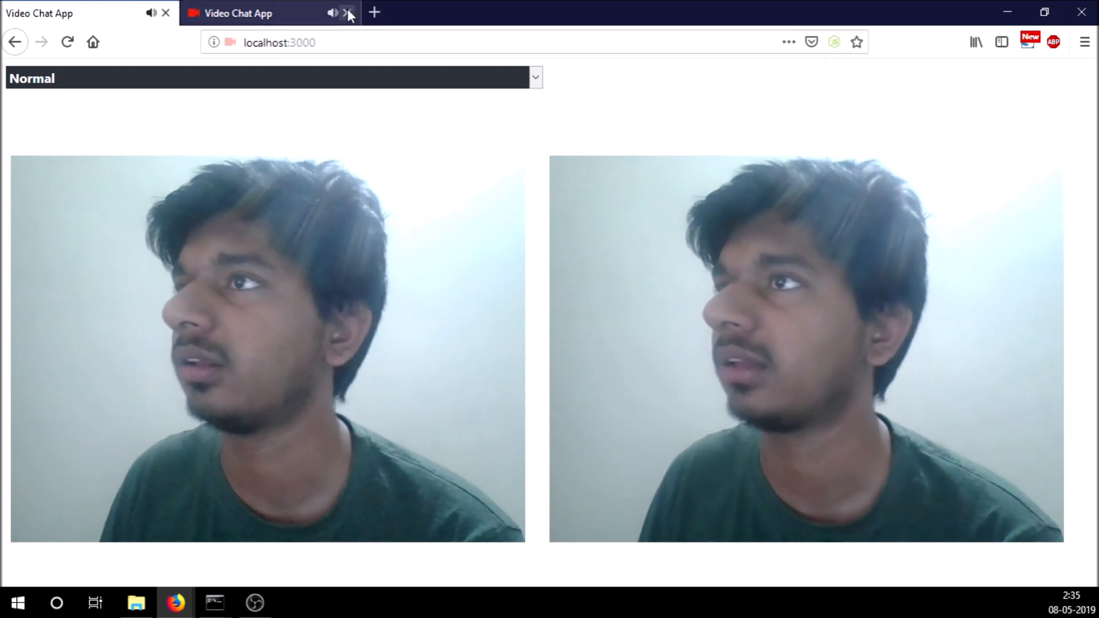
click(348, 13)
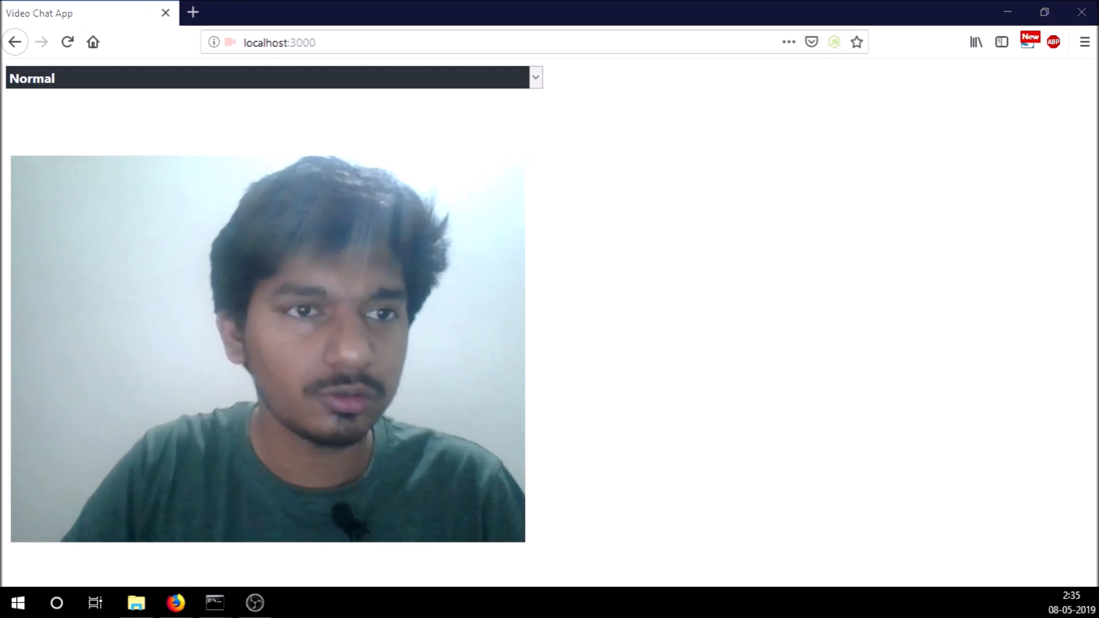
Switch to Chrome and launch the localhost app from the new tab page.
click(294, 604)
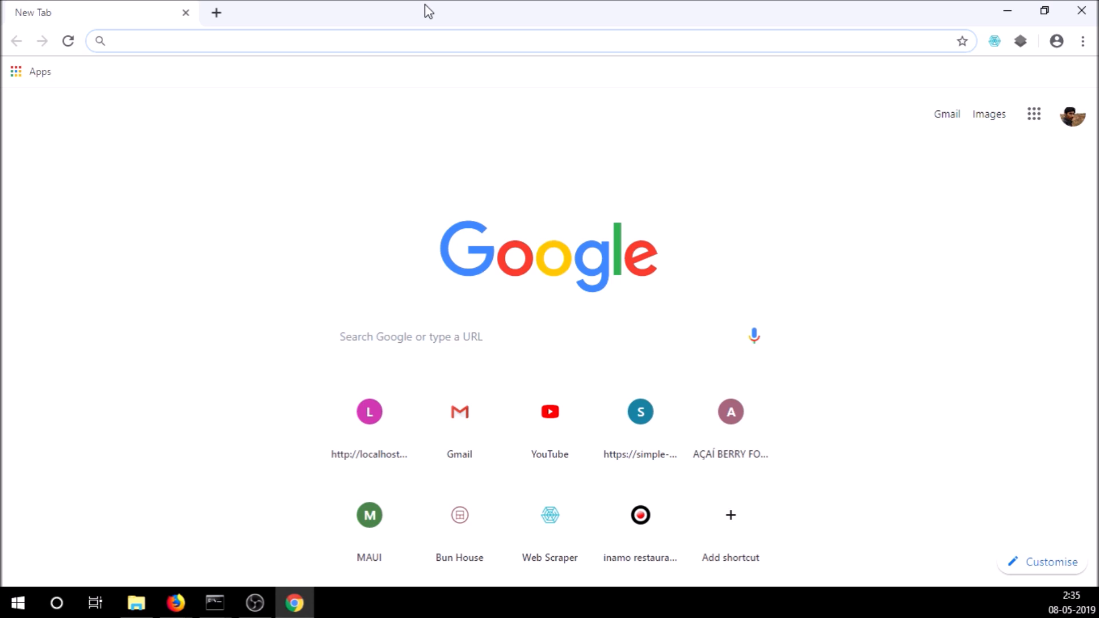
click(369, 411)
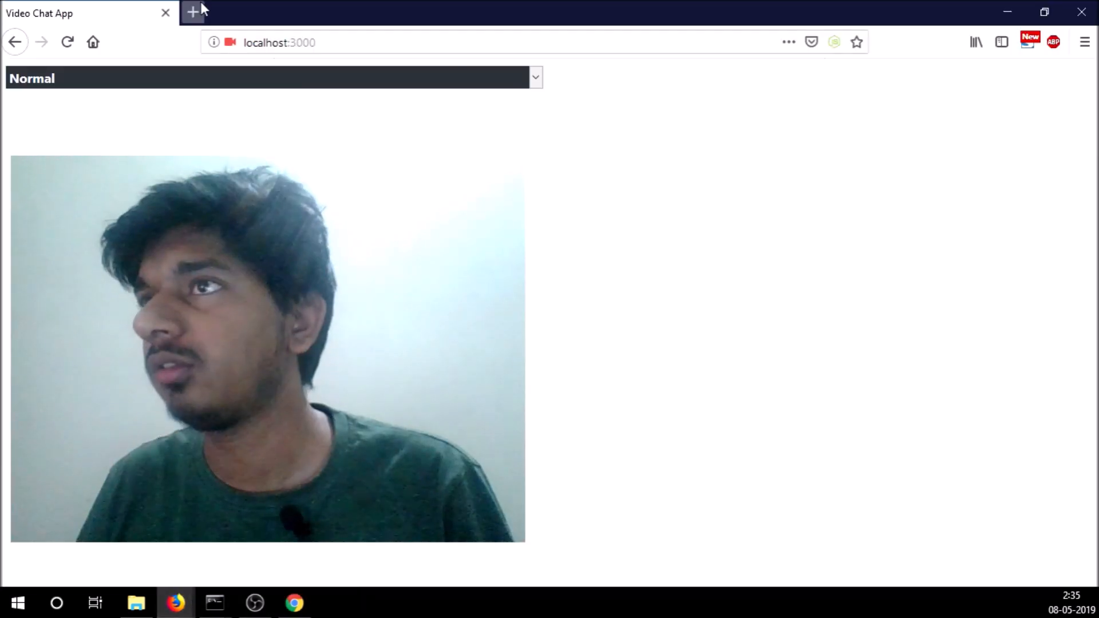
Load a second localhost:3000 tab in Chrome so two peer feeds connect side by side.
click(294, 604)
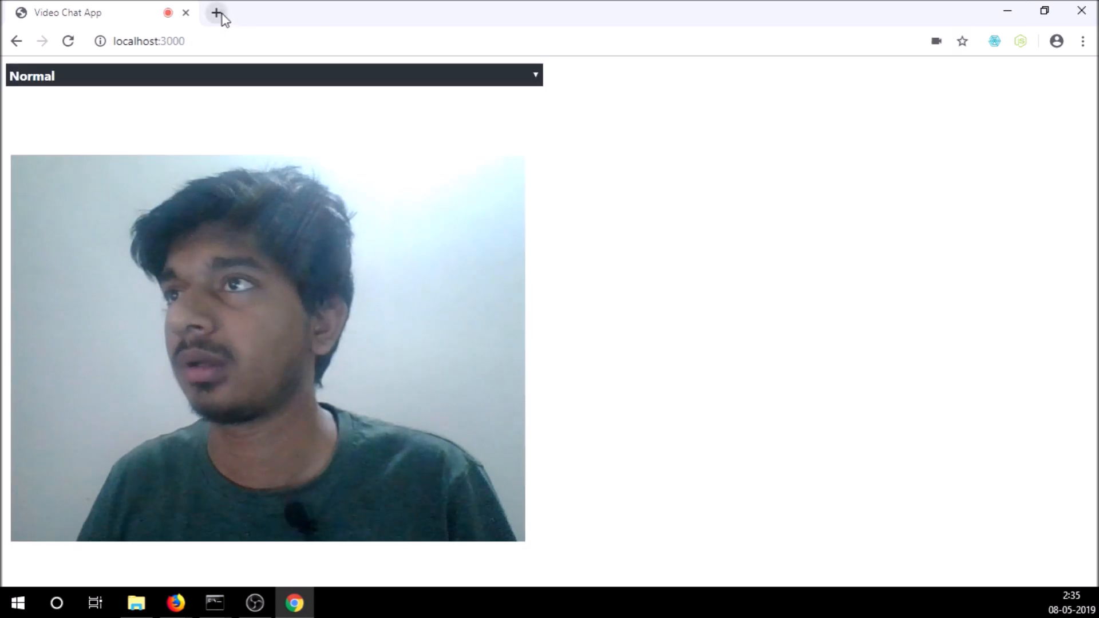
click(218, 12)
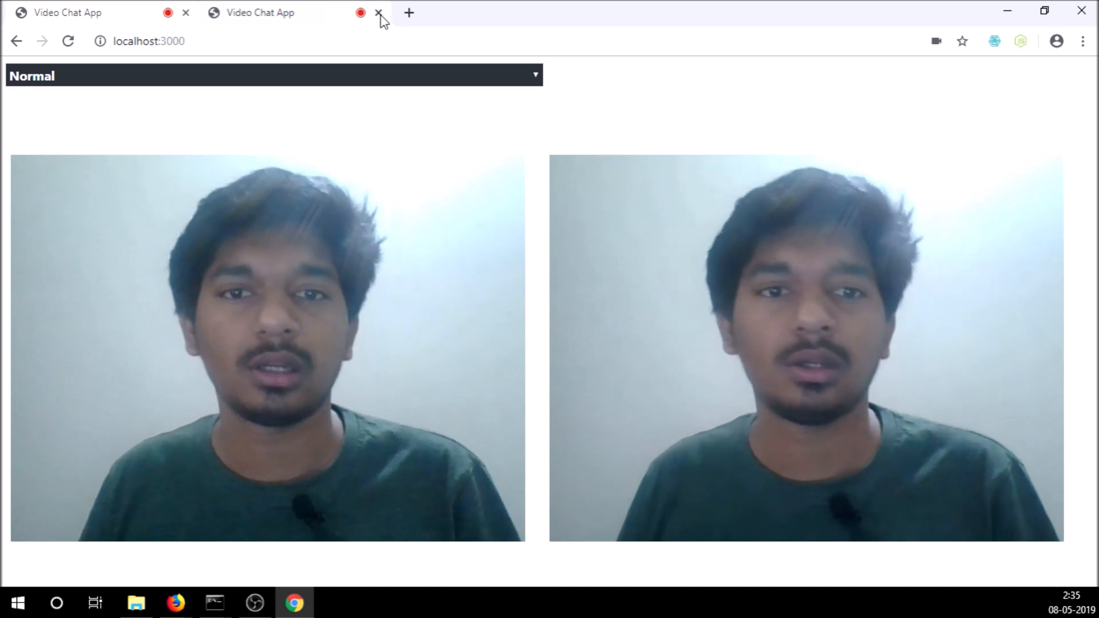
Close the second app tab to black out the peer feed, then bring up VS Code.
click(379, 12)
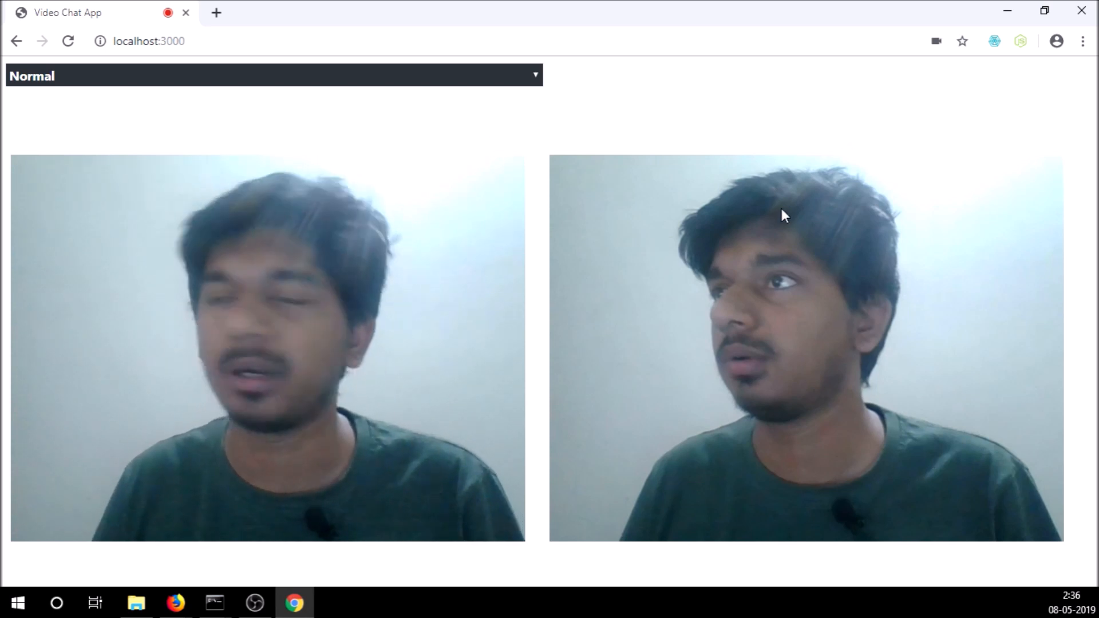
mouse_move(657, 186)
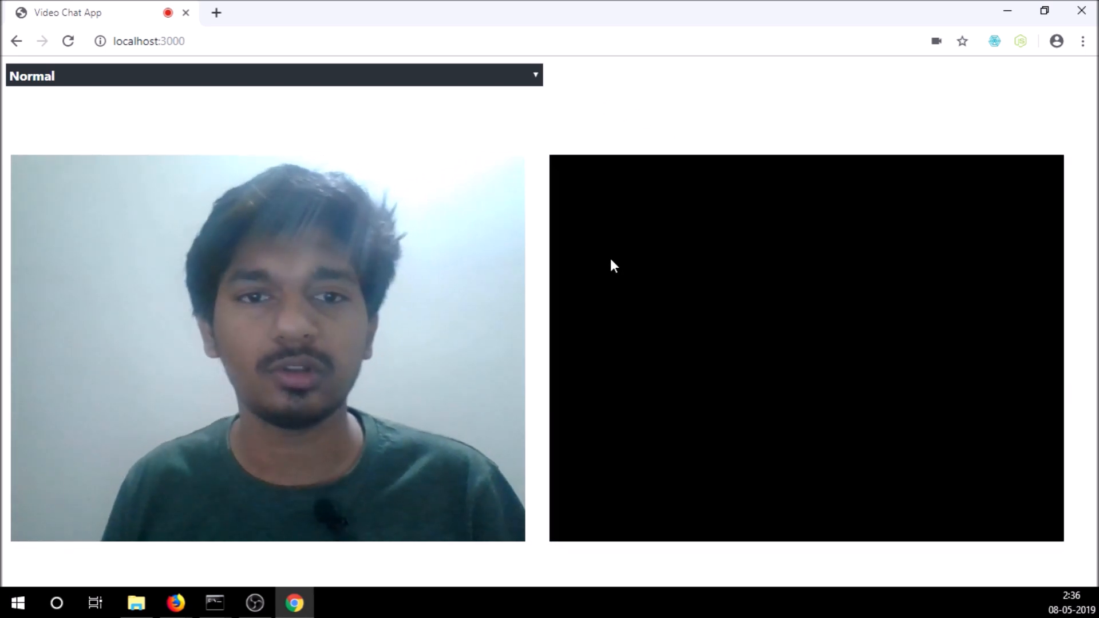
mouse_move(812, 269)
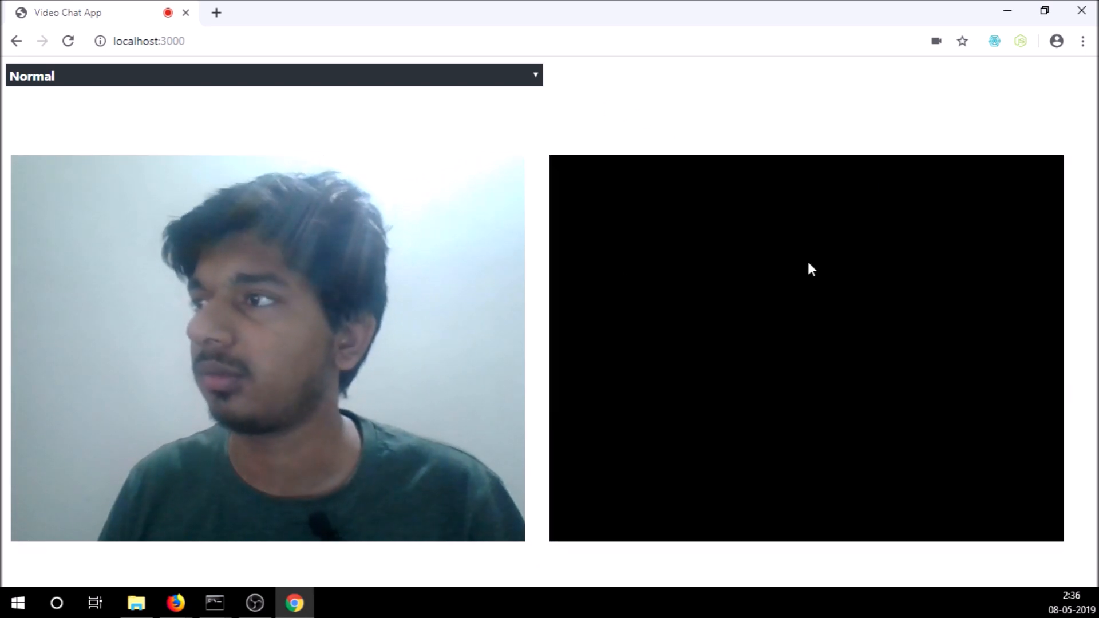
mouse_move(651, 361)
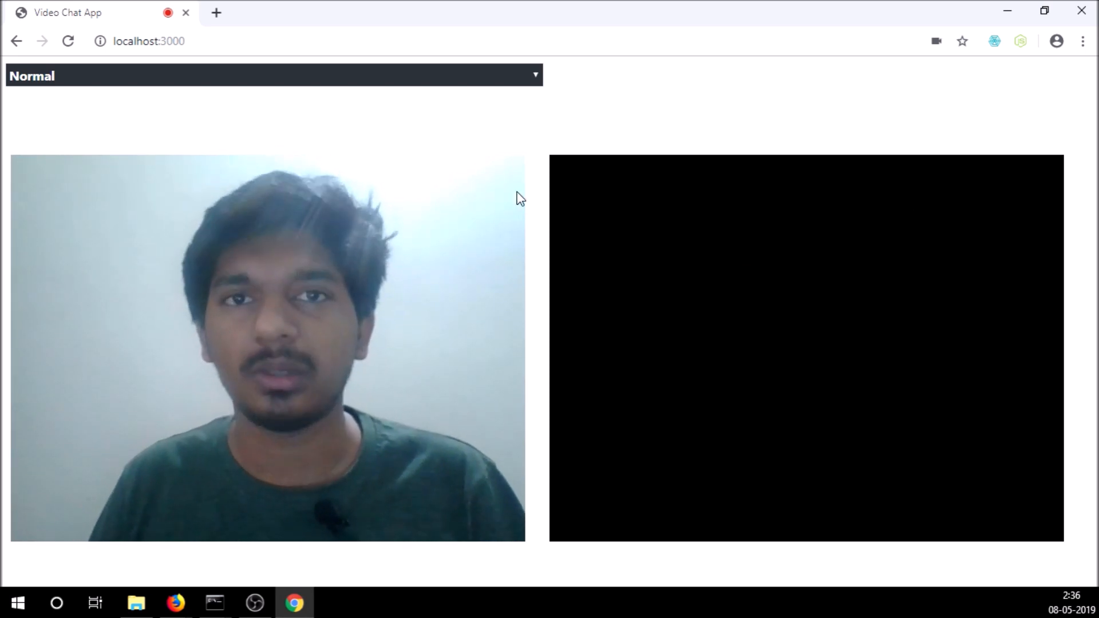
click(254, 603)
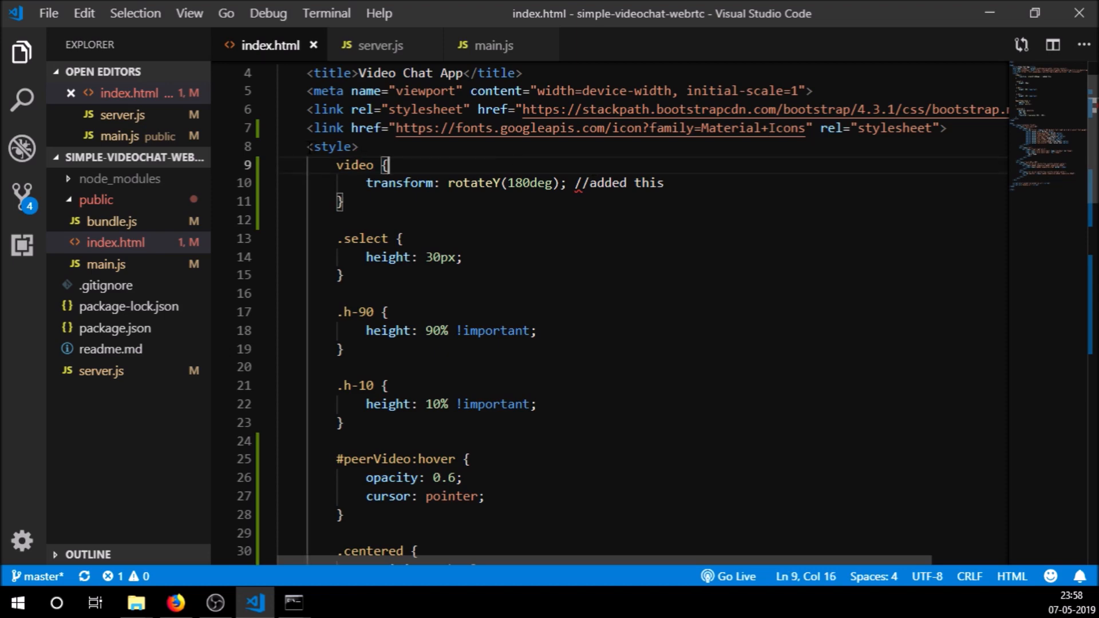
Remove the 'added this' comment and select all CSS rules in index.html's style block.
scroll(down, 3)
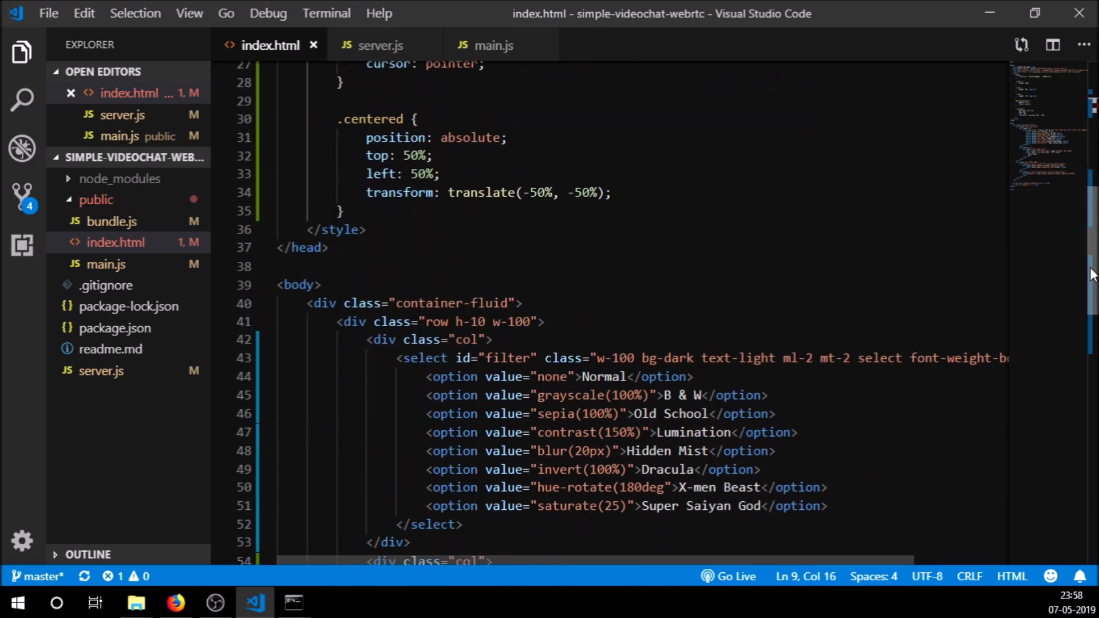
scroll(up, 3)
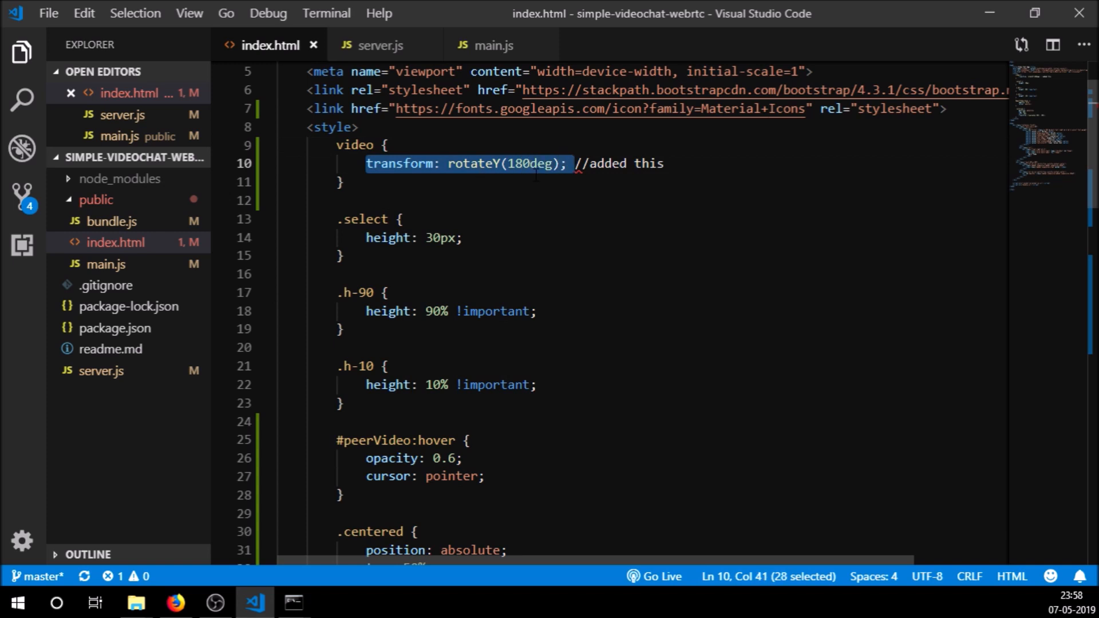
click(574, 163)
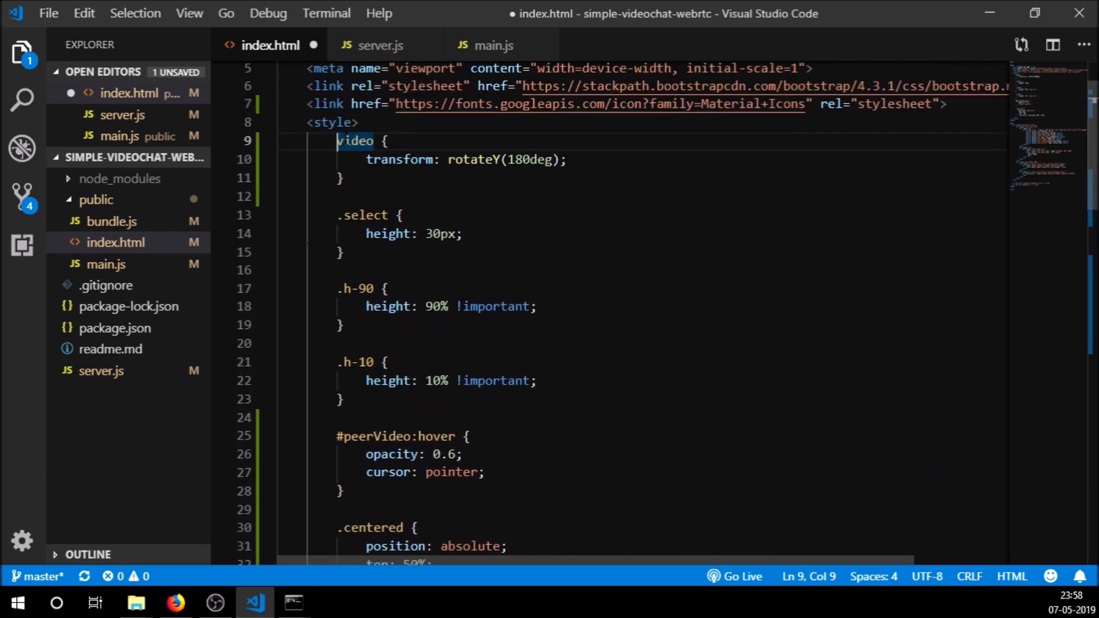
drag(339, 140, 339, 215)
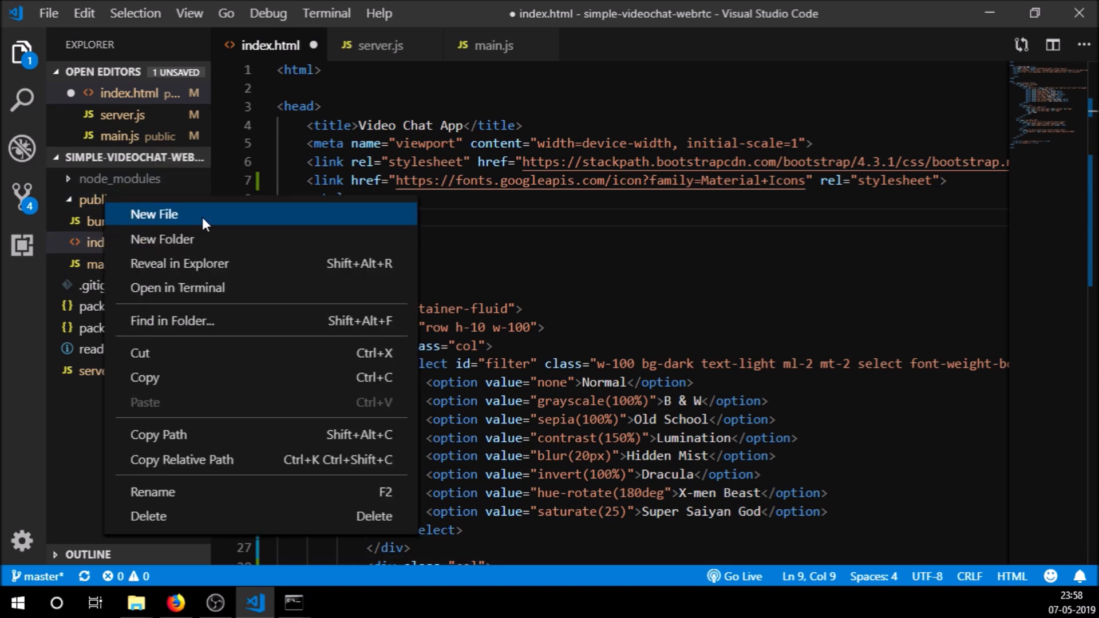
Create main.css in the public folder and delete index.html's empty style block.
click(153, 215)
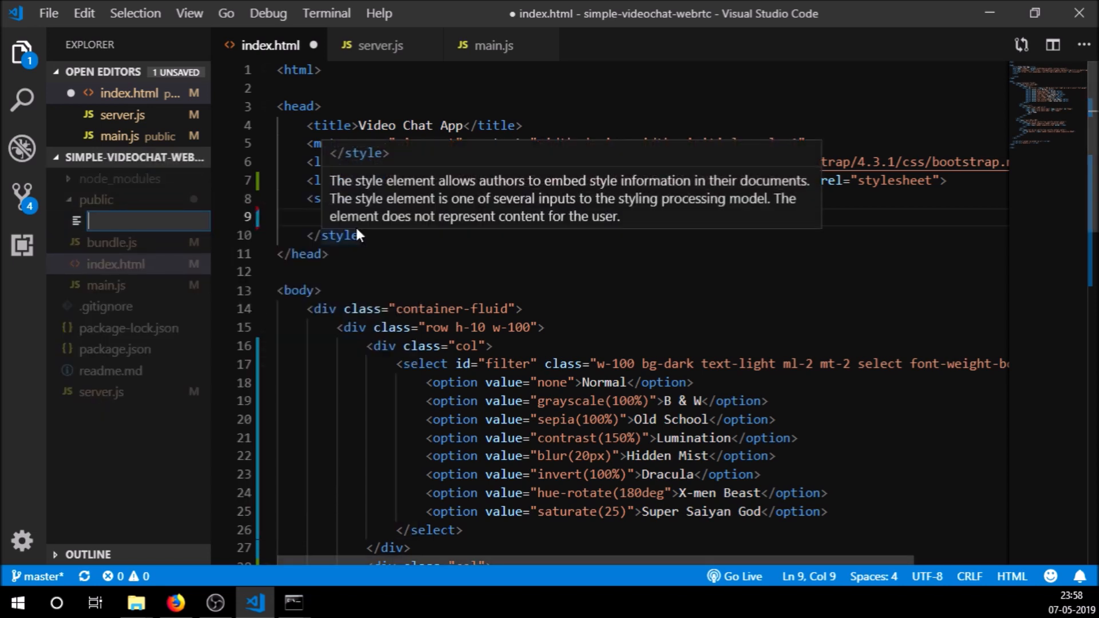
text(main.)
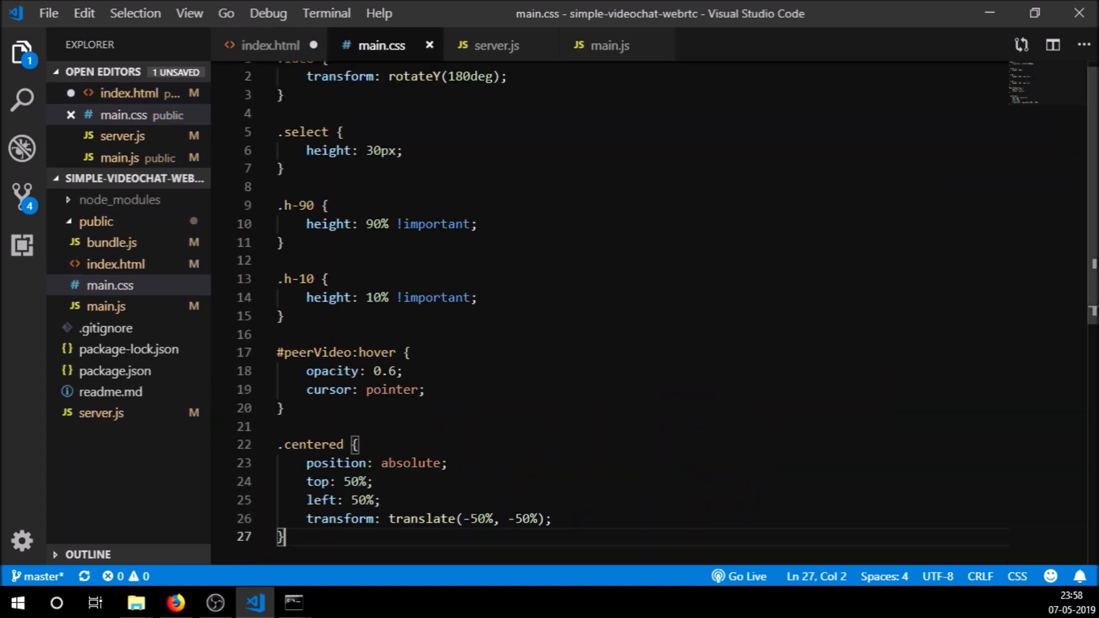
click(271, 45)
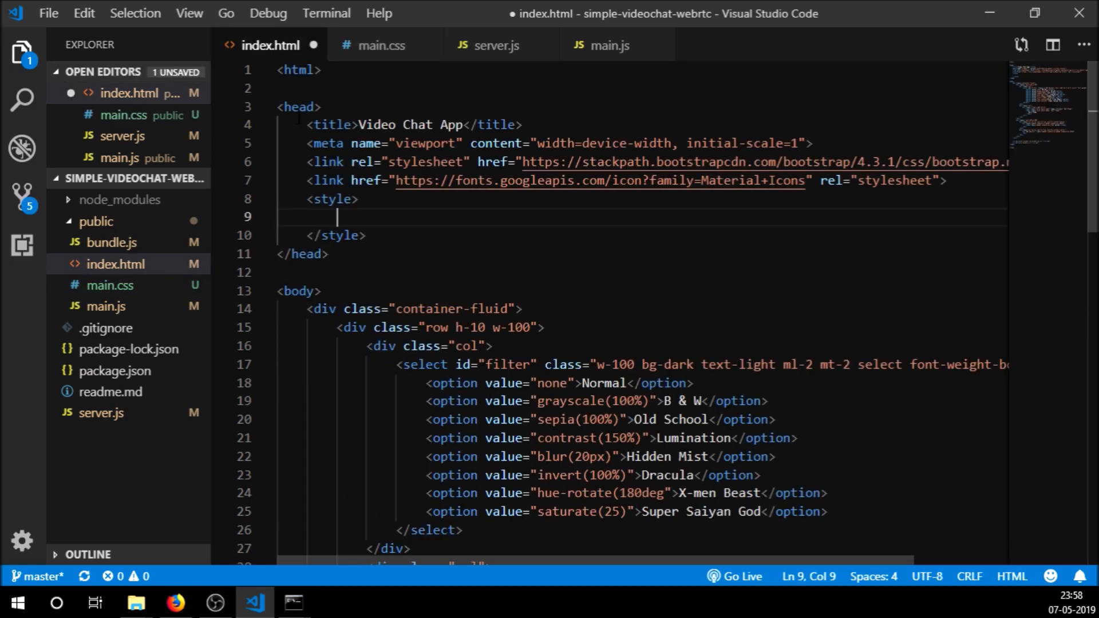
drag(337, 216, 364, 235)
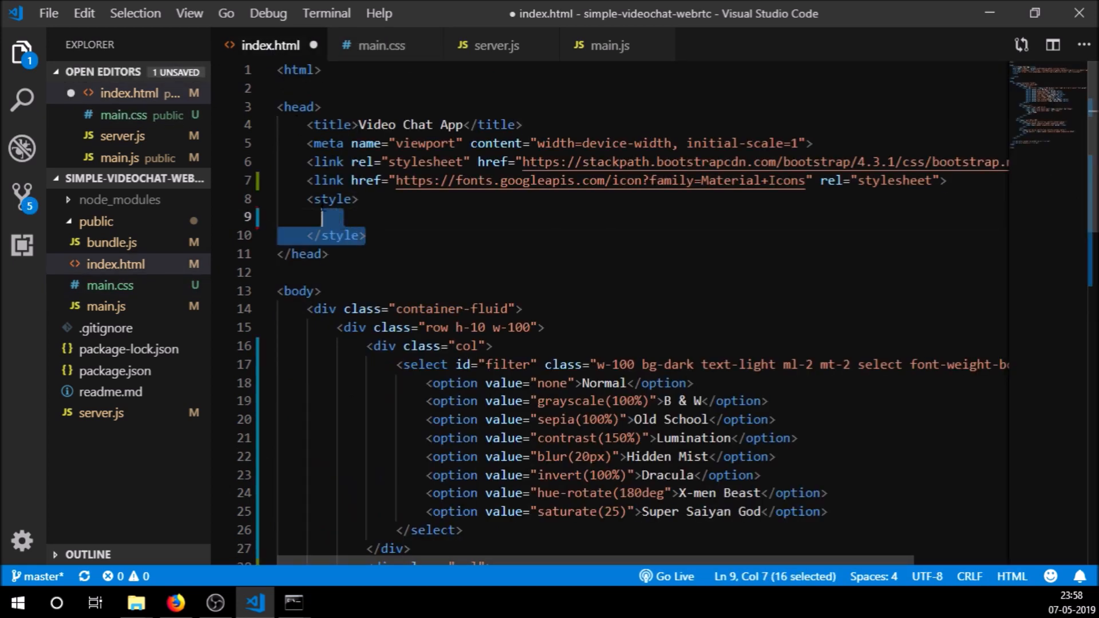
key(shift+up)
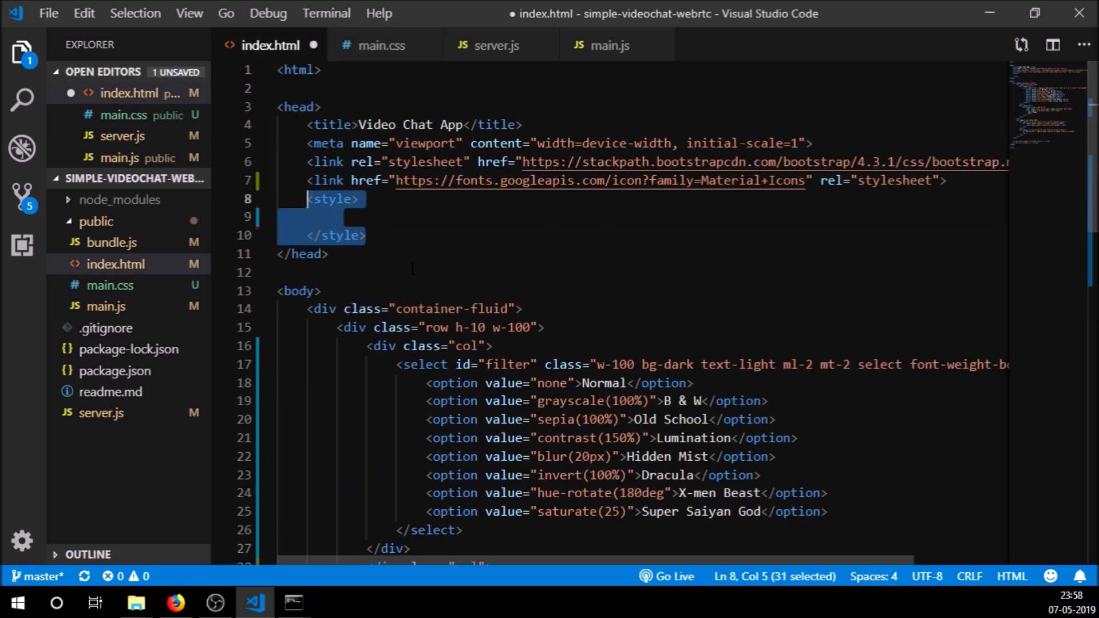
key(Delete)
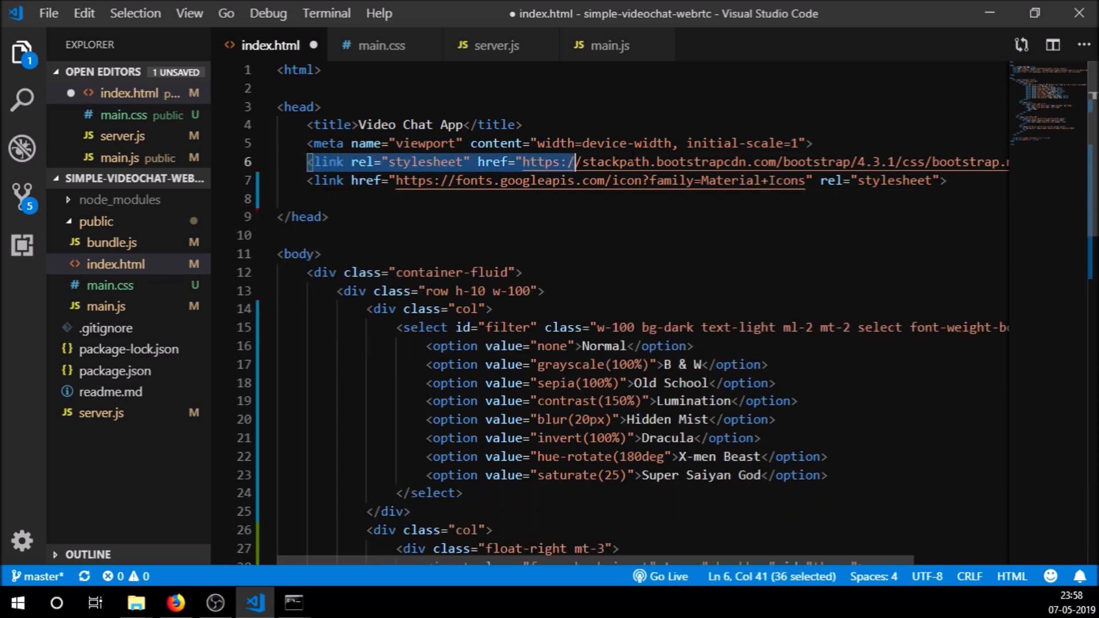
Duplicate the Material Icons link as a main.css stylesheet link and save index.html.
click(950, 180)
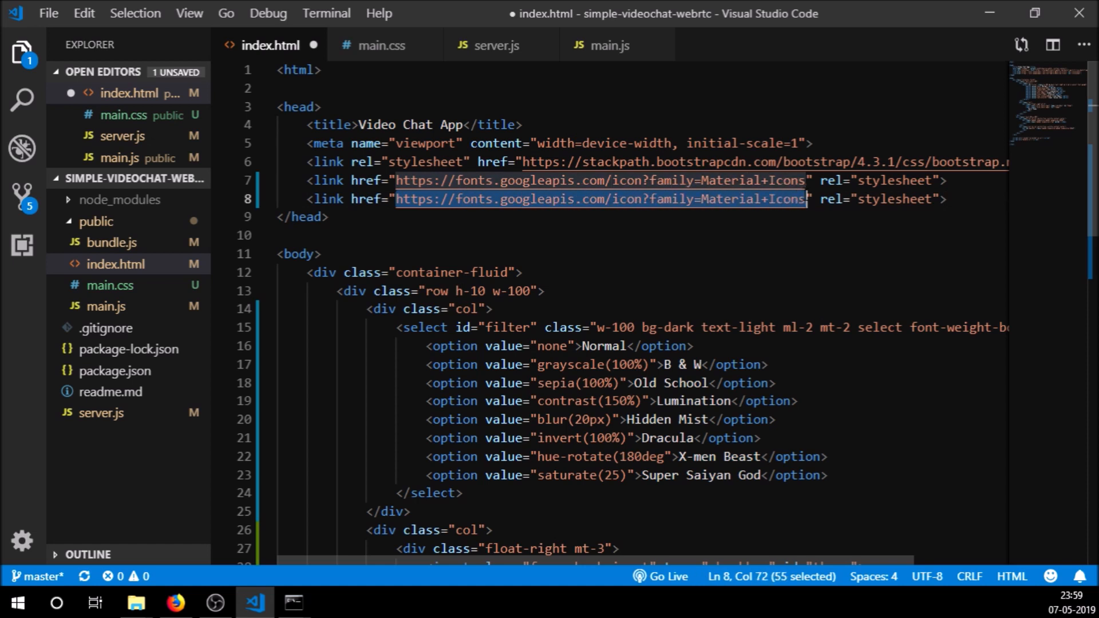
text(main.css" rel="stylesheet">)
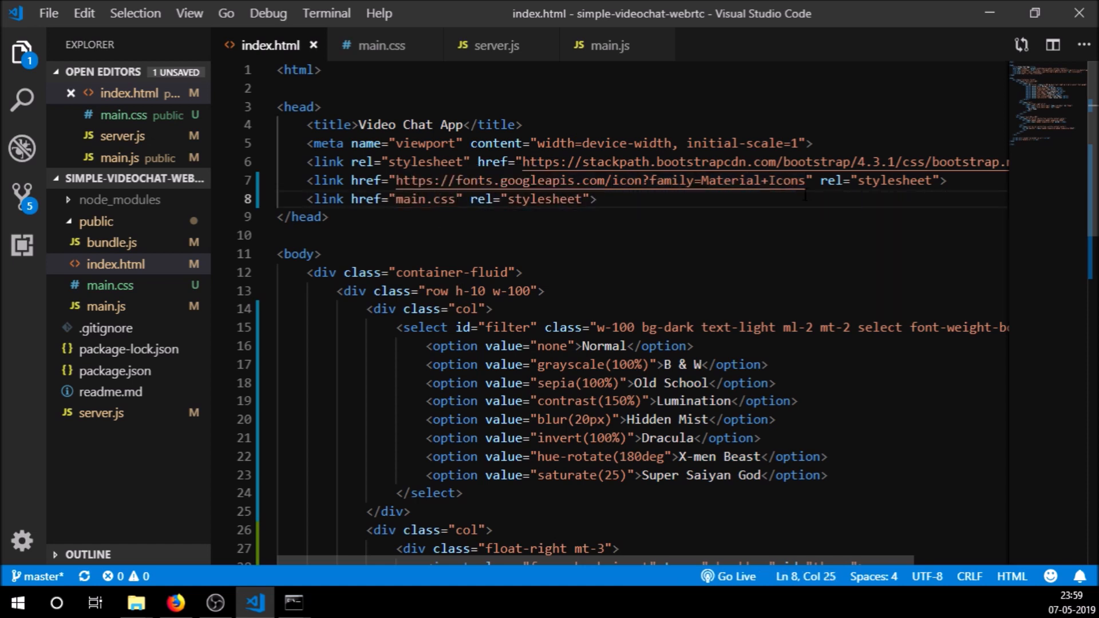
click(383, 44)
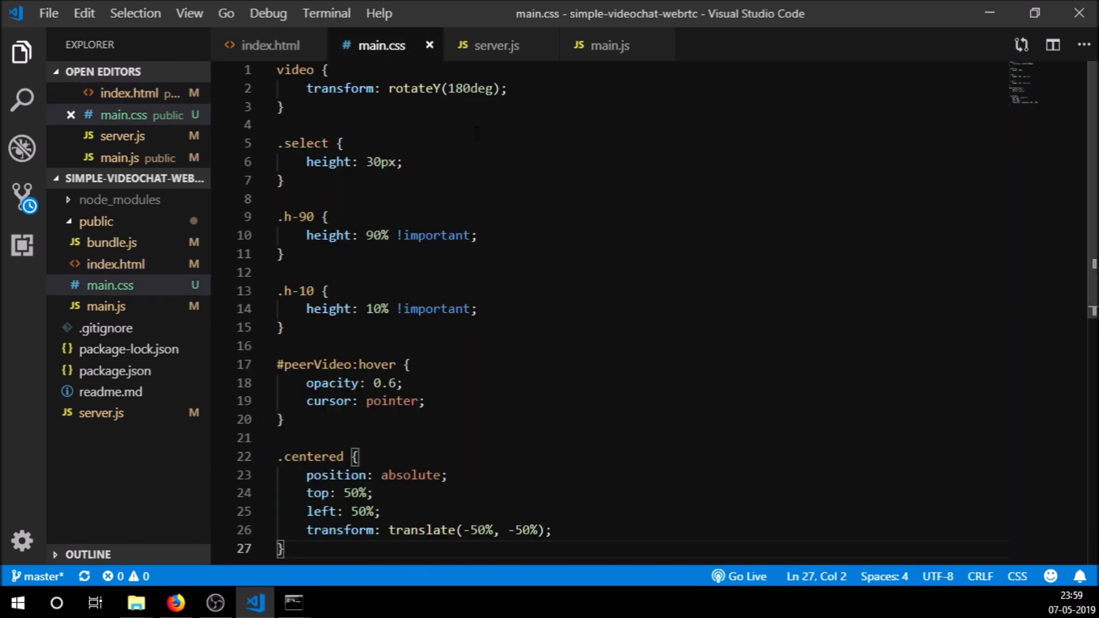
Review main.css's peerVideo hover and .centered rules, then return to index.html.
click(280, 107)
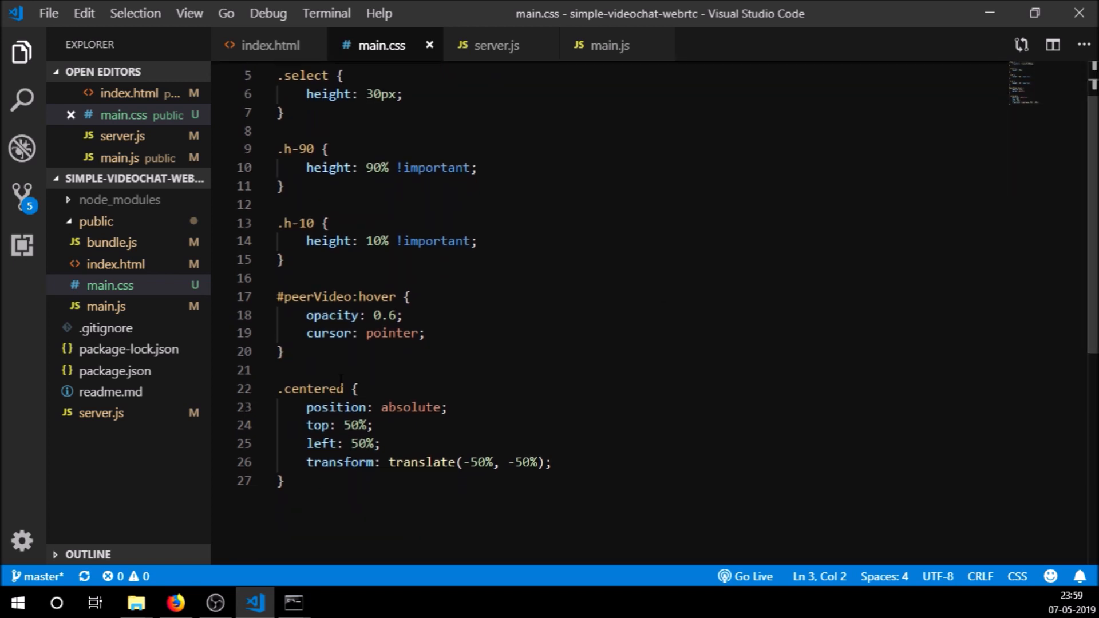
scroll(up, 3)
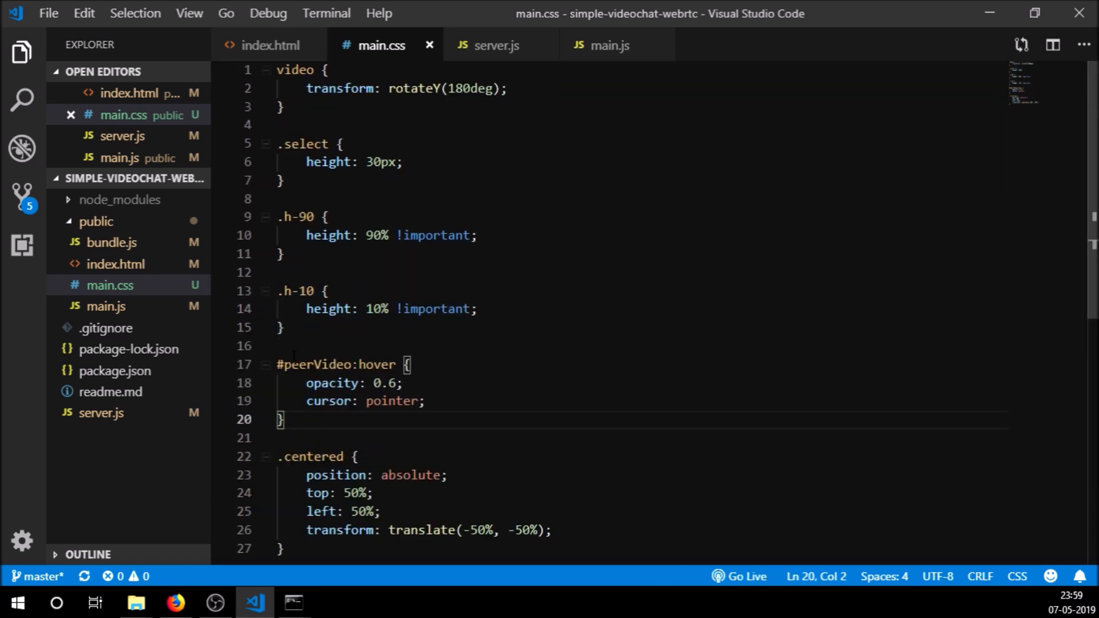
double_click(314, 364)
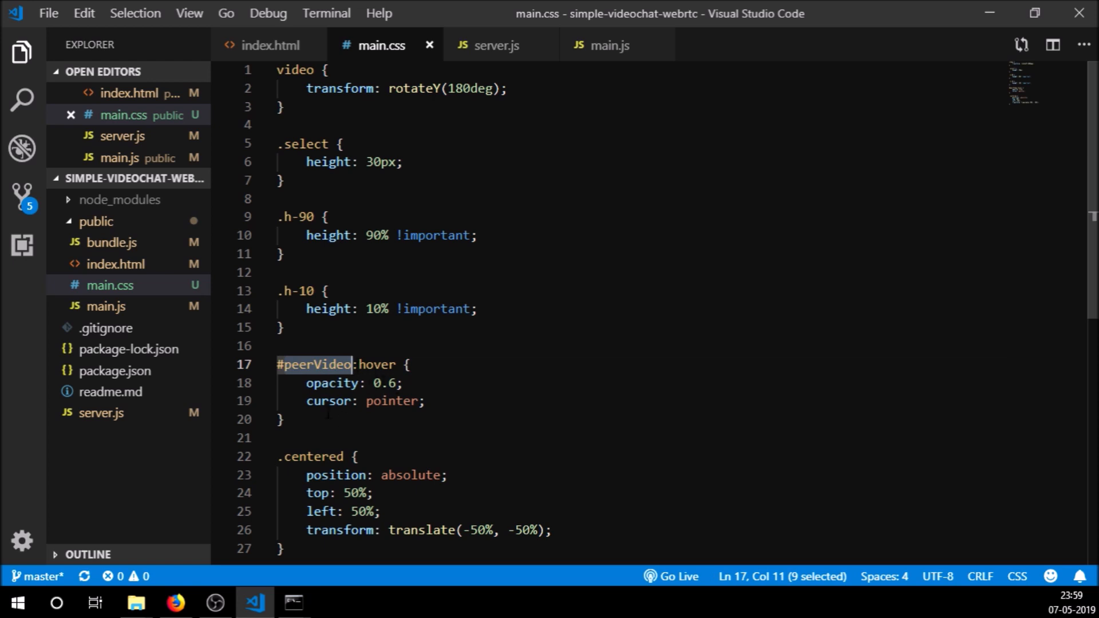
click(283, 419)
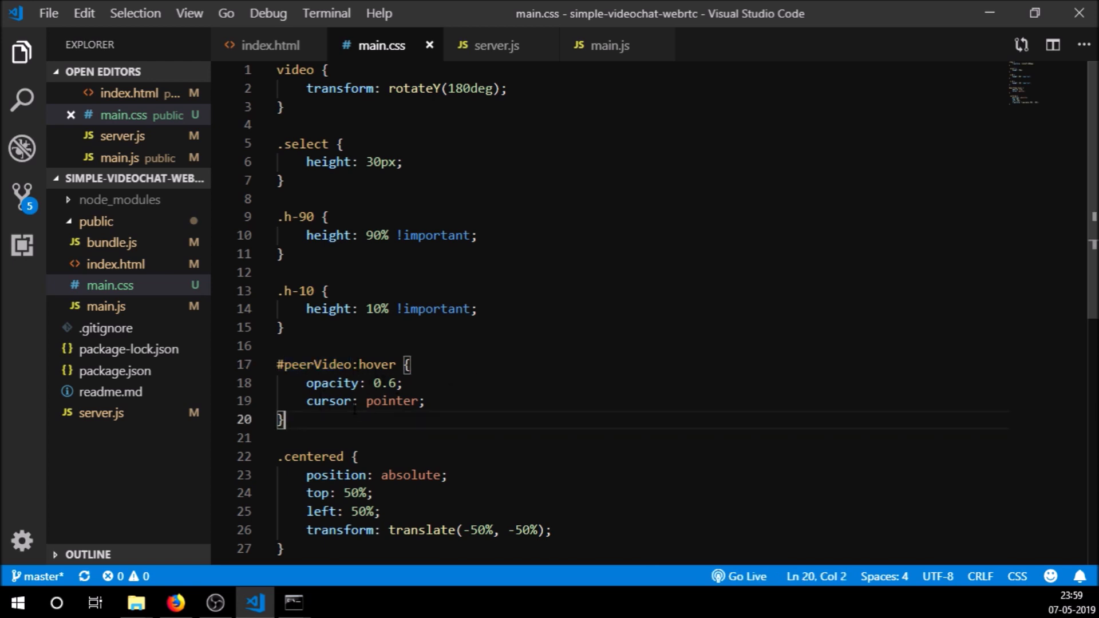
click(402, 382)
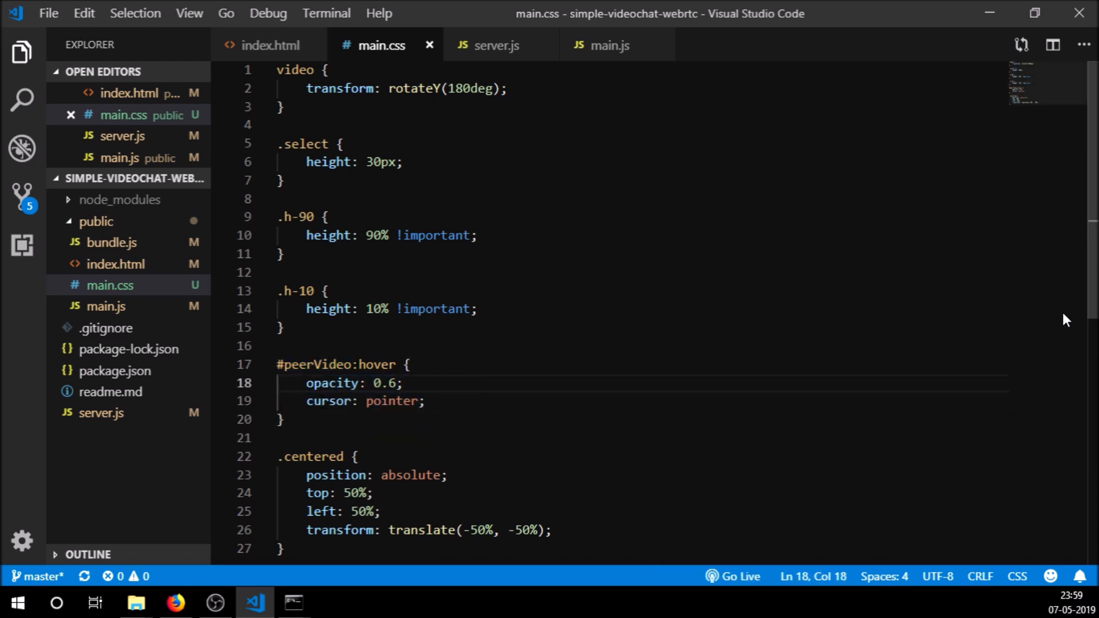
scroll(down, 3)
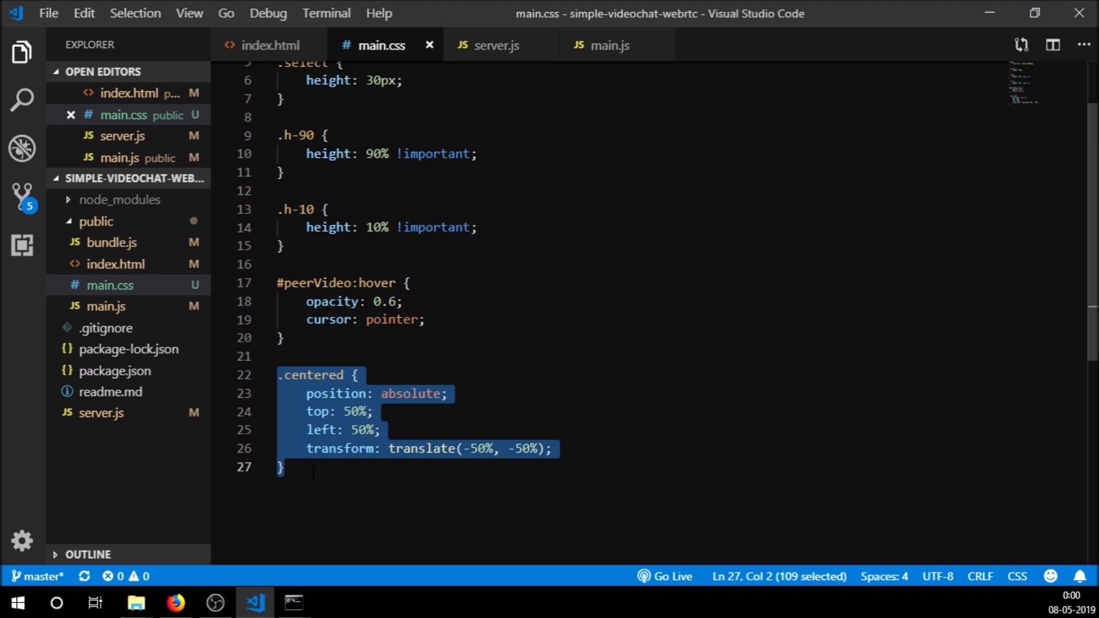
click(288, 467)
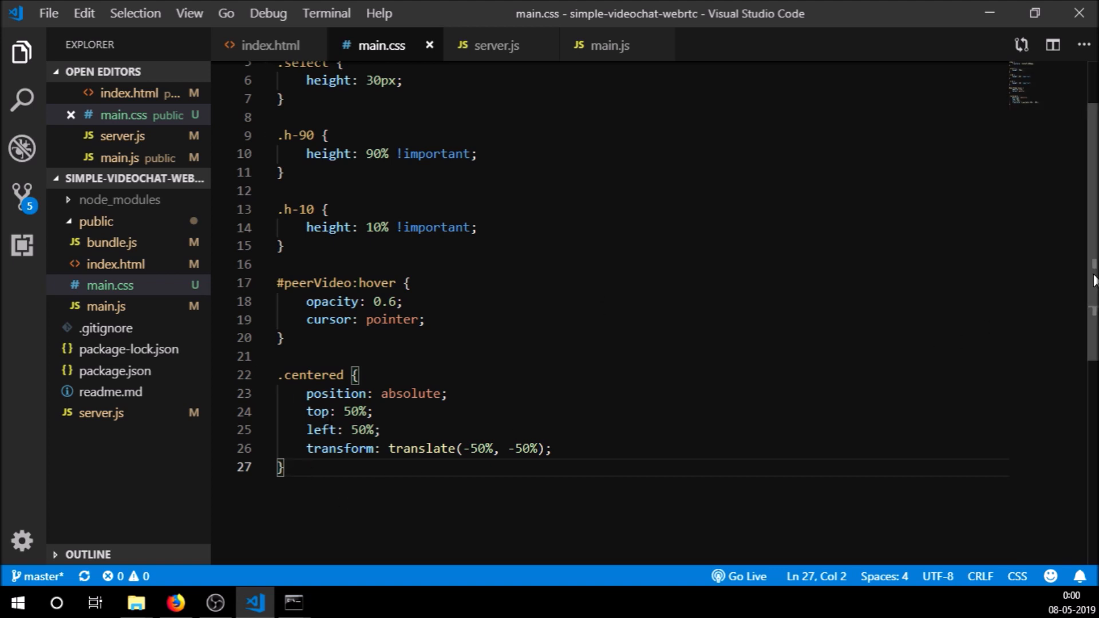
click(271, 45)
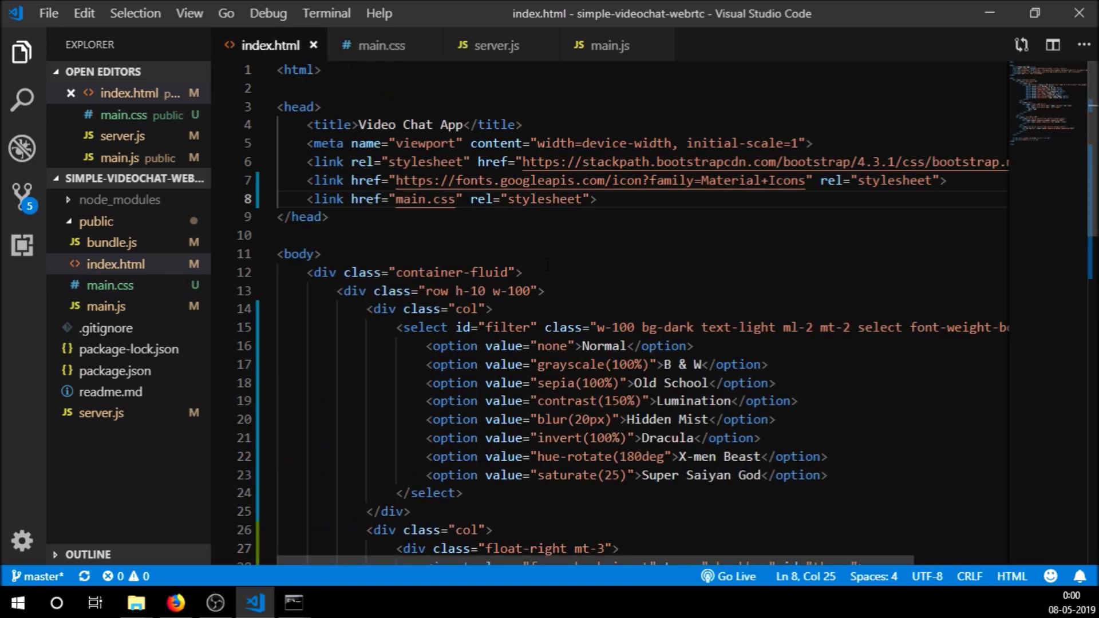
scroll(down, 3)
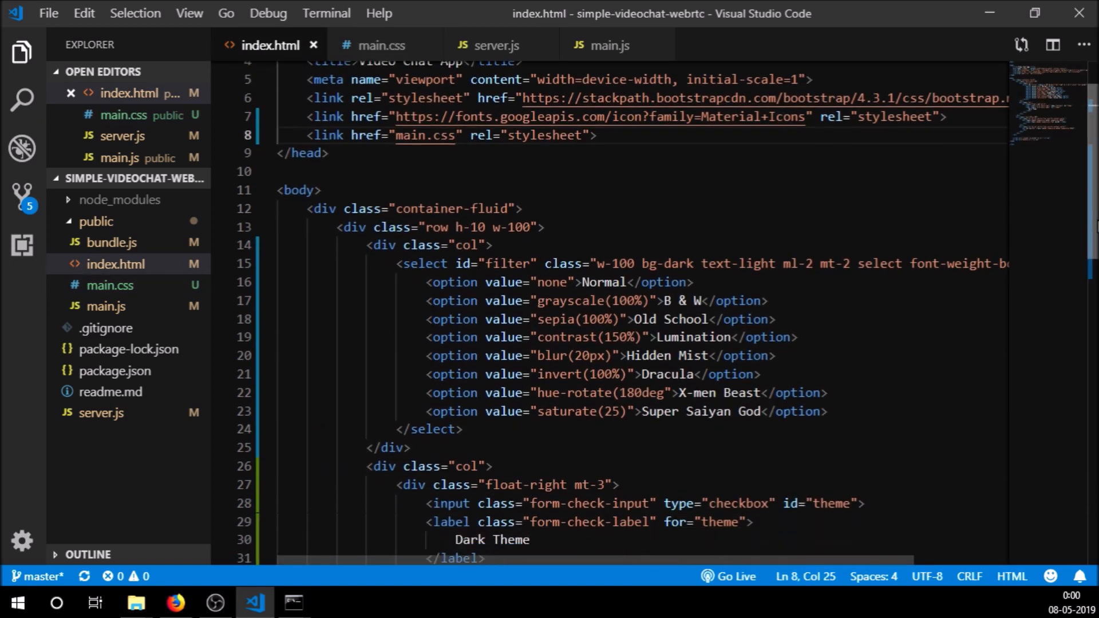
scroll(down, 3)
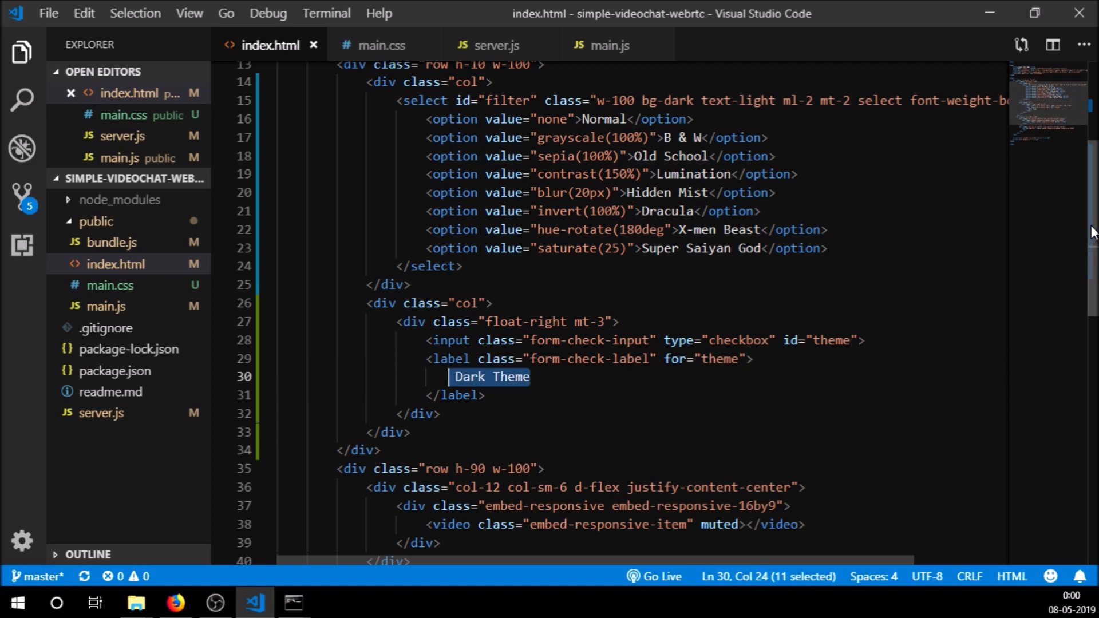
scroll(down, 3)
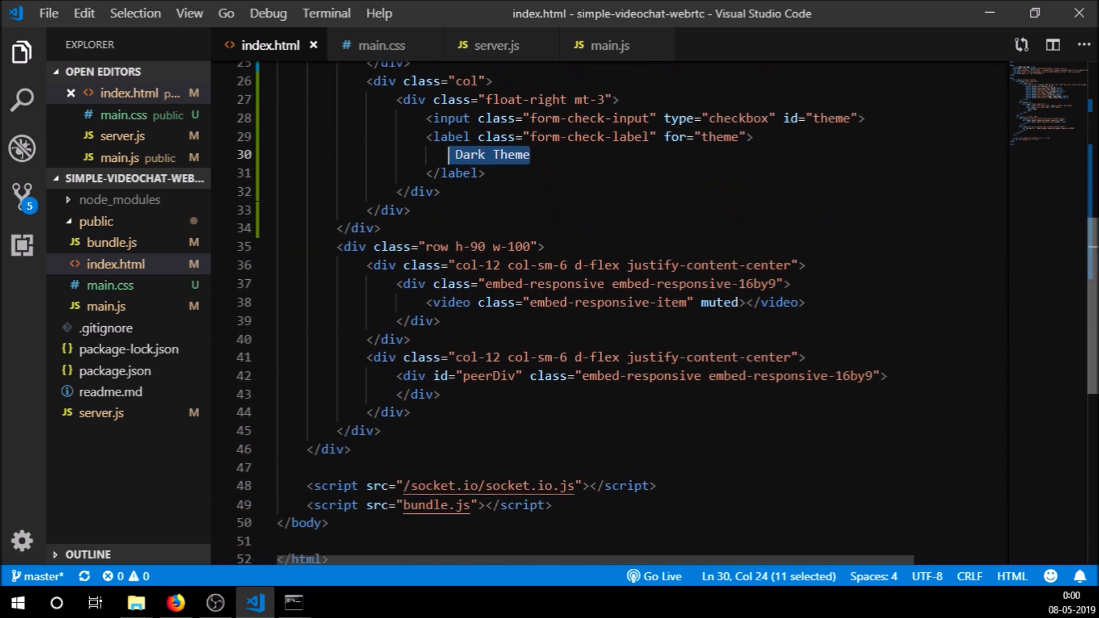
scroll(up, 3)
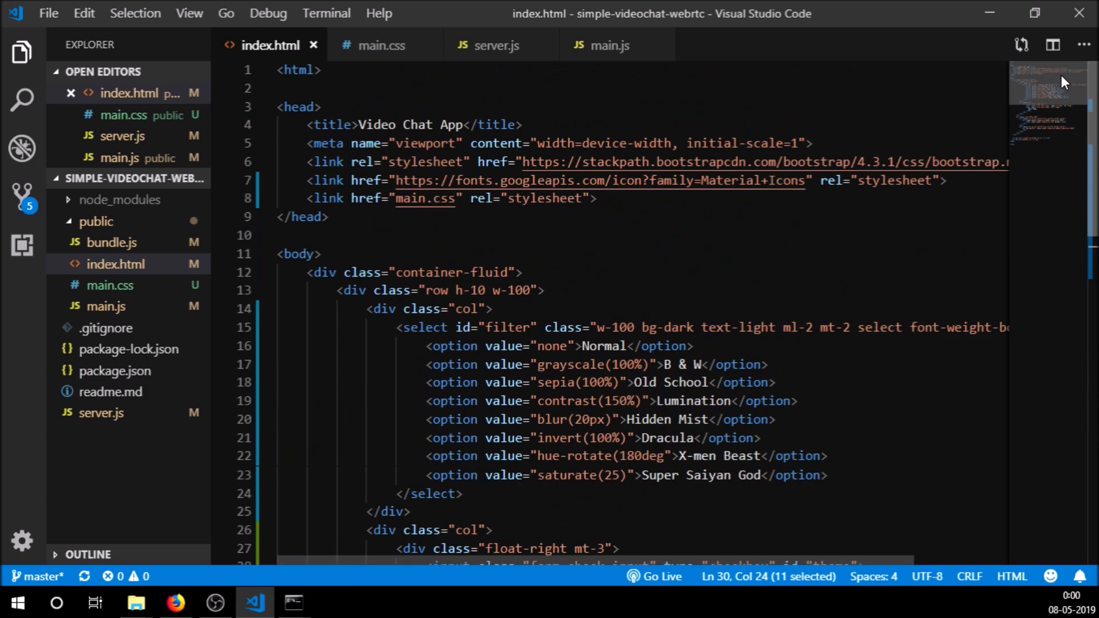
mouse_move(609, 44)
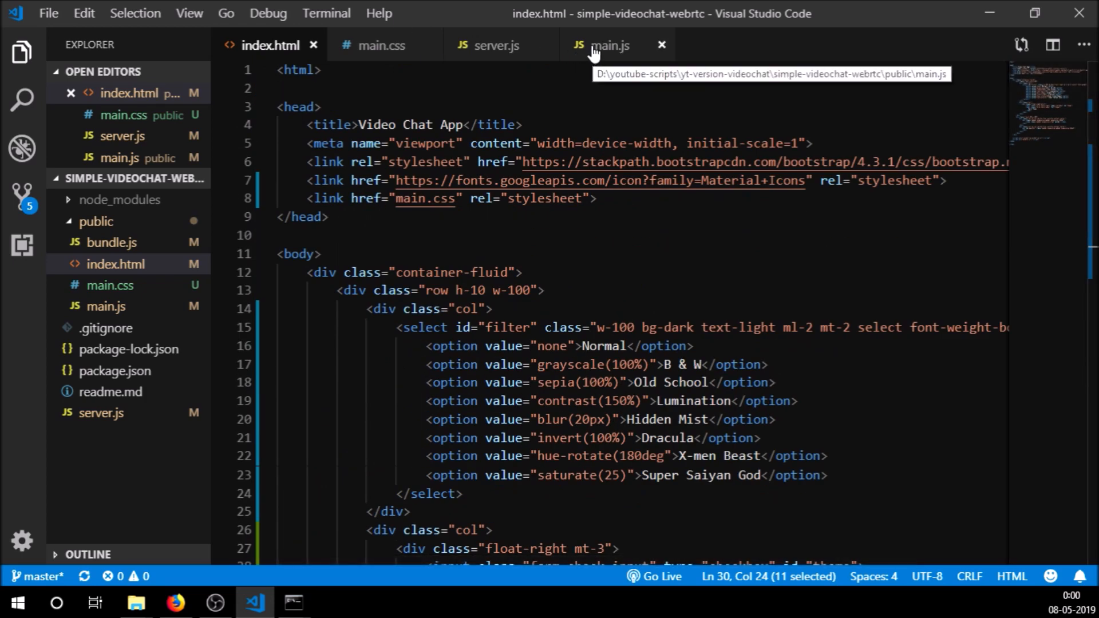
Browse main.js down to the checkboxTheme dark-theme click listener.
click(608, 45)
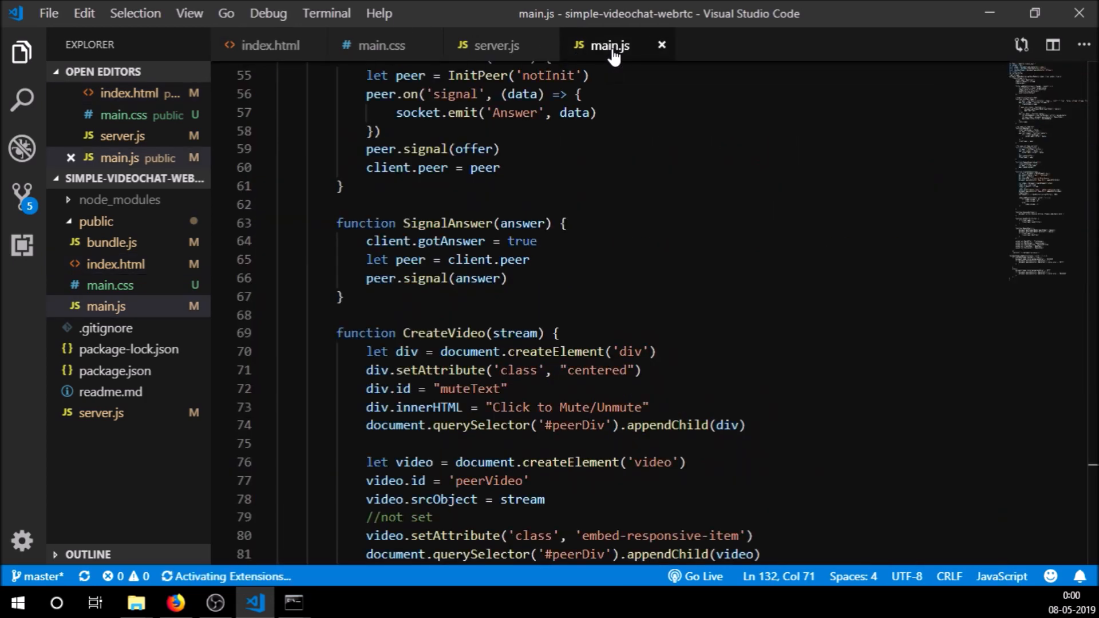
scroll(up, 3)
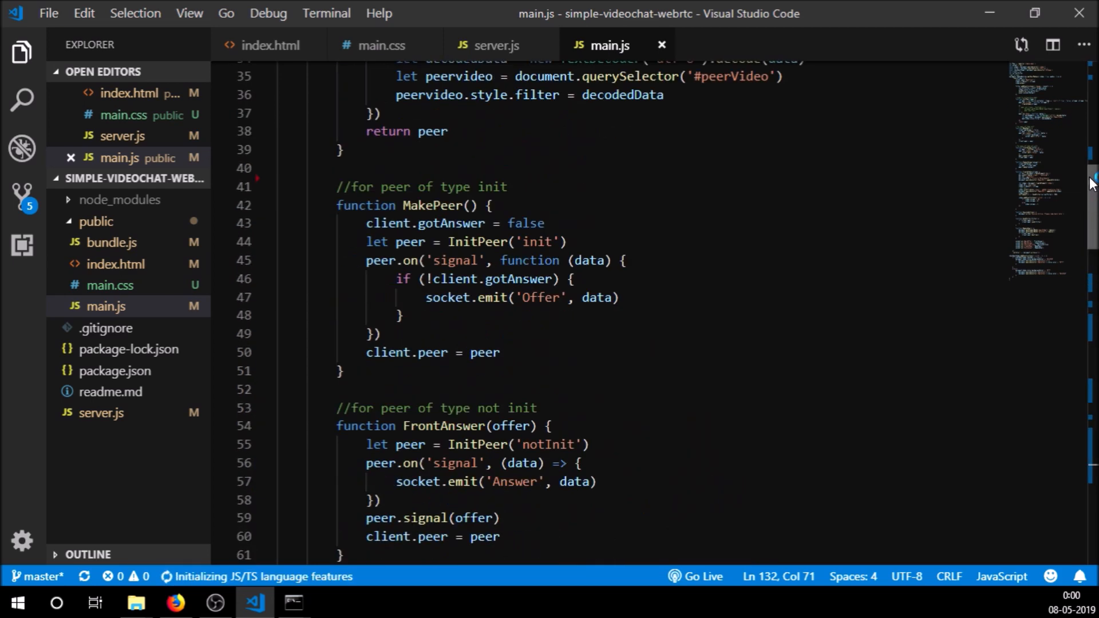
scroll(up, 3)
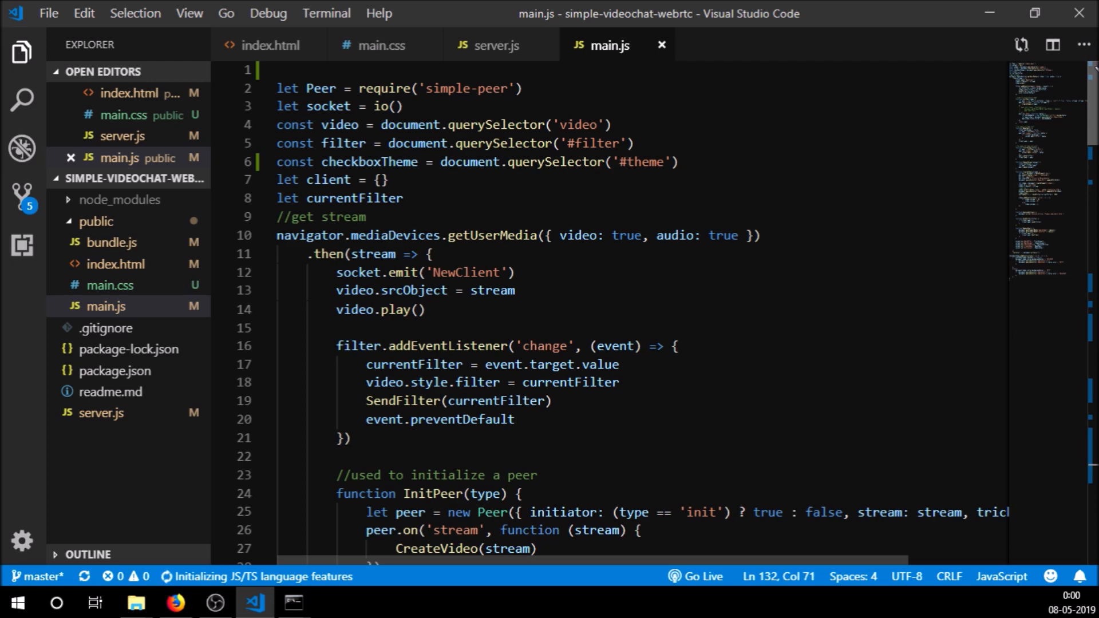
scroll(down, 3)
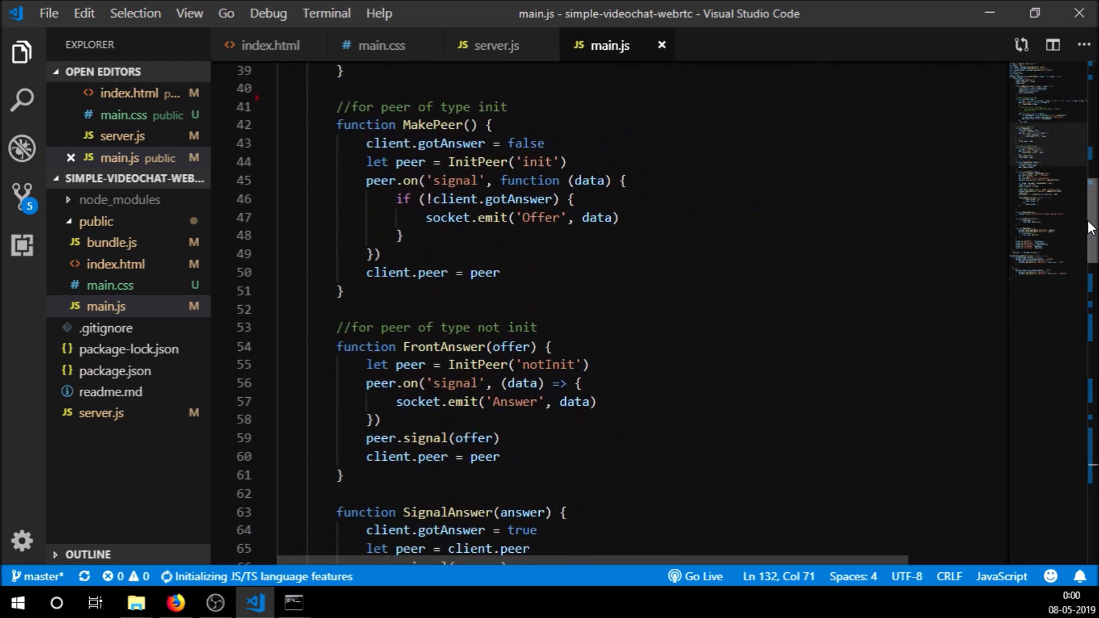
scroll(down, 3)
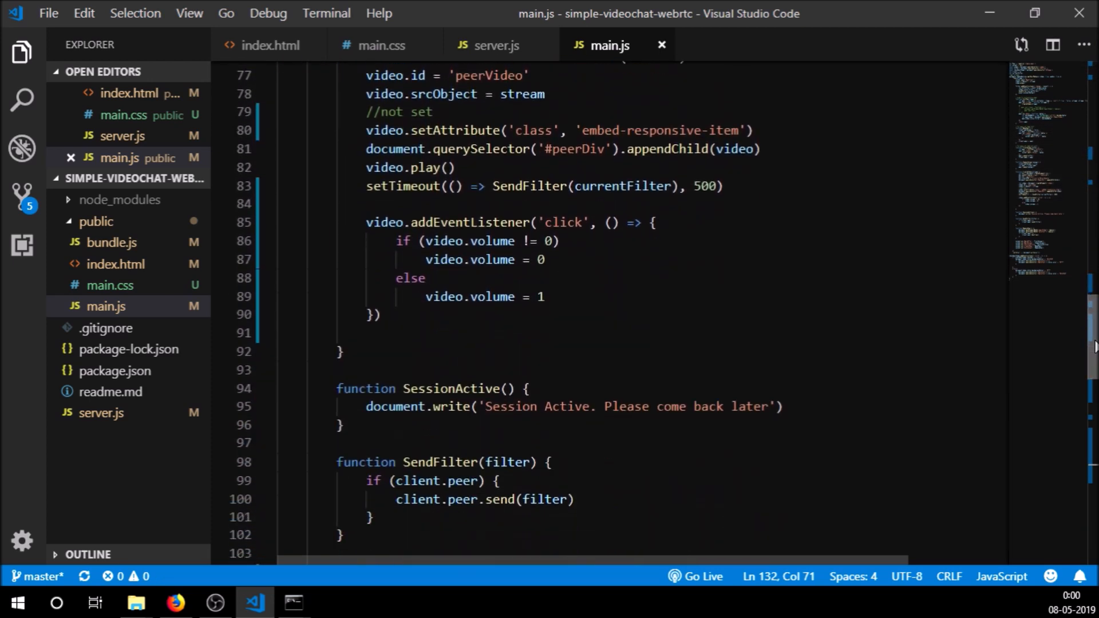
scroll(down, 3)
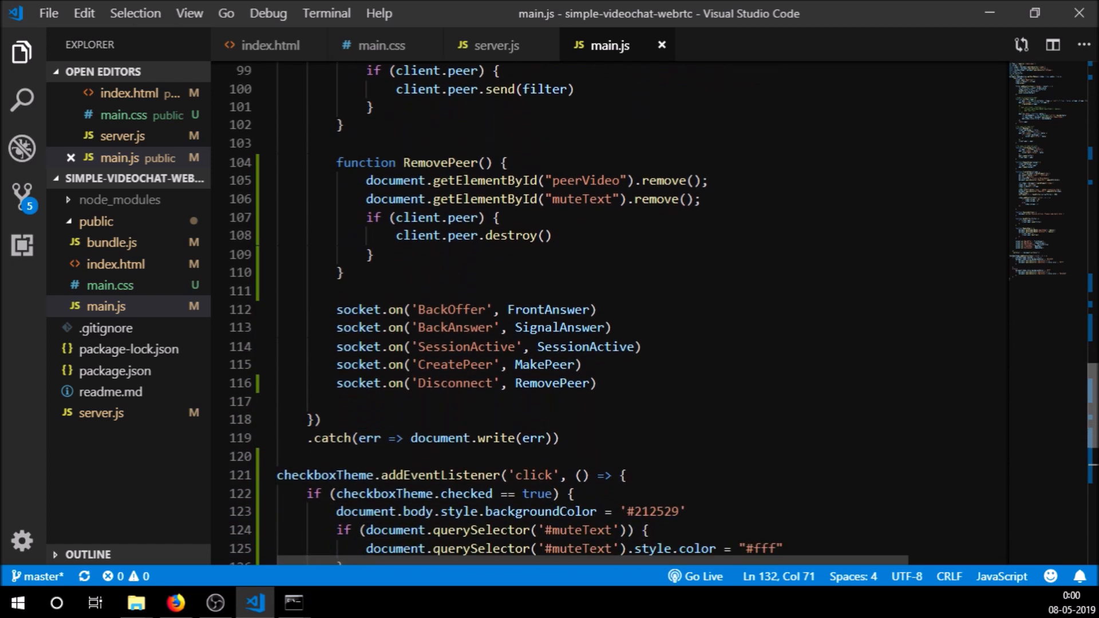
scroll(down, 3)
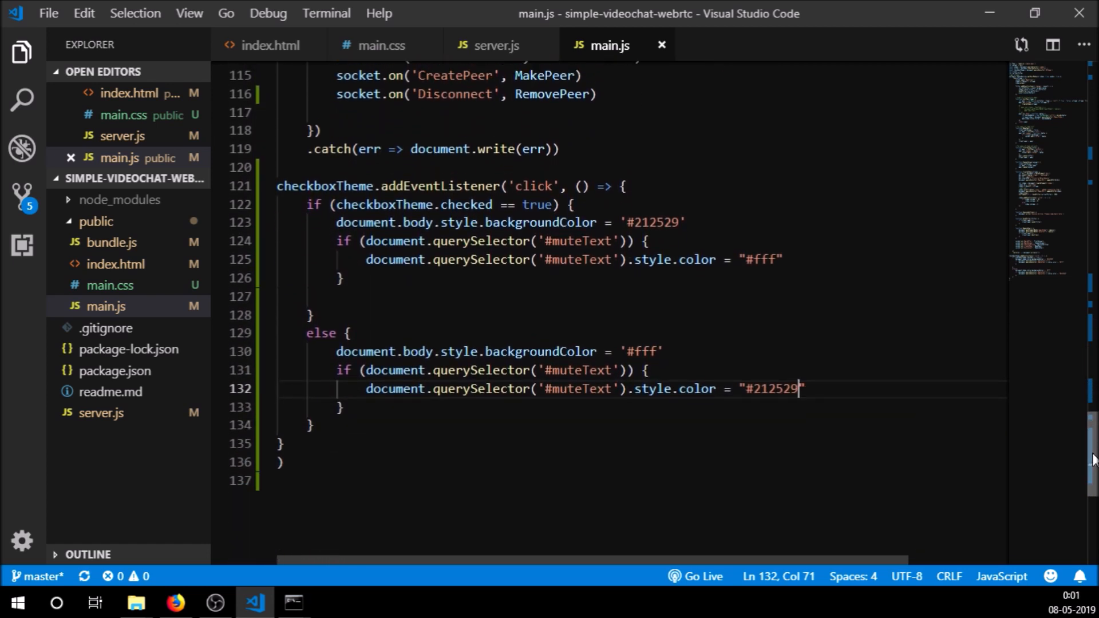
scroll(up, 3)
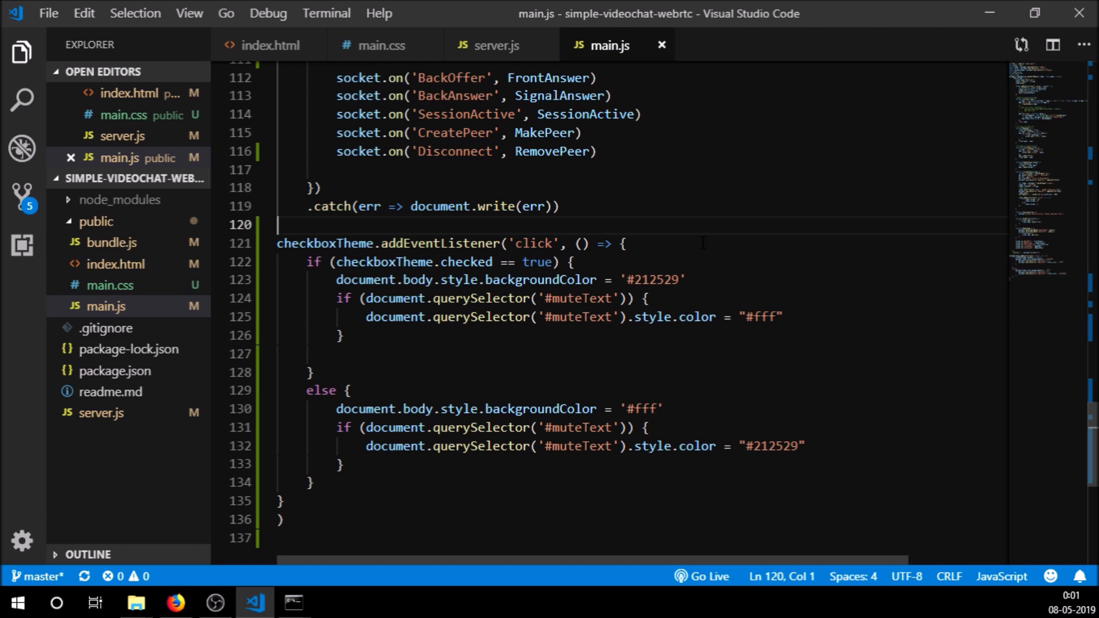
Highlight the white mute text colour and the light-theme background colour in the handler.
double_click(654, 280)
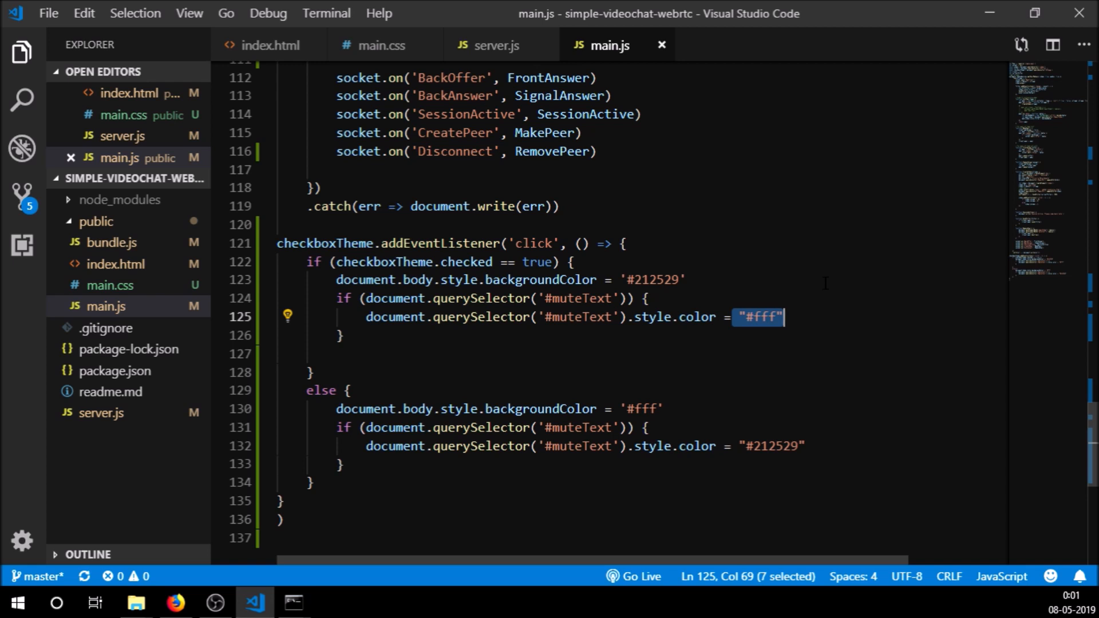
click(663, 409)
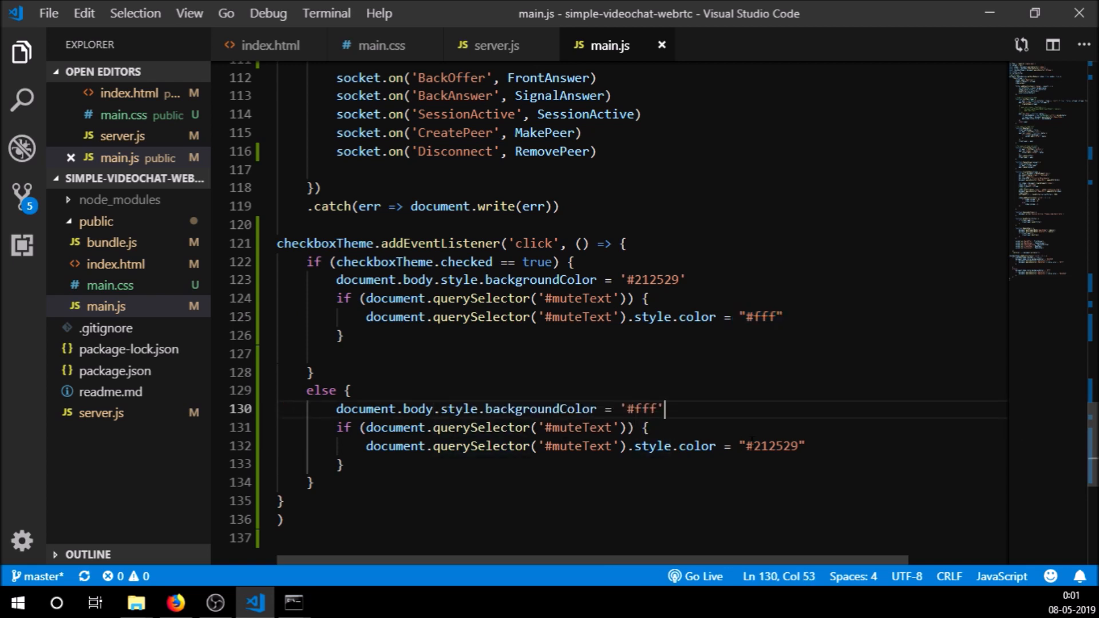
scroll(up, 3)
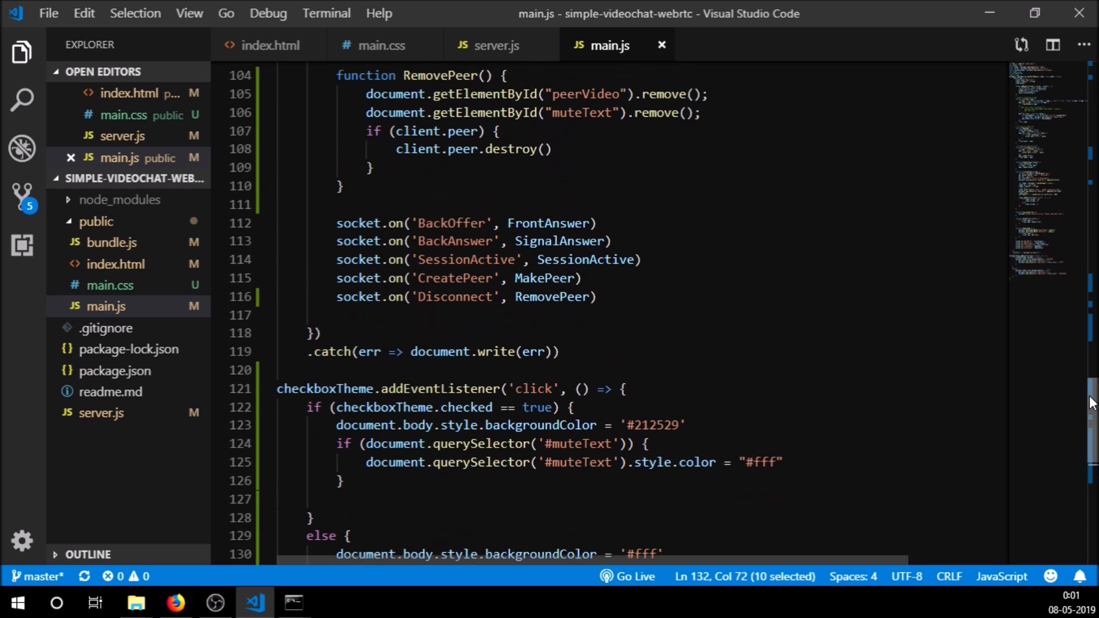
scroll(up, 3)
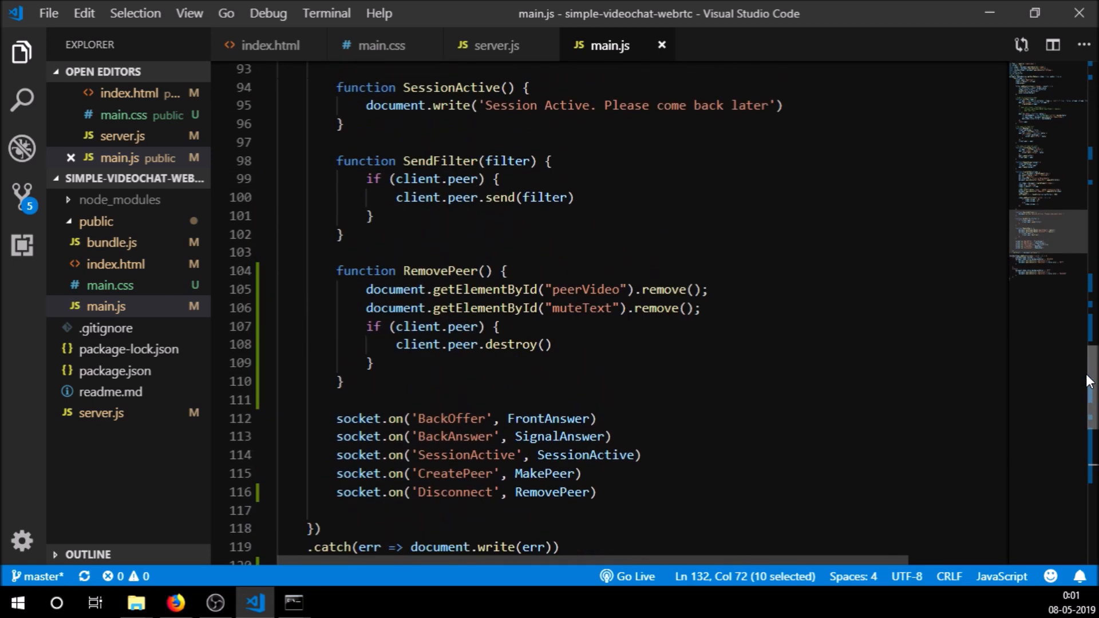
scroll(up, 3)
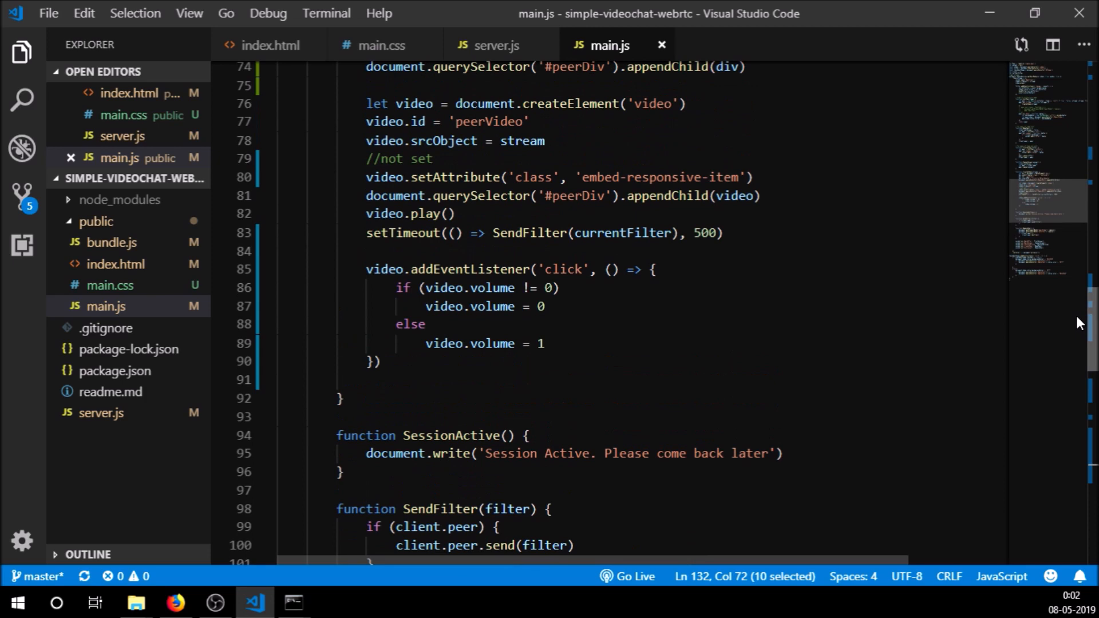
scroll(up, 3)
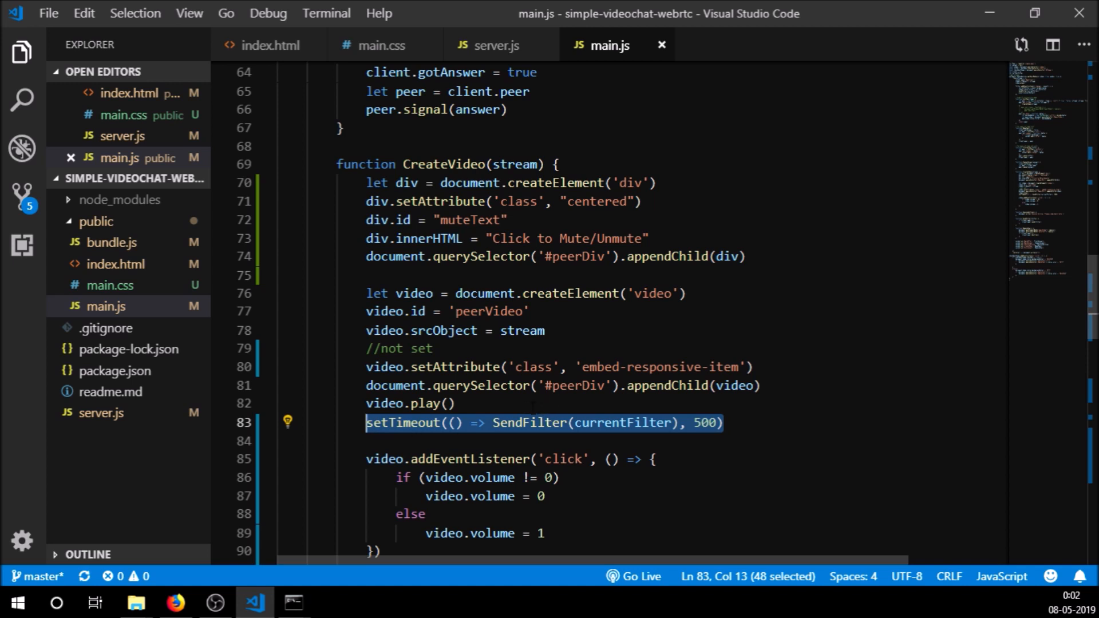
click(492, 422)
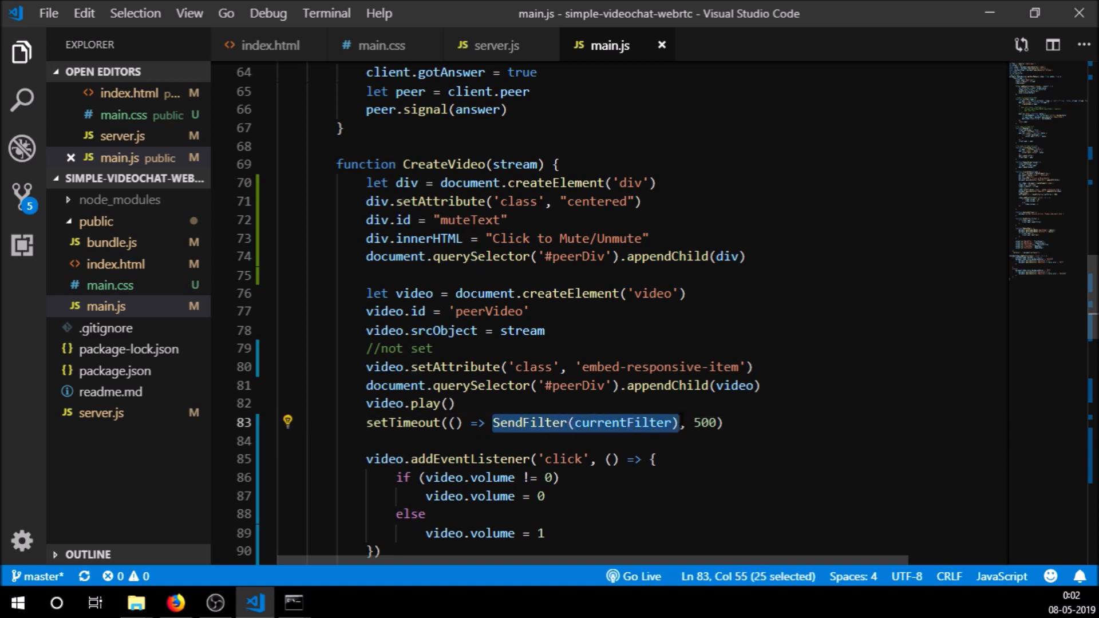
click(726, 423)
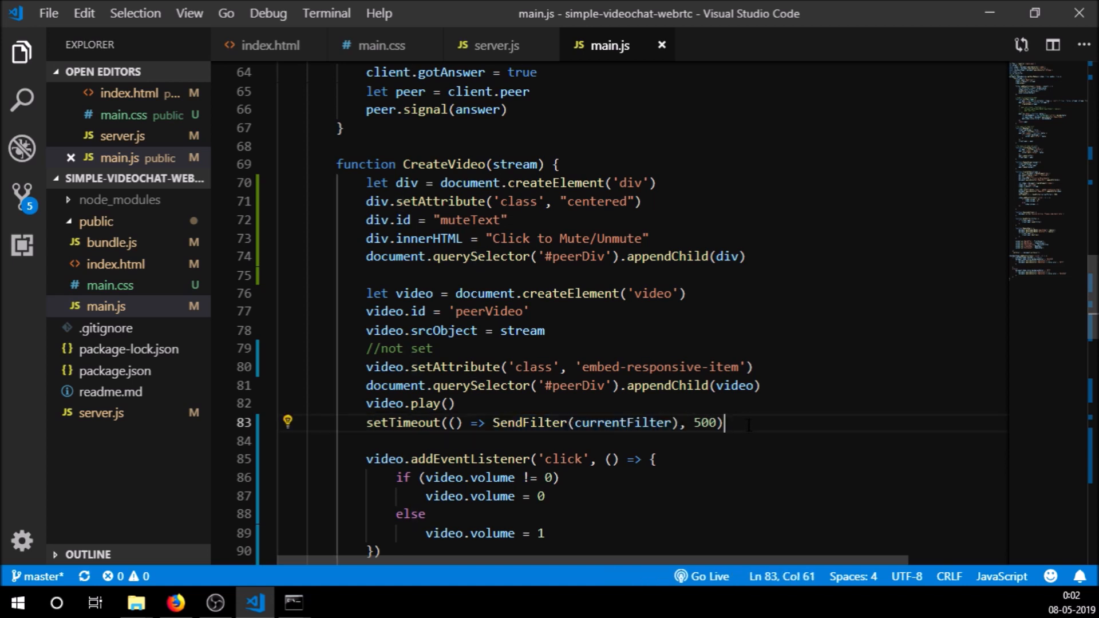
text(SendFilter(currentFilter))
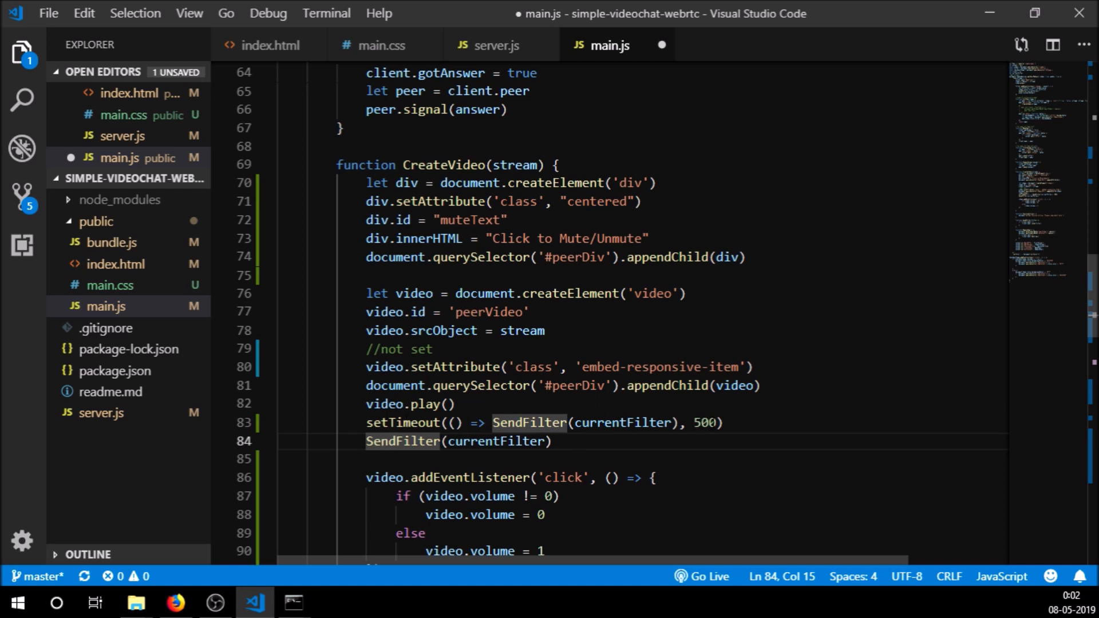
mouse_move(614, 422)
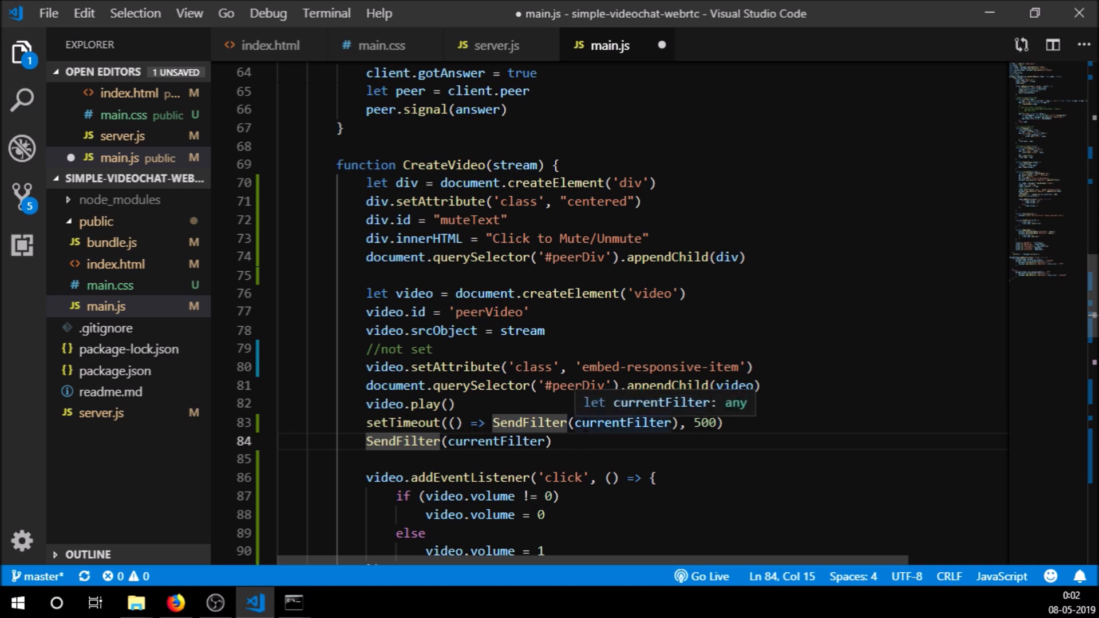
double_click(495, 441)
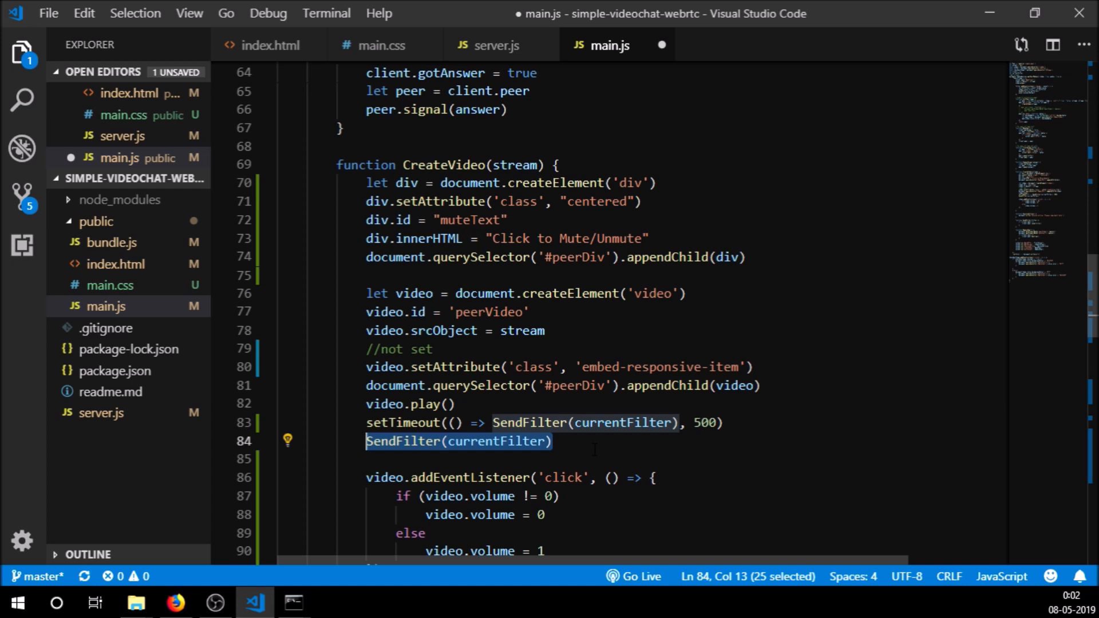
key(Delete)
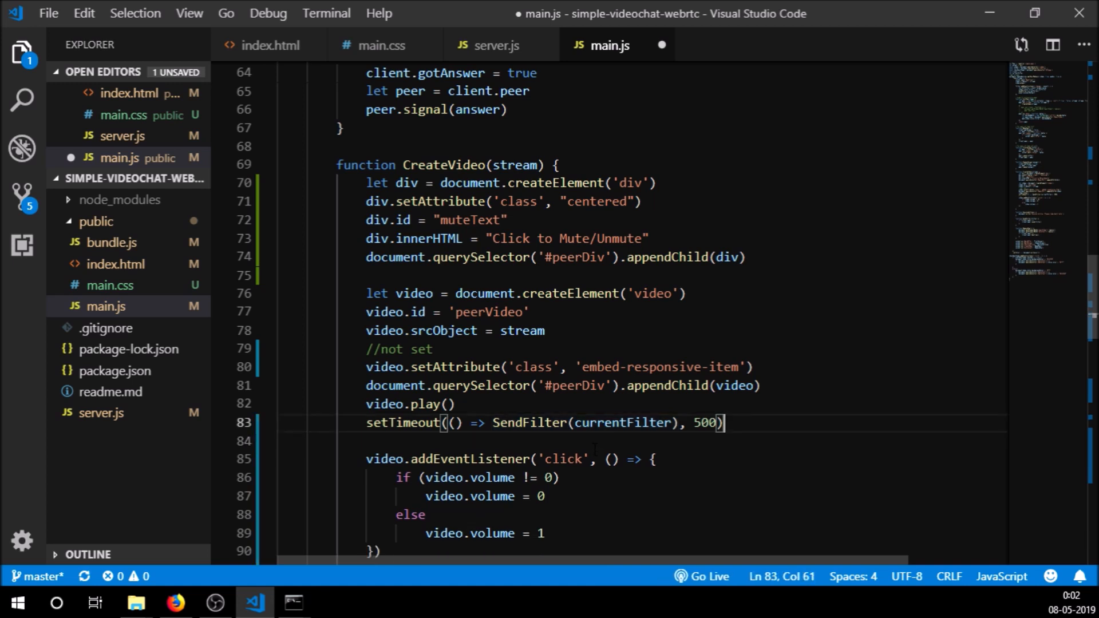
scroll(up, 3)
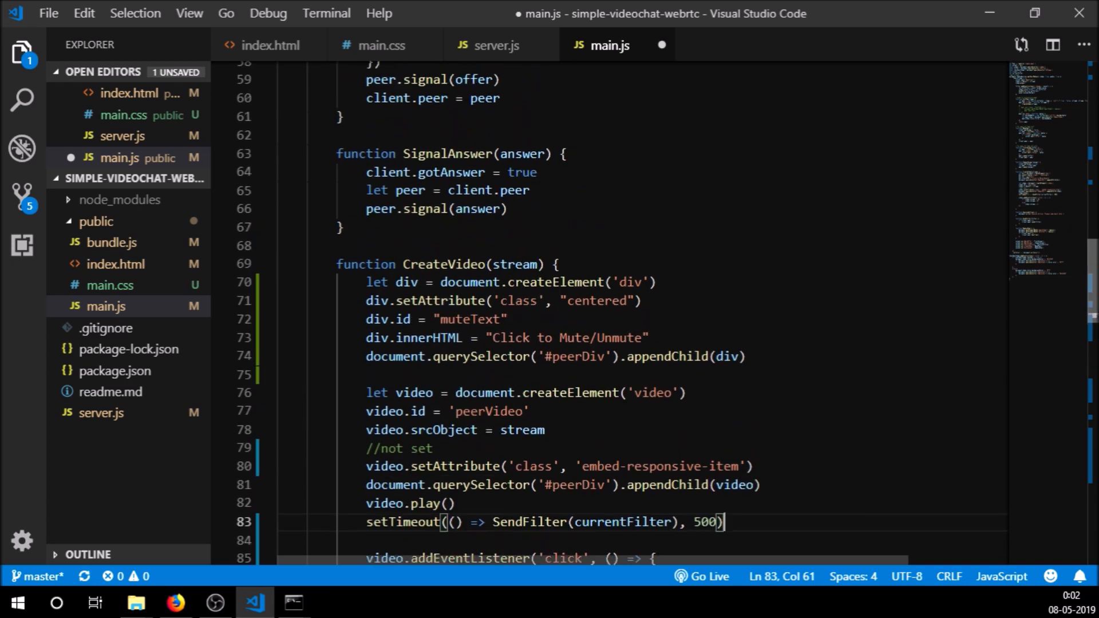
scroll(up, 3)
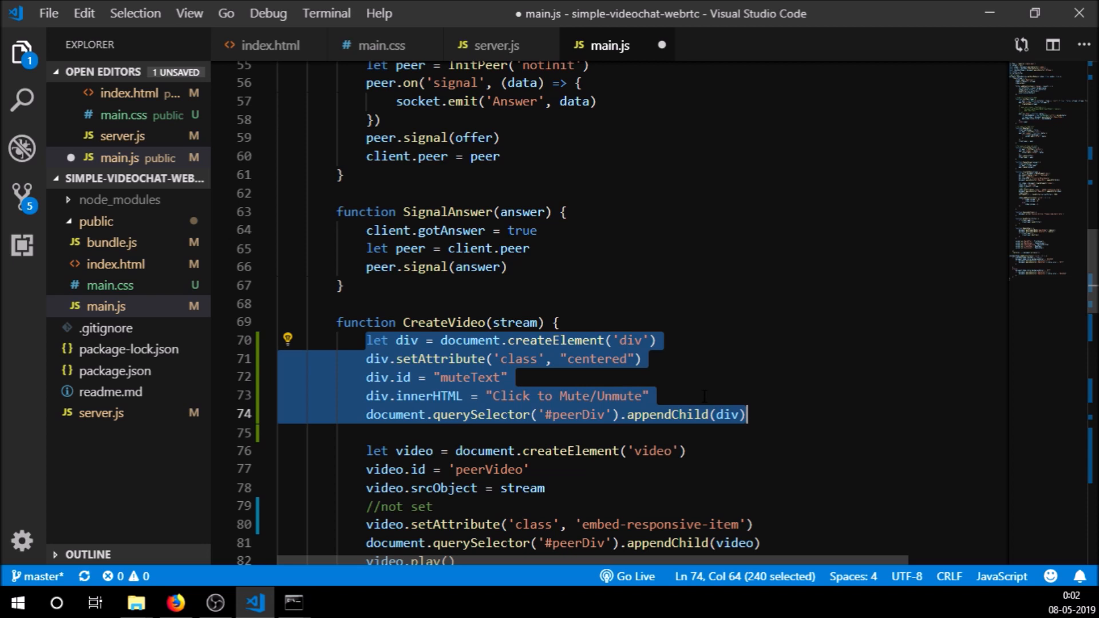
mouse_move(743, 320)
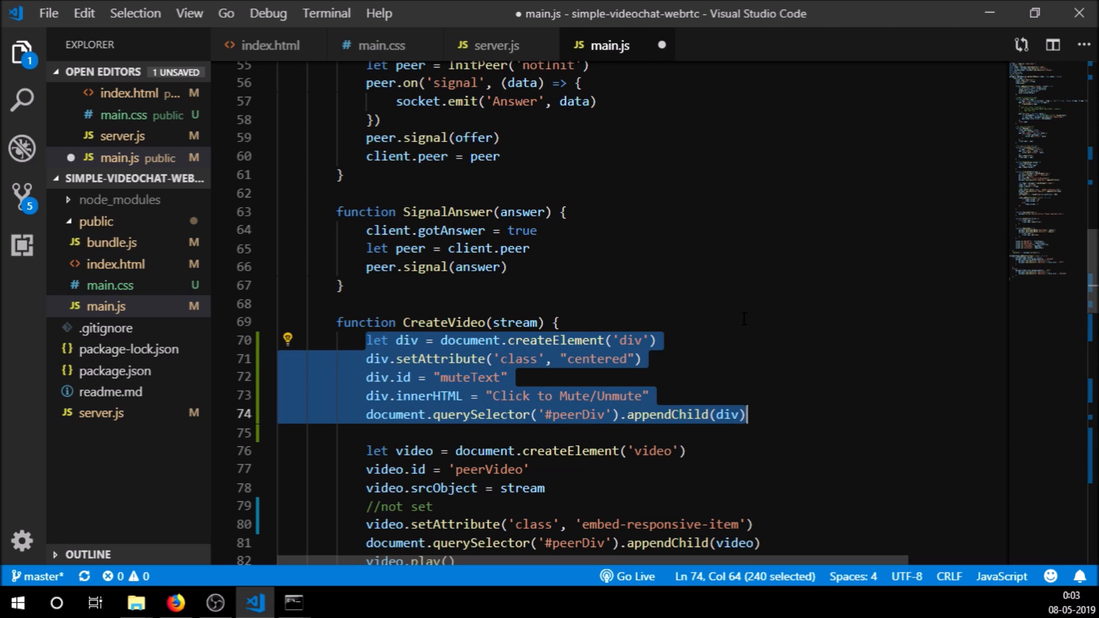
scroll(up, 3)
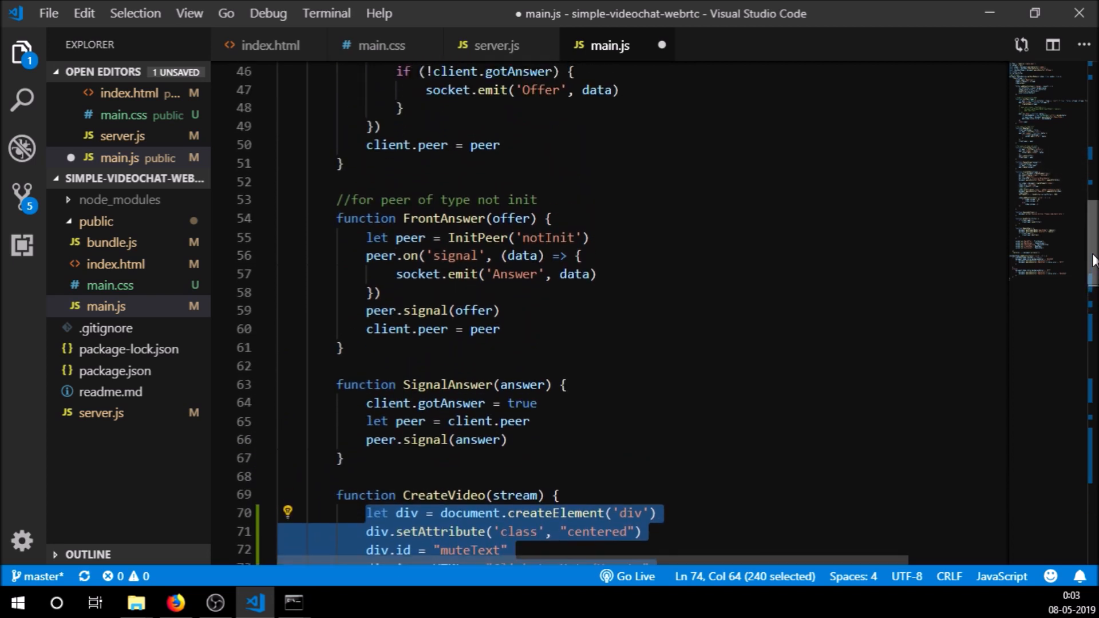
scroll(up, 3)
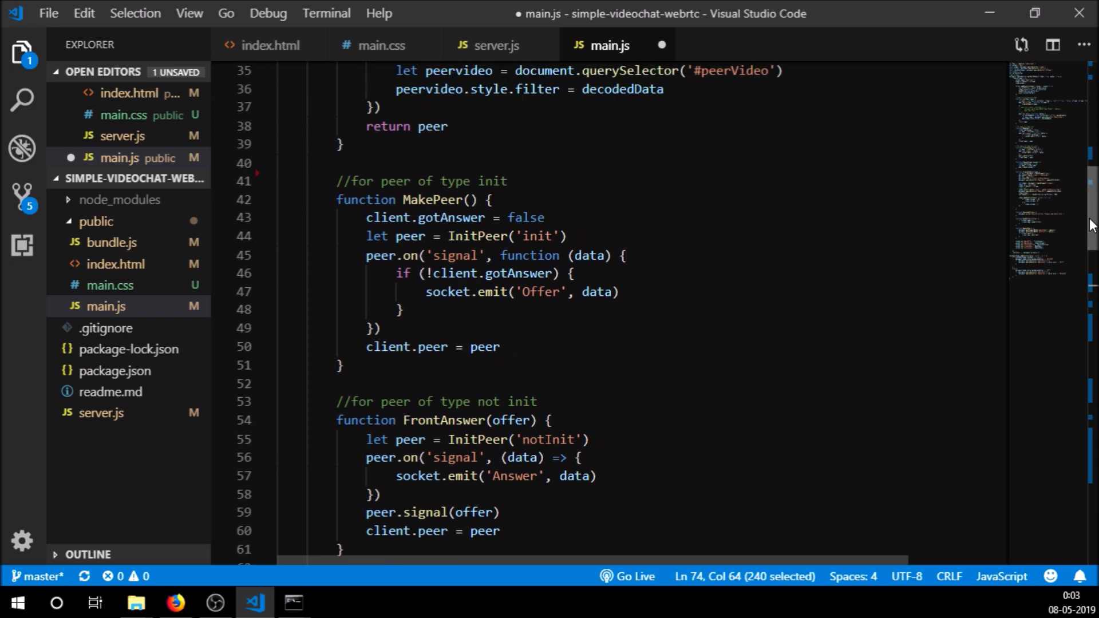
scroll(up, 3)
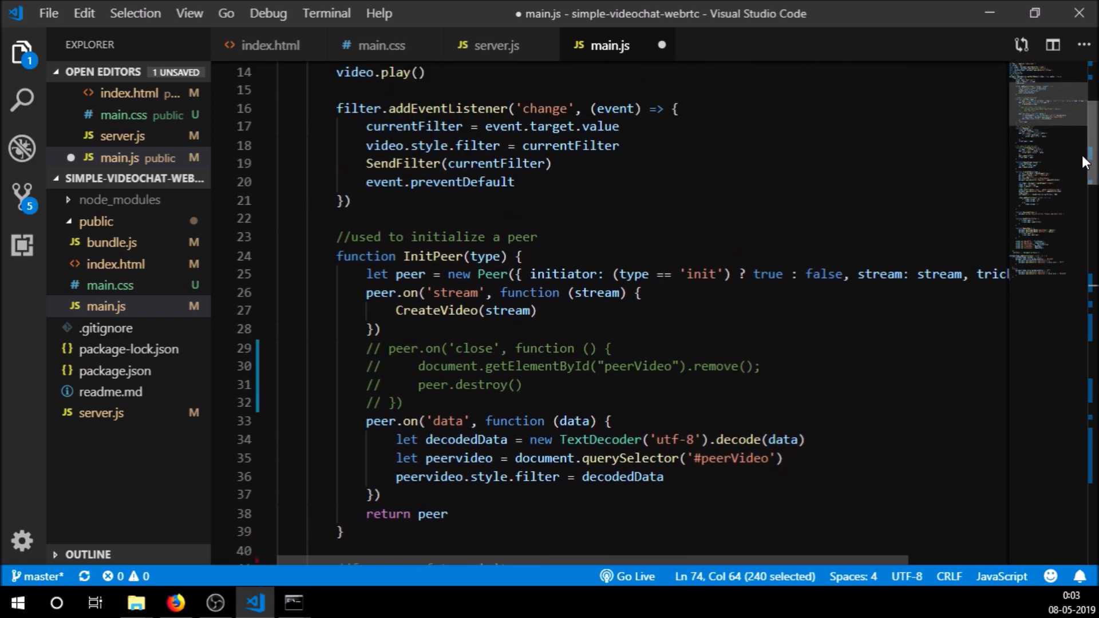
scroll(up, 3)
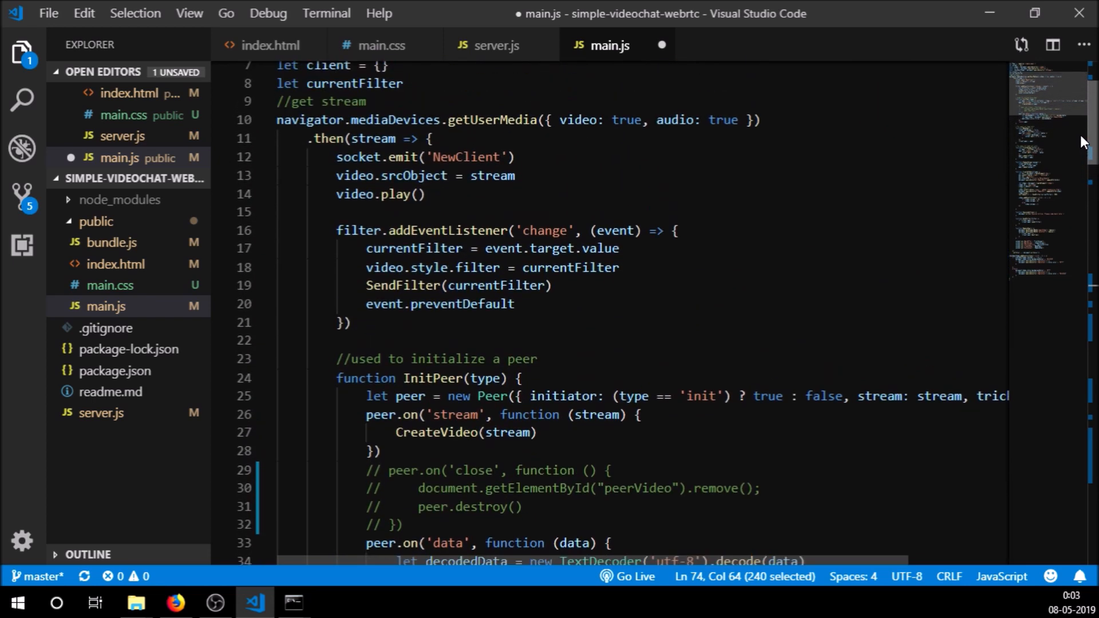
scroll(up, 3)
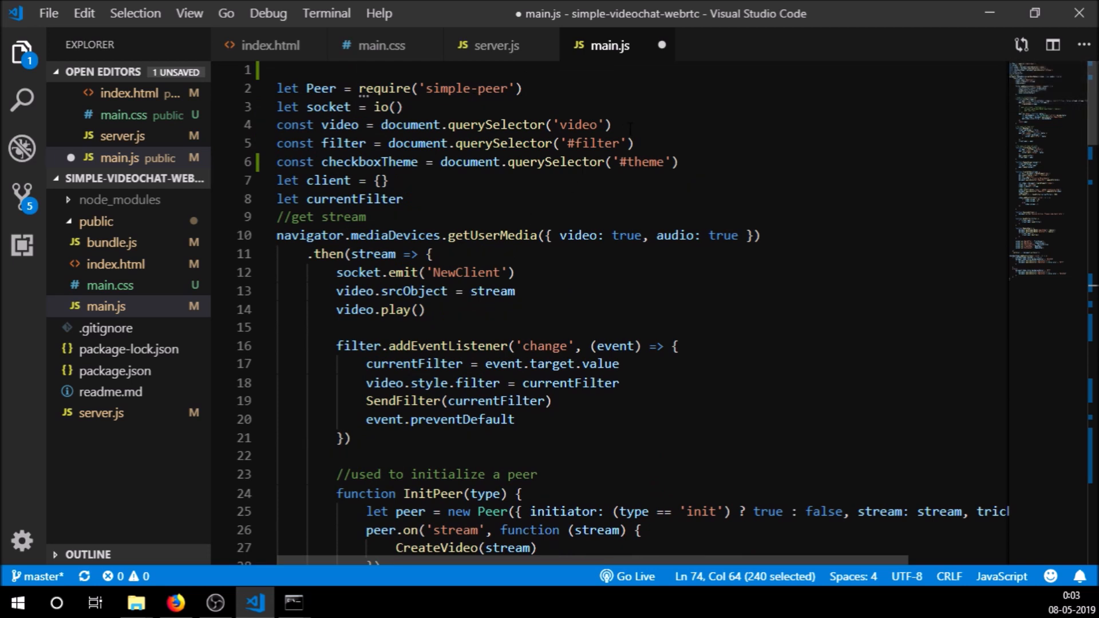
click(494, 45)
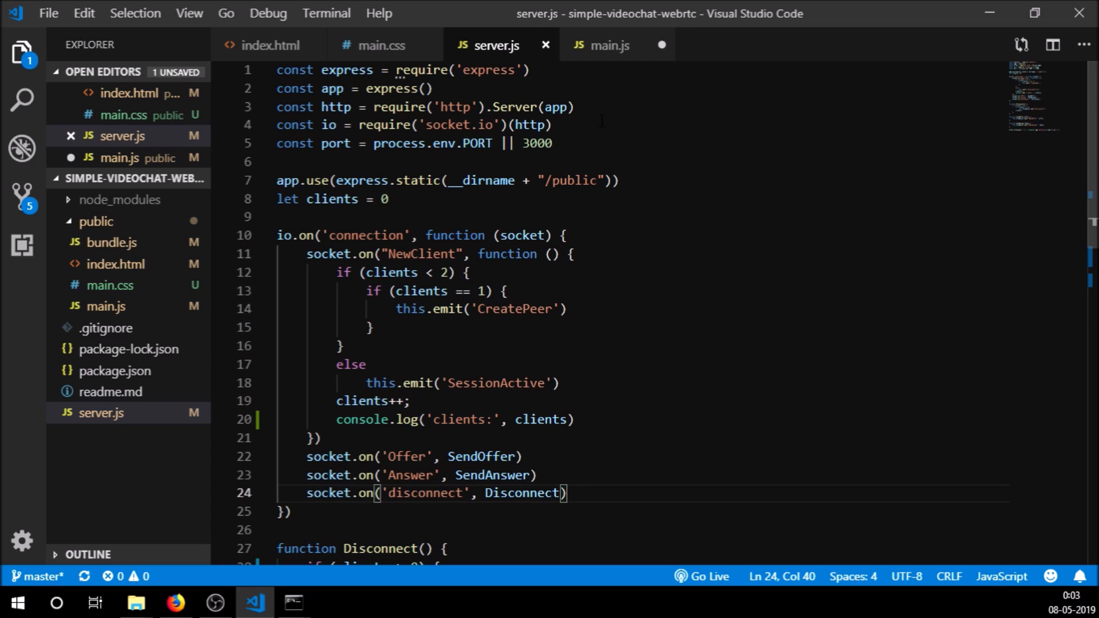
scroll(down, 3)
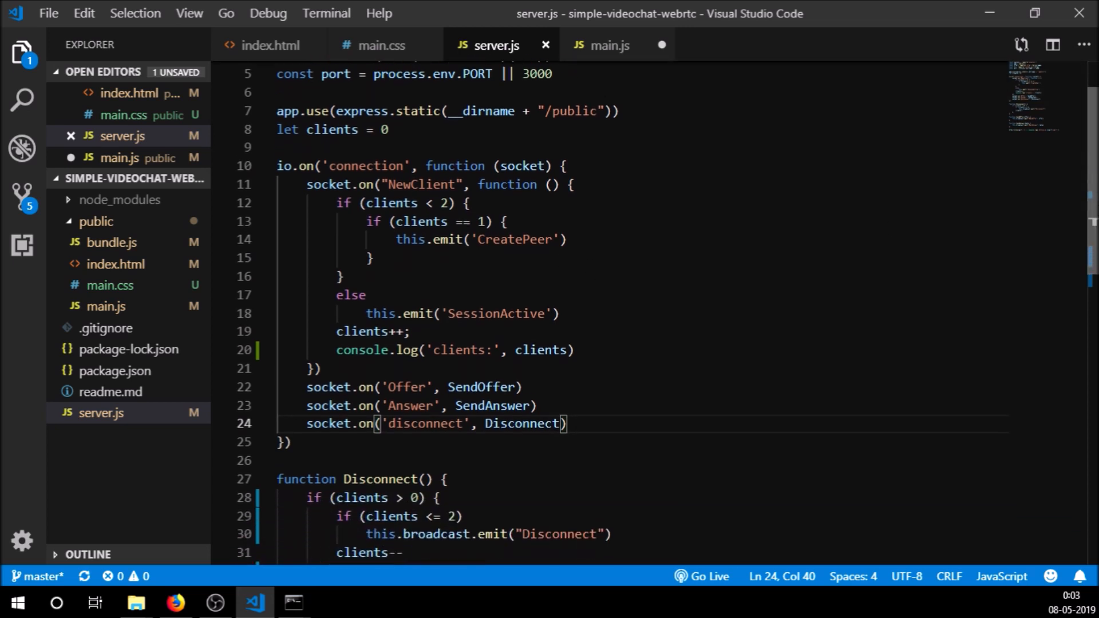
scroll(down, 3)
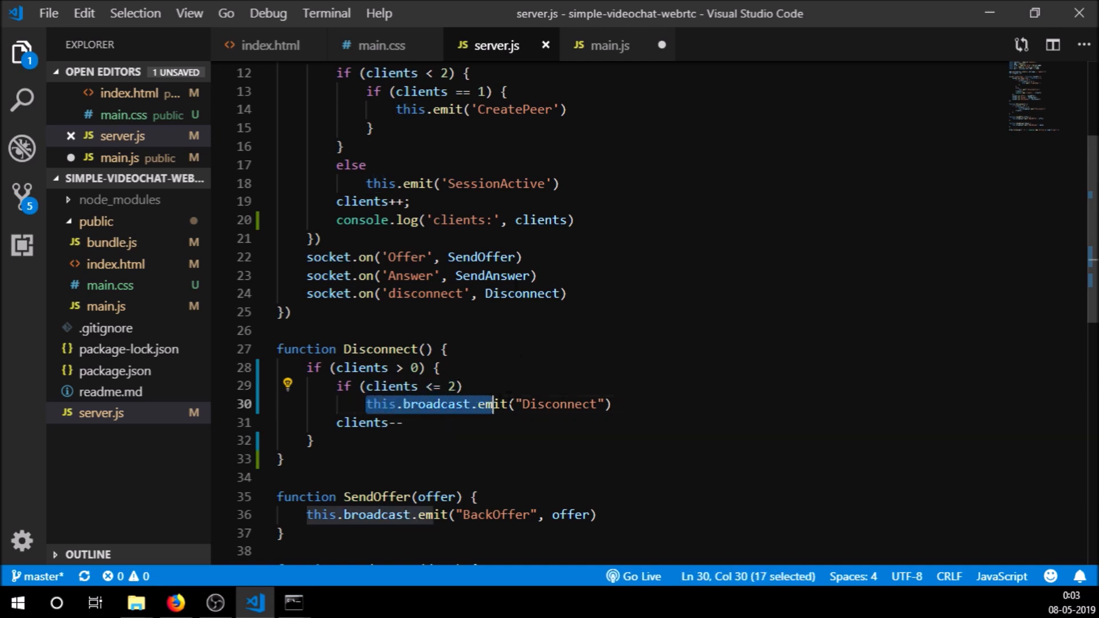
click(462, 386)
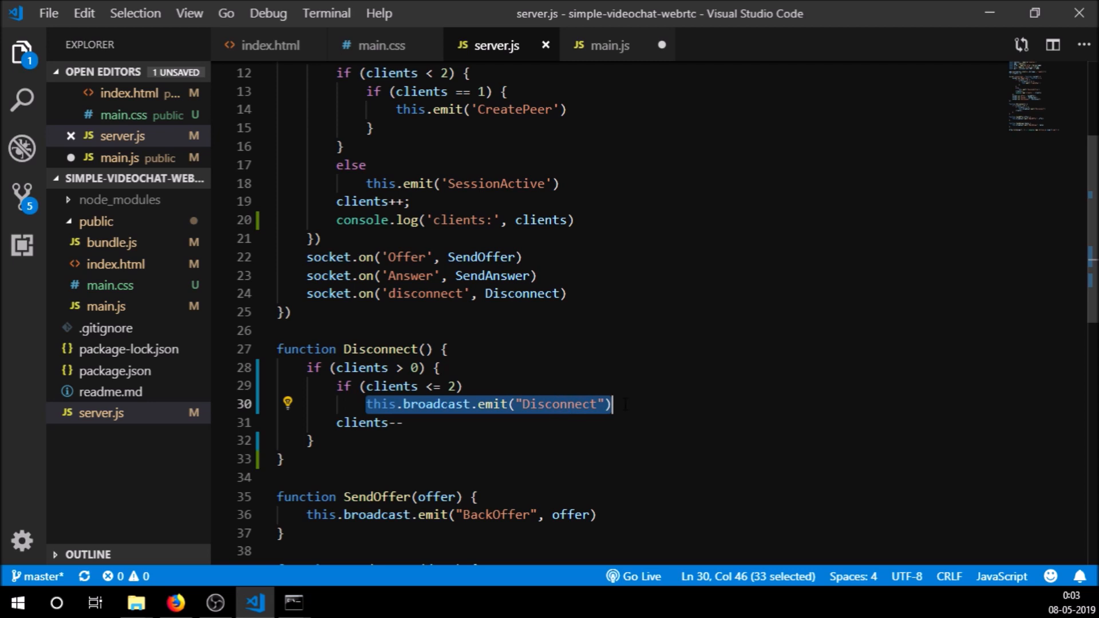
click(611, 404)
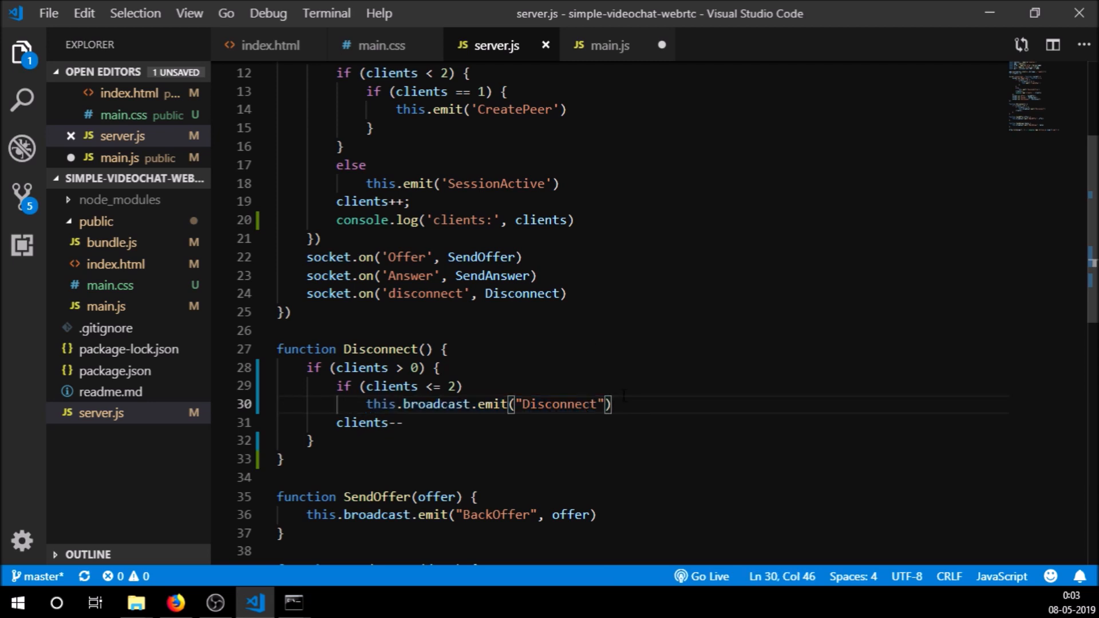
click(611, 44)
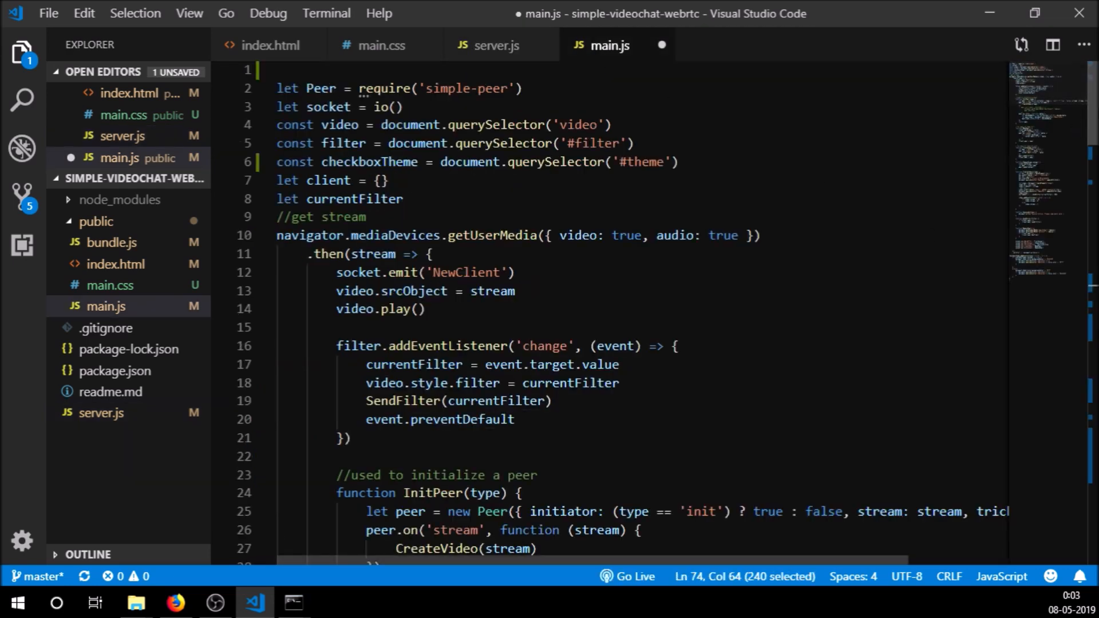
Locate and select the RemovePeer function body in main.js to review its cleanup.
scroll(down, 3)
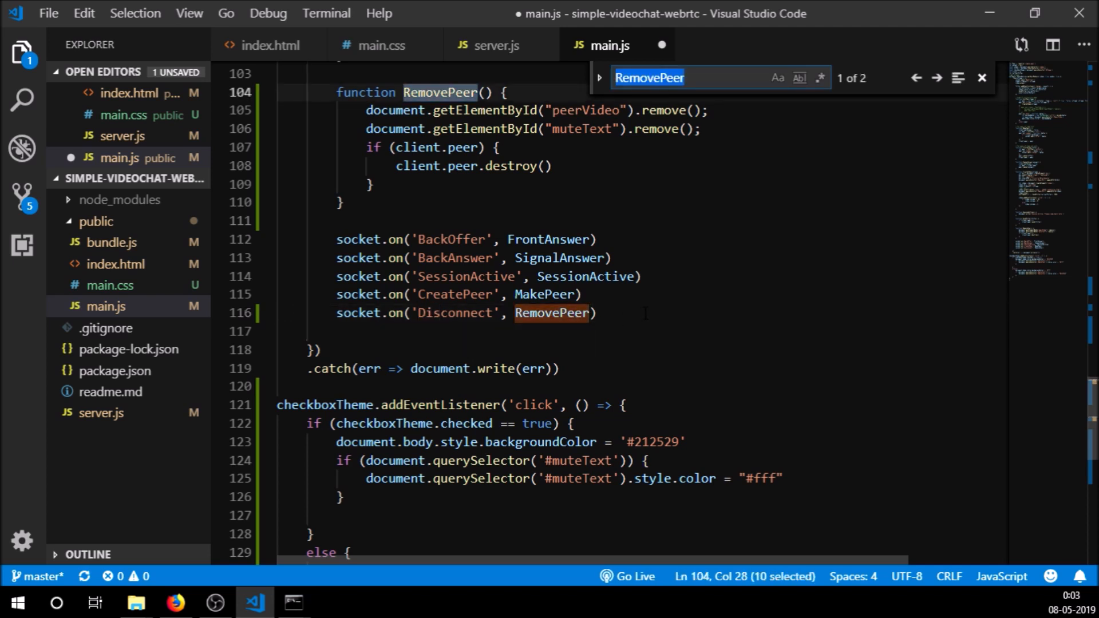
click(937, 77)
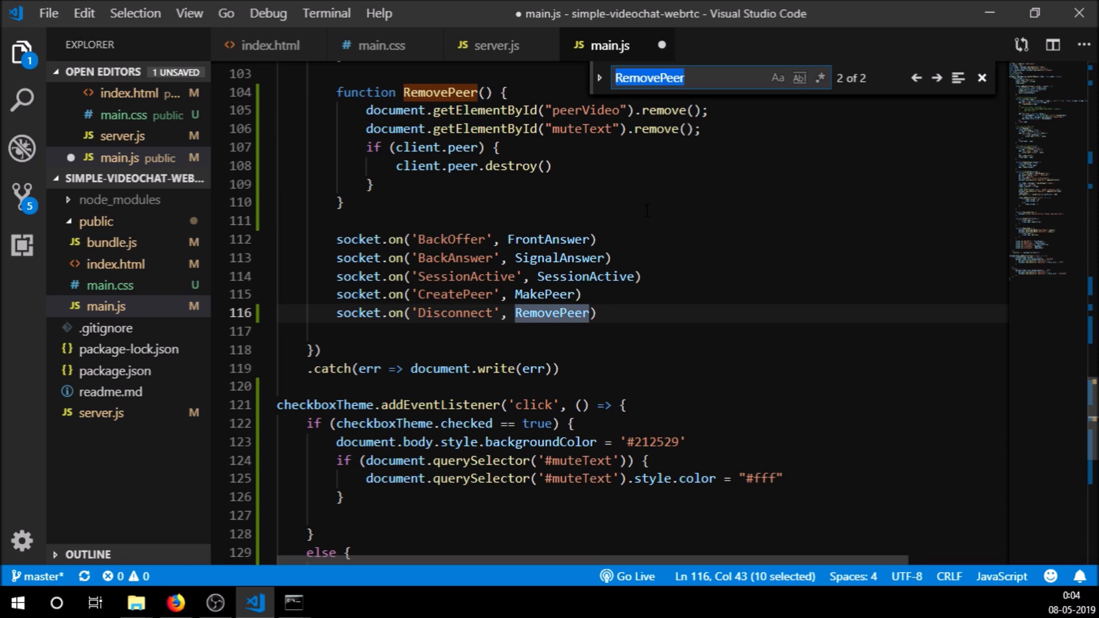
scroll(up, 3)
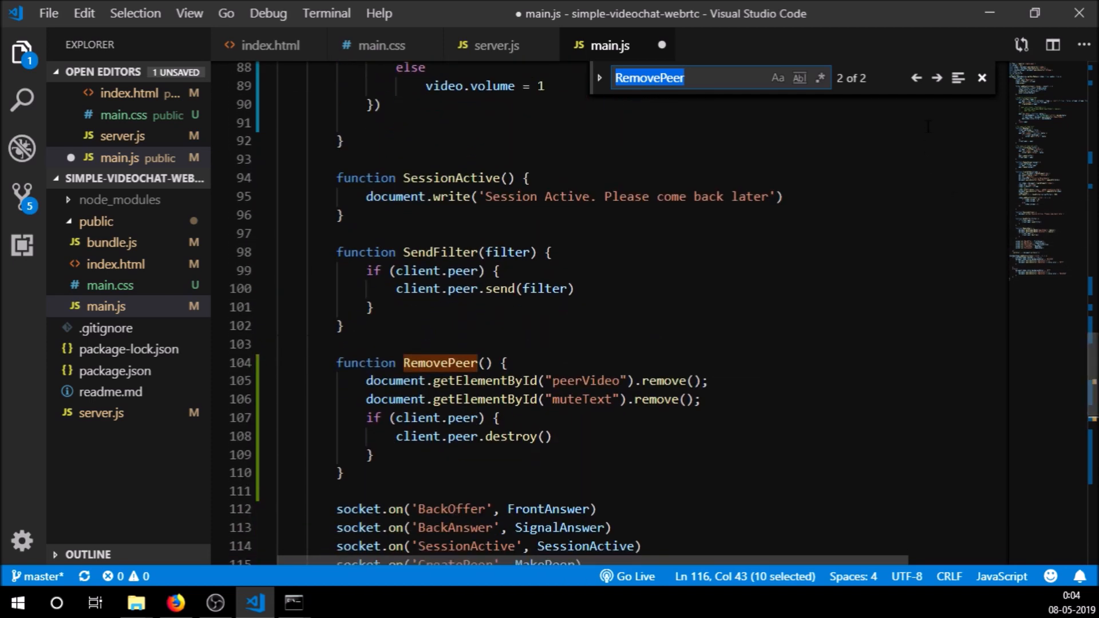
click(981, 77)
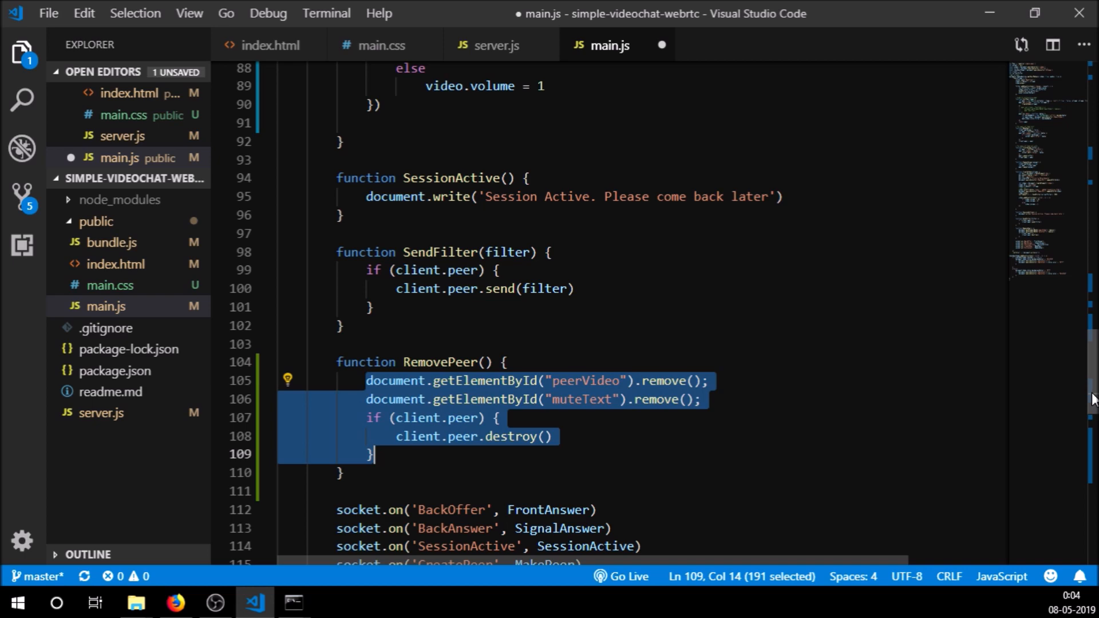
scroll(up, 3)
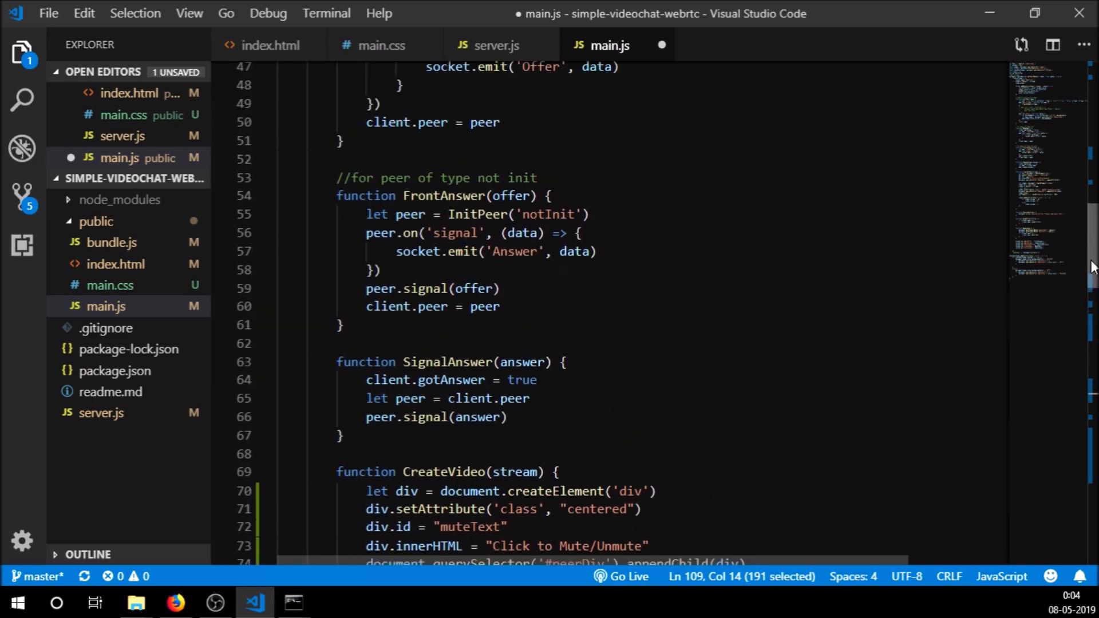
scroll(up, 3)
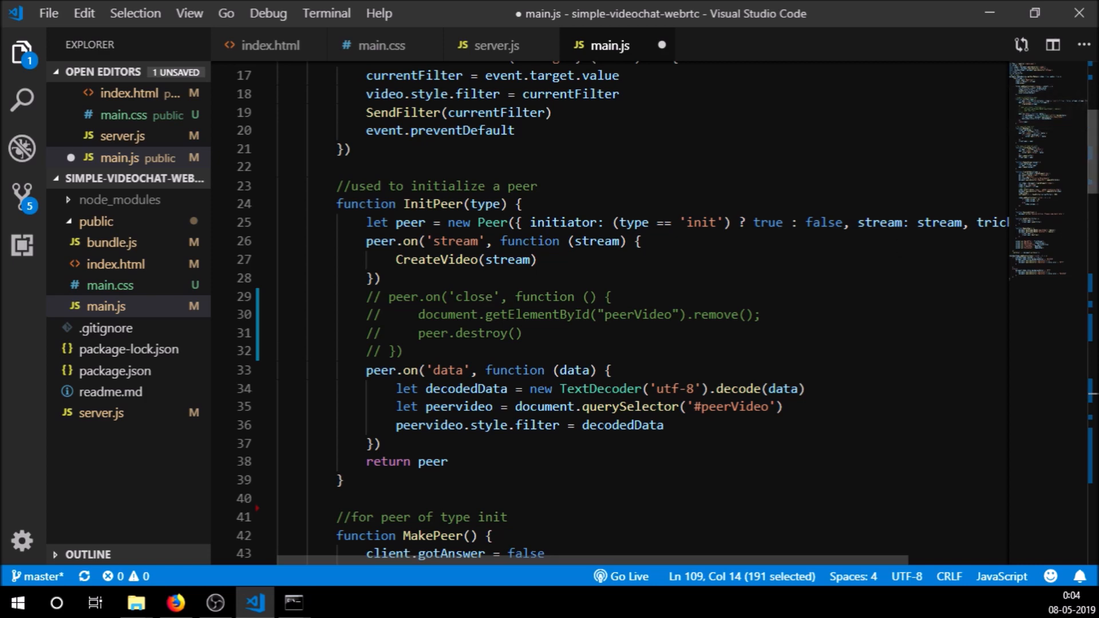
mouse_move(498, 45)
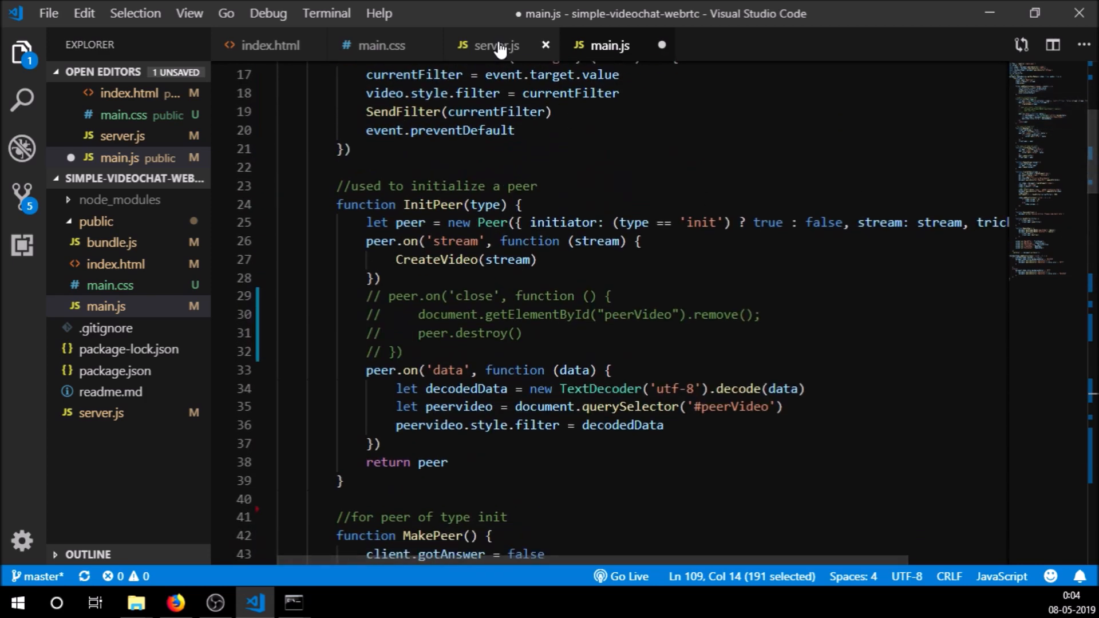
Deselect RemovePeer and insert a blank line above the commented peer.on('close') block.
scroll(down, 3)
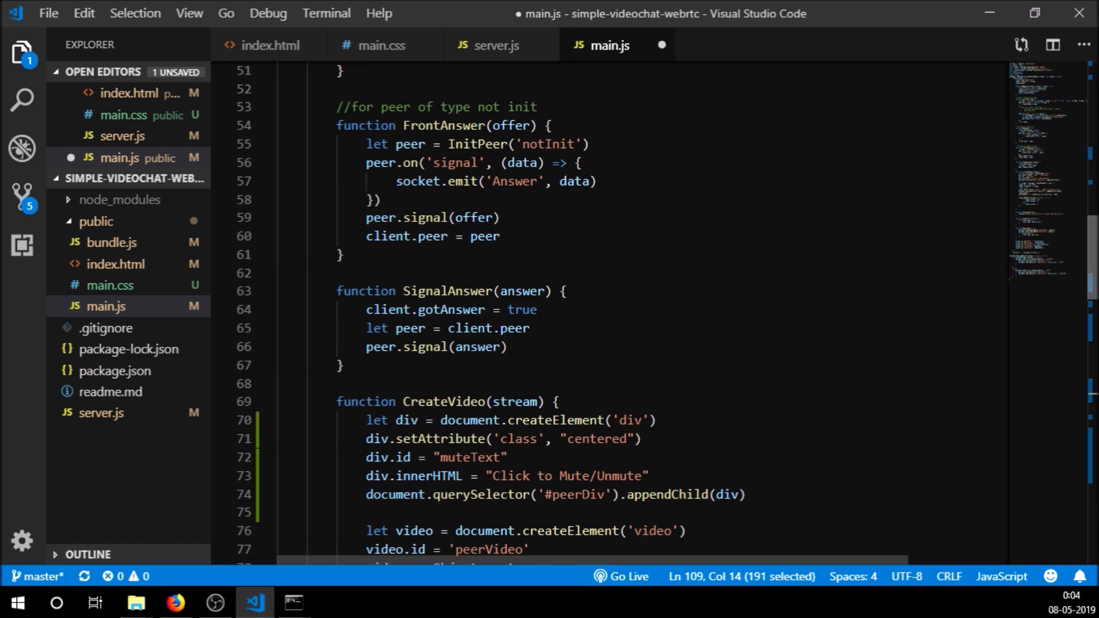
scroll(down, 3)
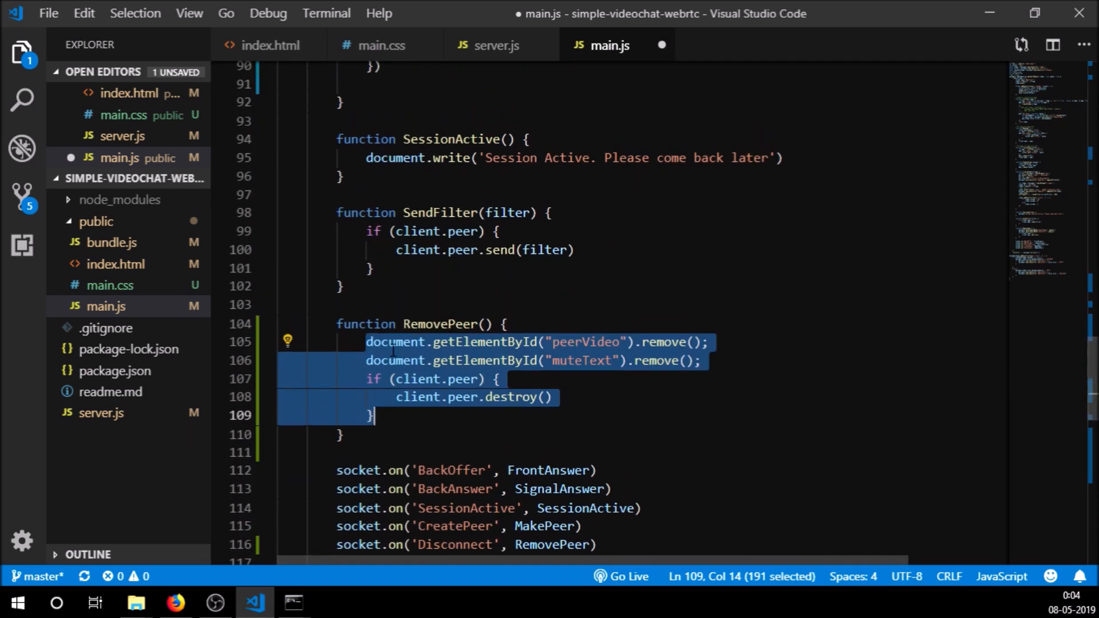
click(343, 434)
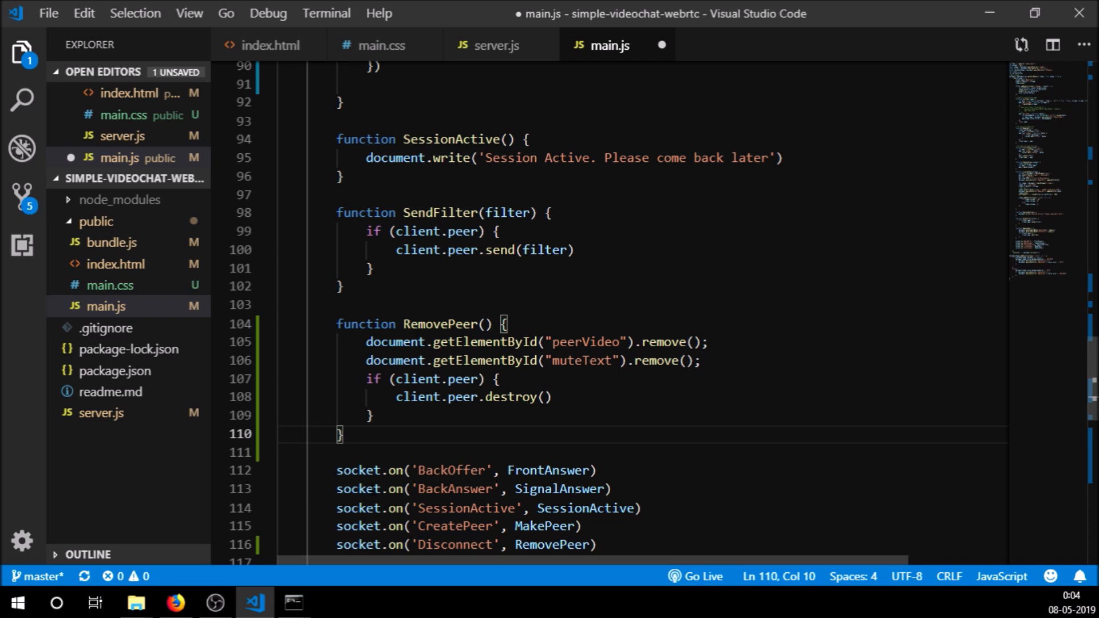
mouse_move(377, 342)
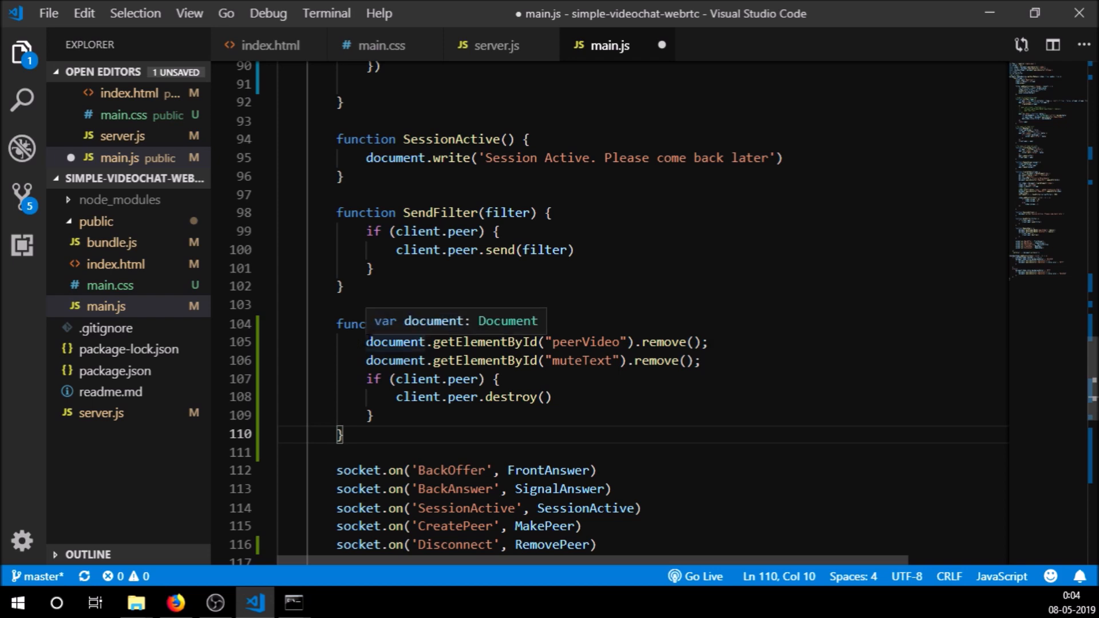
mouse_move(1070, 378)
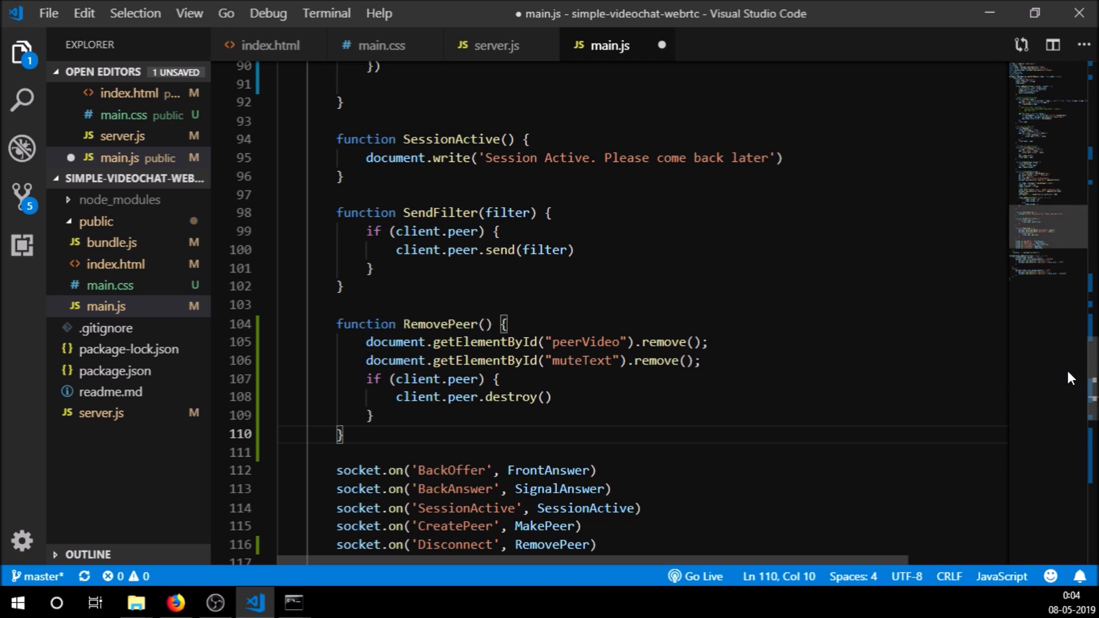
scroll(up, 3)
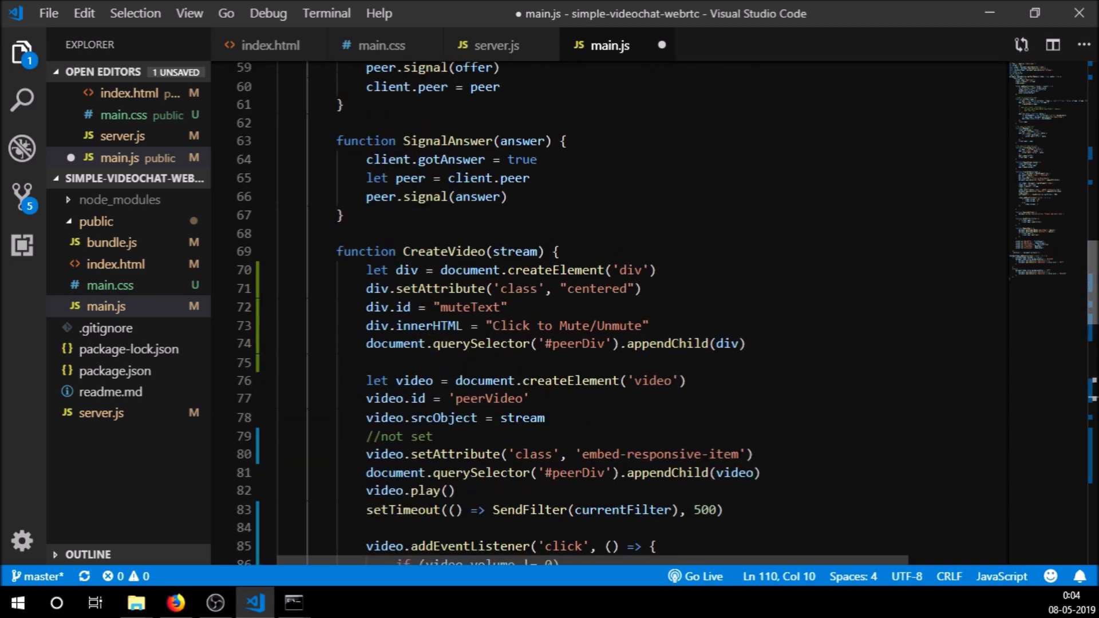
scroll(up, 3)
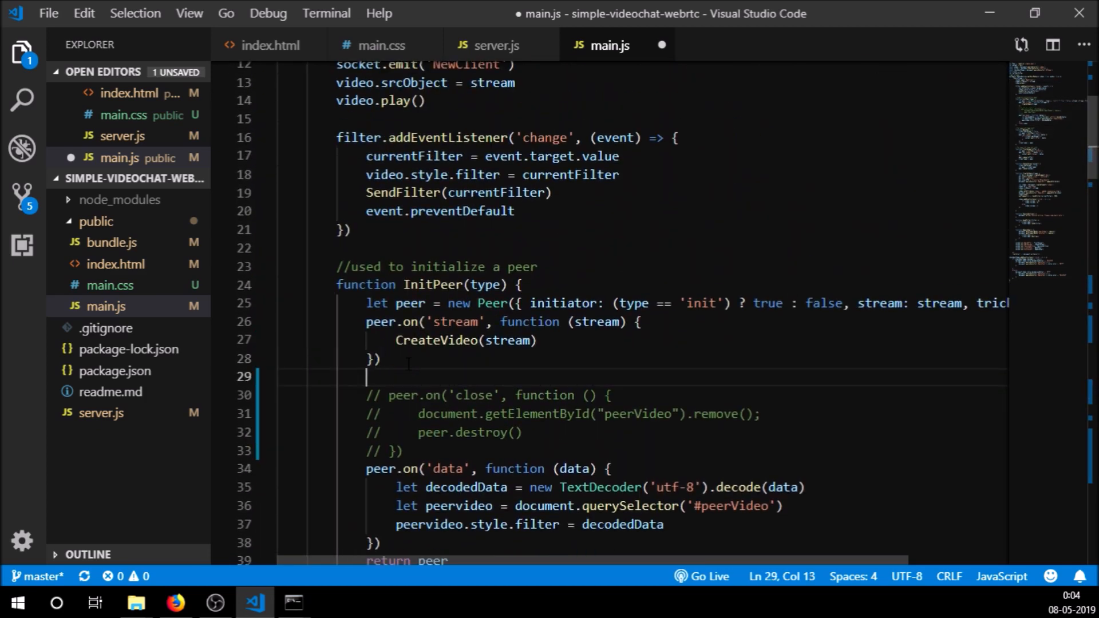
Add the comment '//This isn't working in chrome' above the close handler, save main.js and minimise the editor.
text(//)
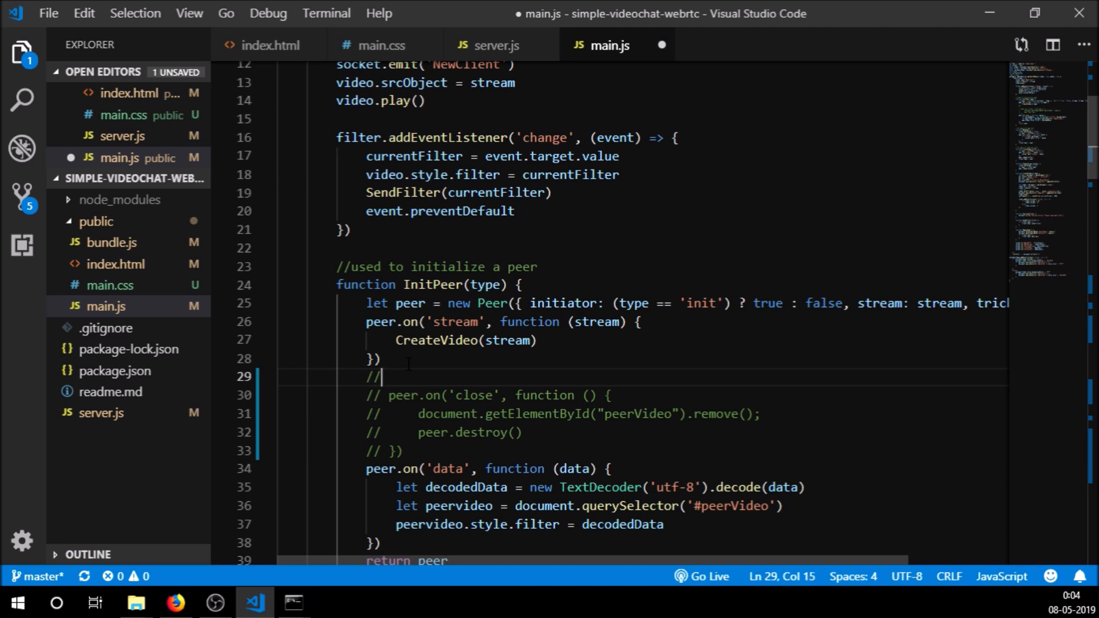
text(This i)
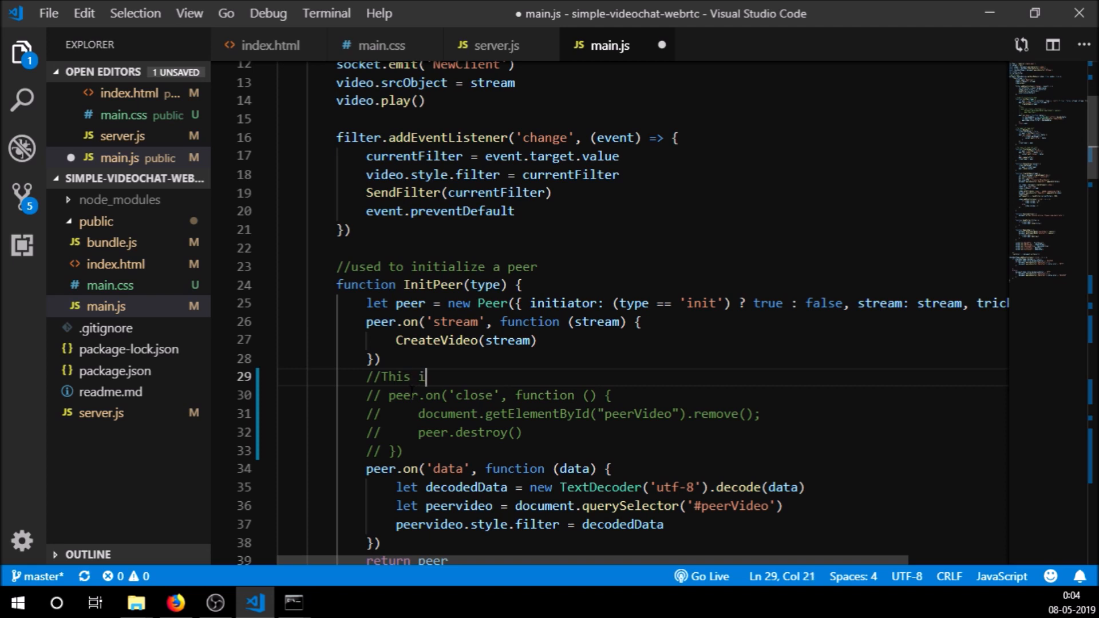
text(sn't)
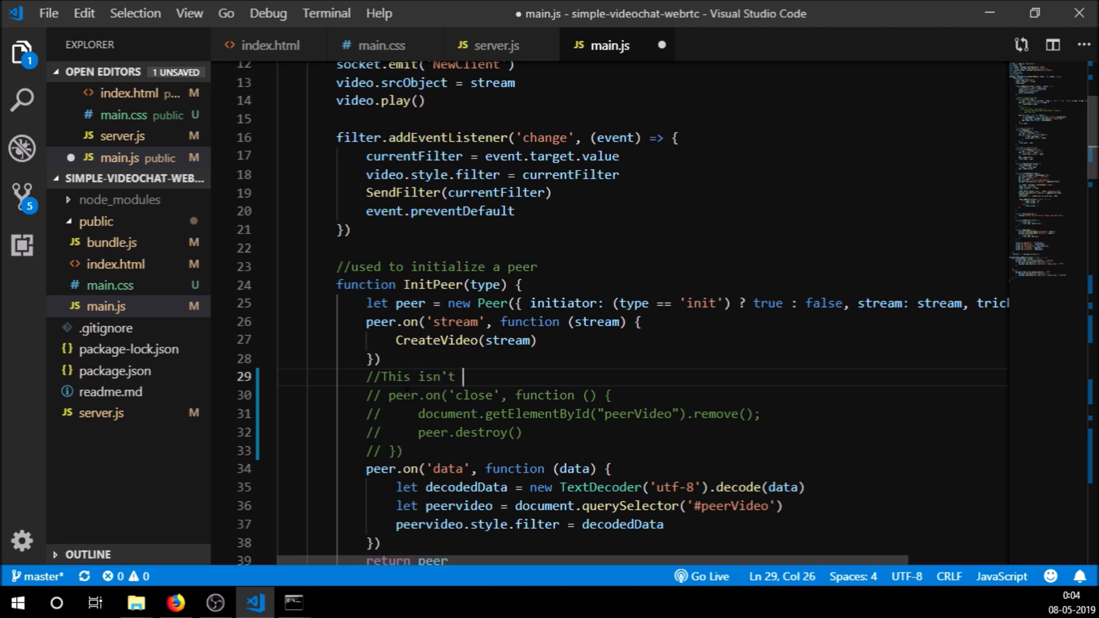
text(working in c)
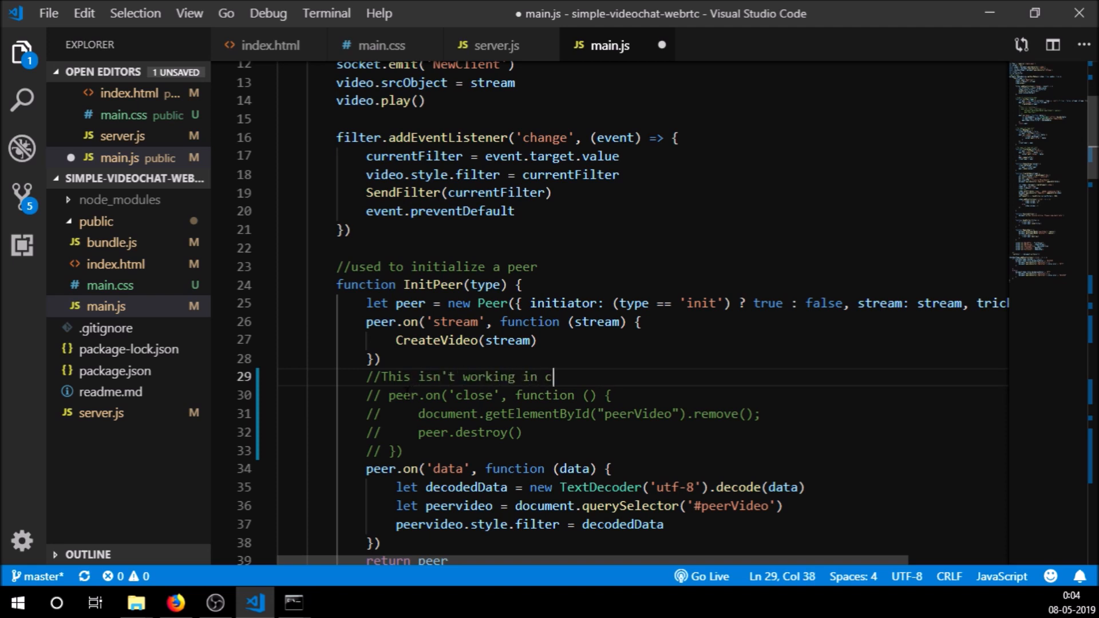
text(hrome)
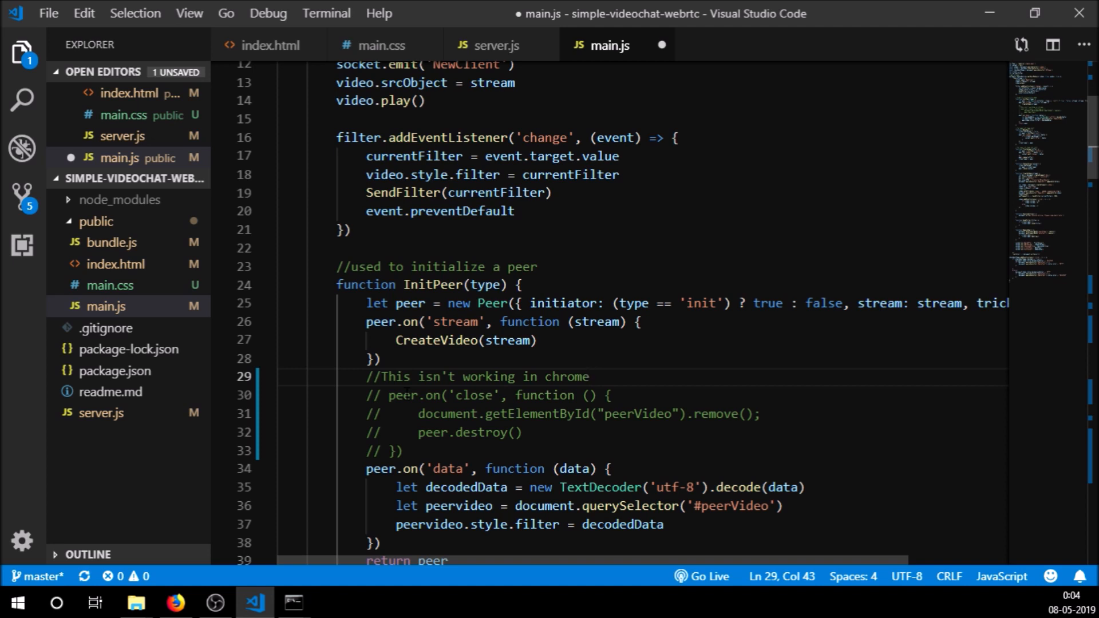
key(ctrl+s)
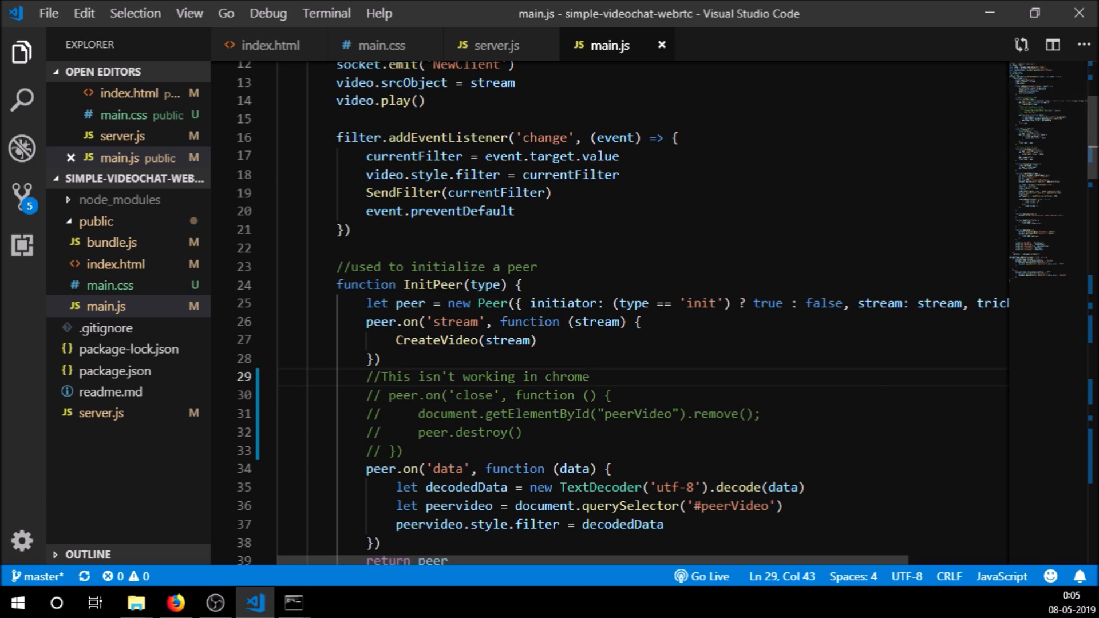
scroll(up, 3)
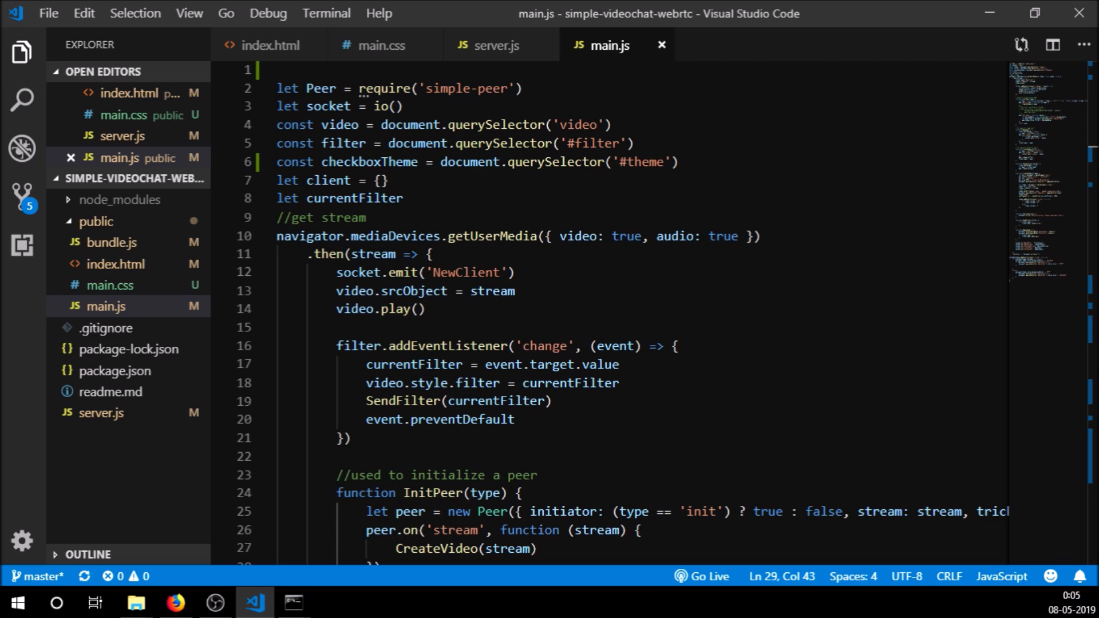
click(175, 601)
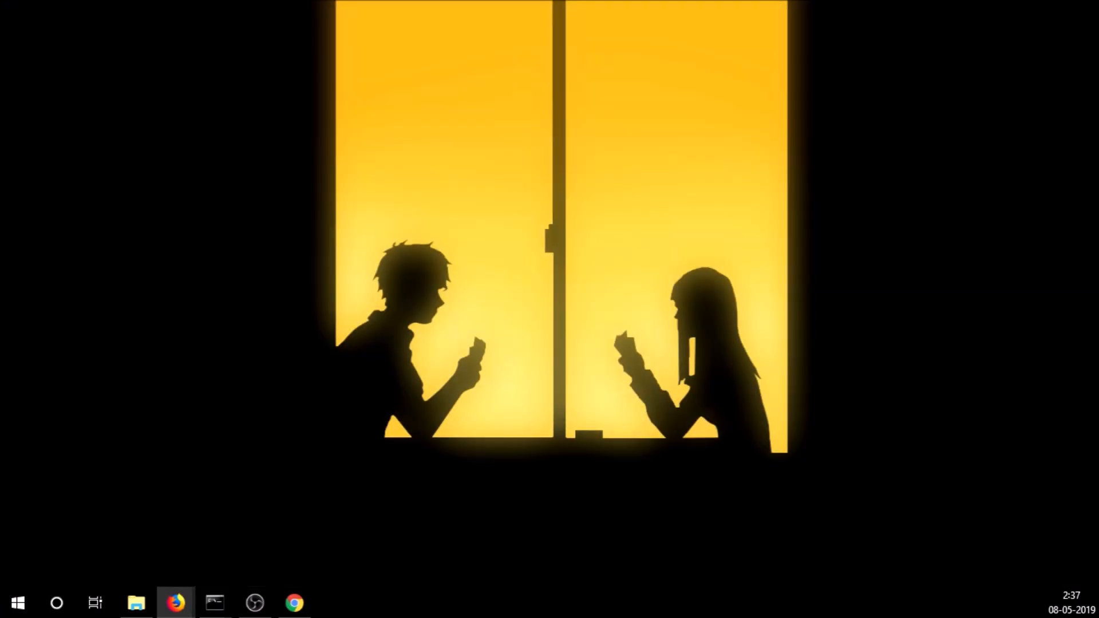
Bring up Firefox and the Node.js prompt, clear the recalled cd command and run node server.js.
click(175, 603)
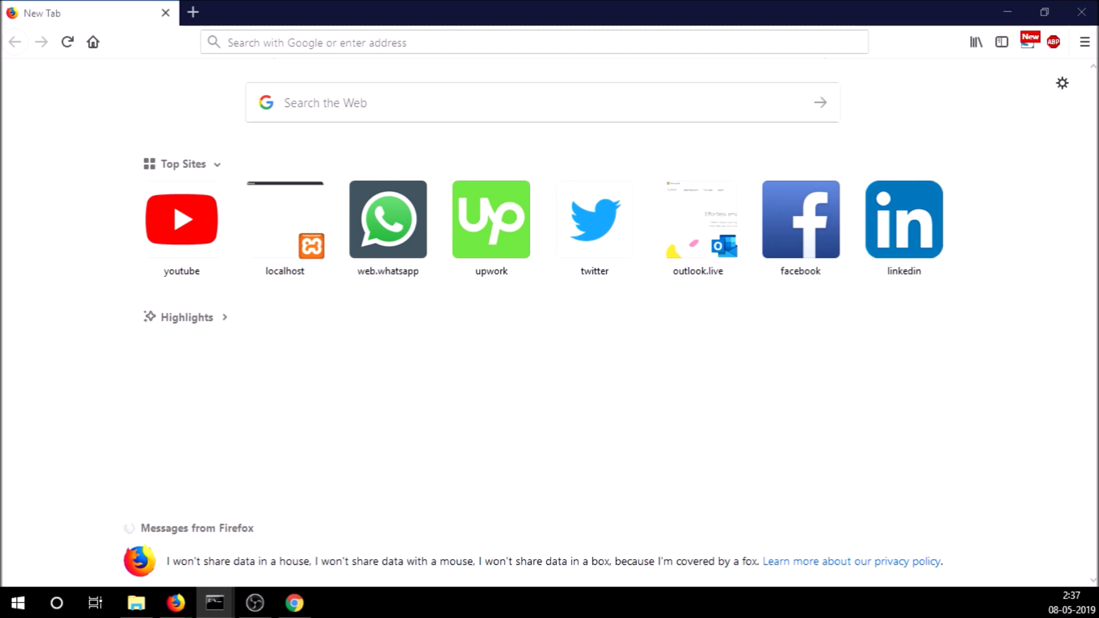
click(214, 603)
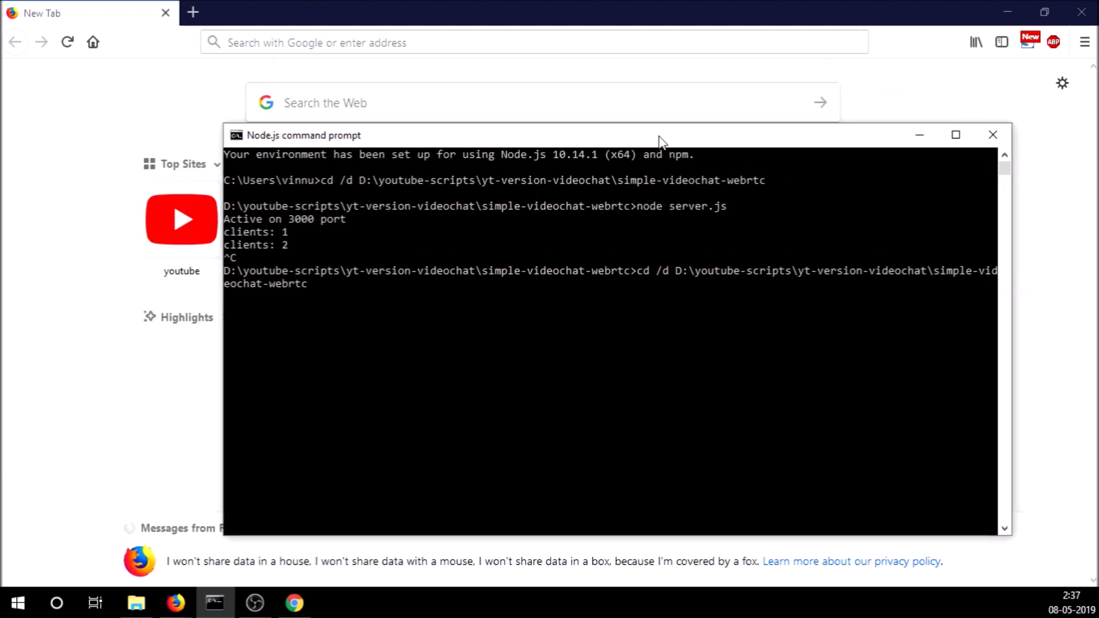
key(Backspace)
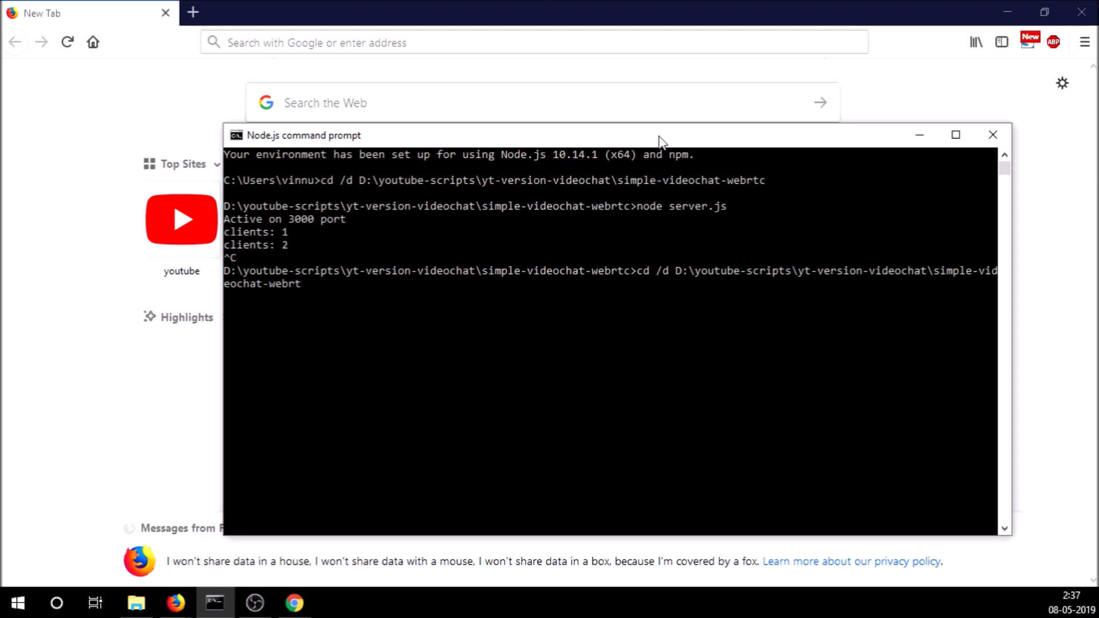
text(node server.js)
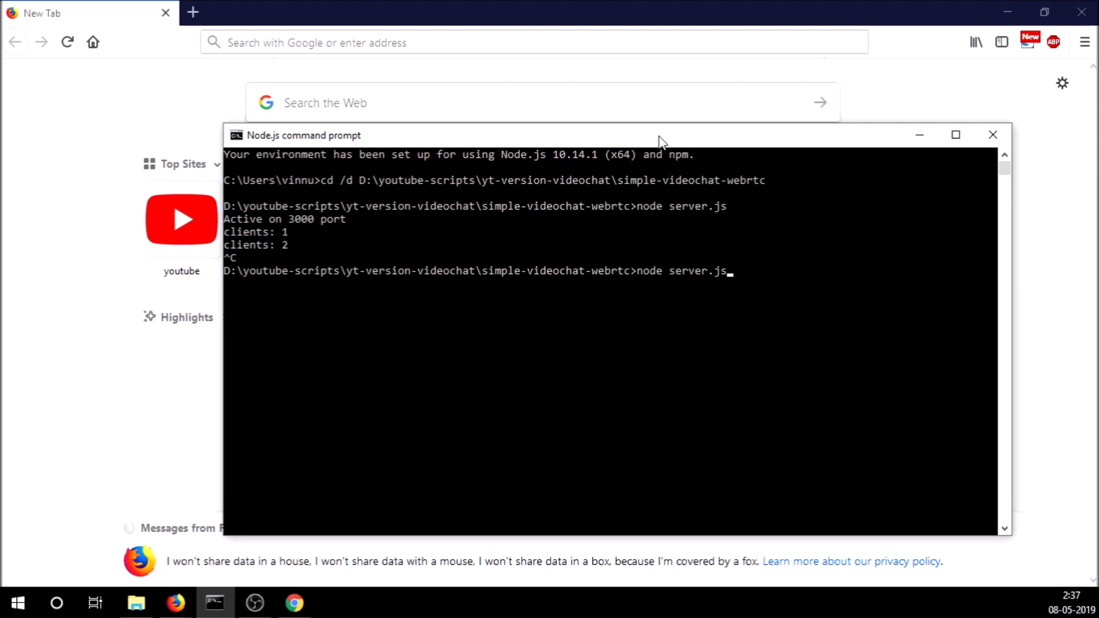
key(Return)
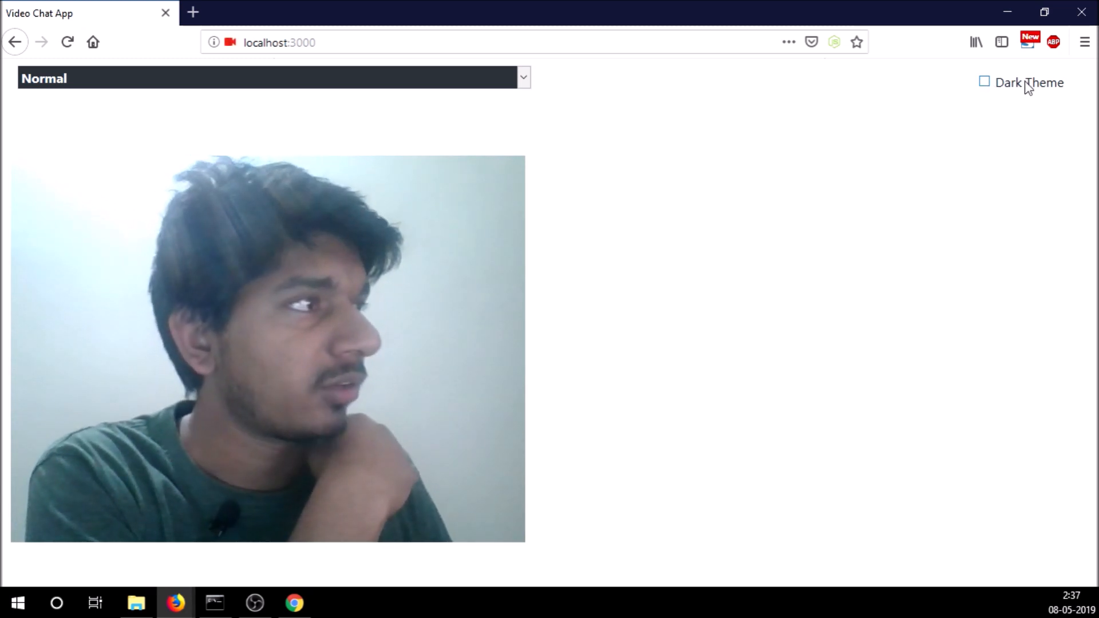
mouse_move(975, 107)
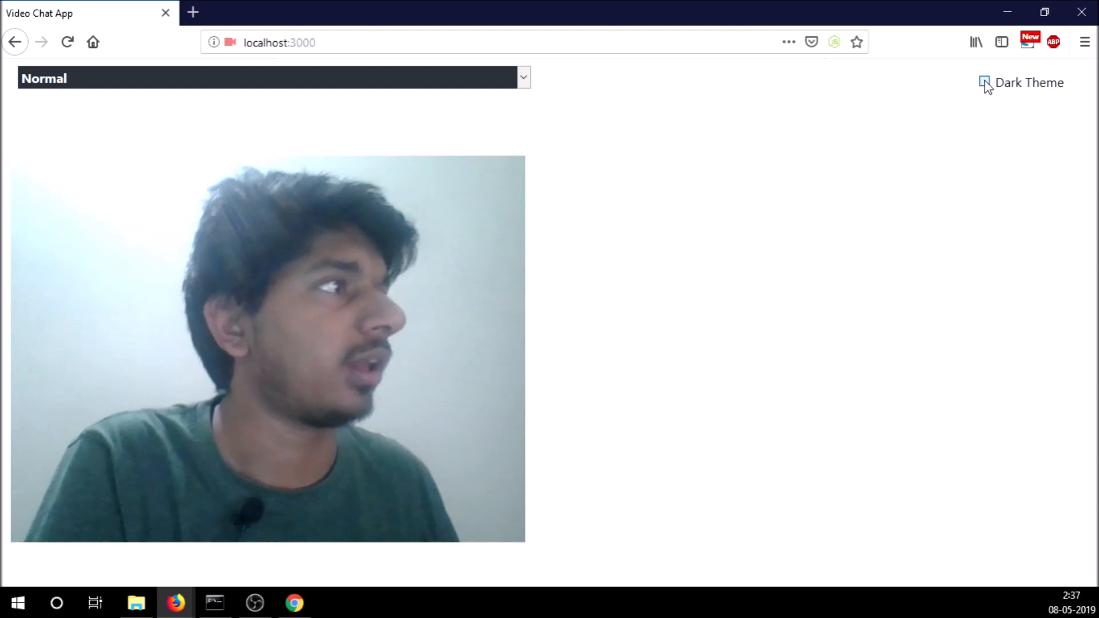
Tick and untick the Dark Theme checkbox on the chat page, then start a second browser tab.
click(984, 83)
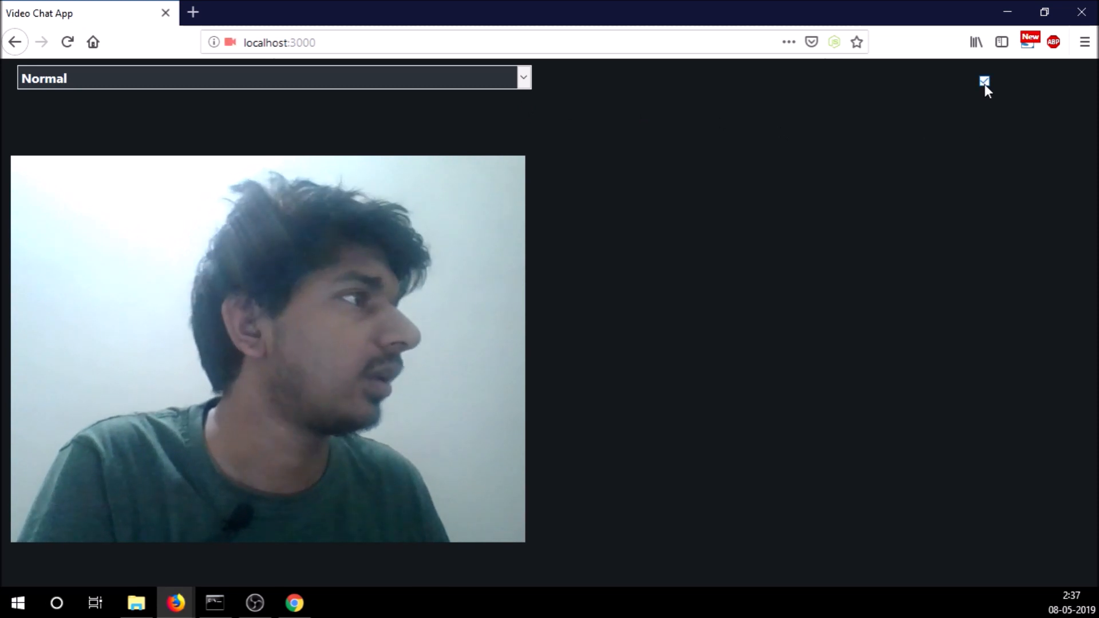
click(985, 83)
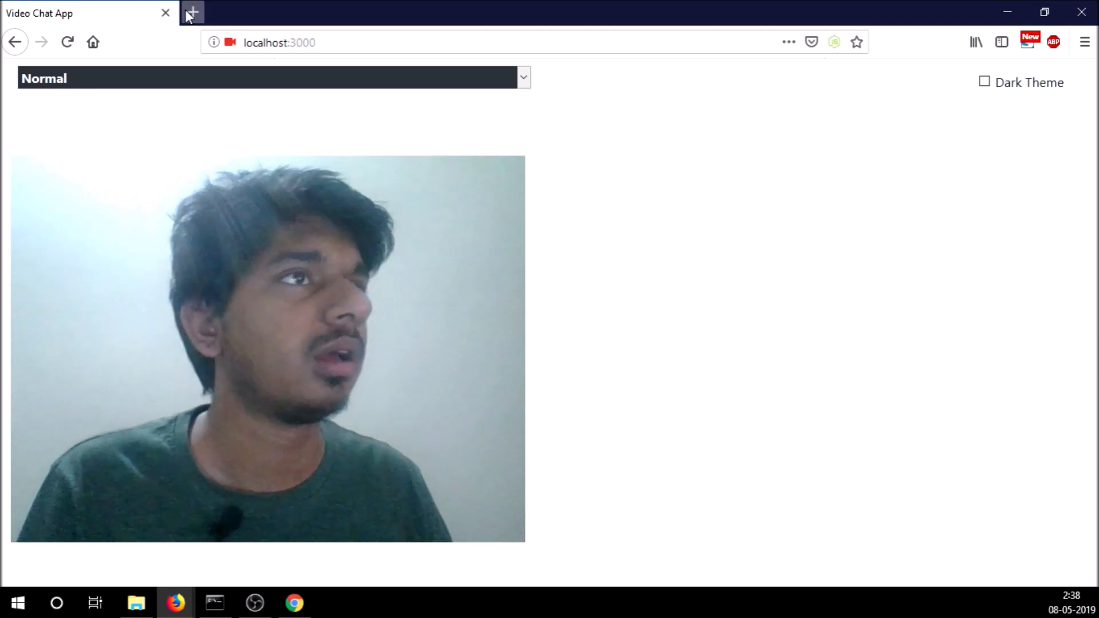
click(191, 12)
text(localhost:3000)
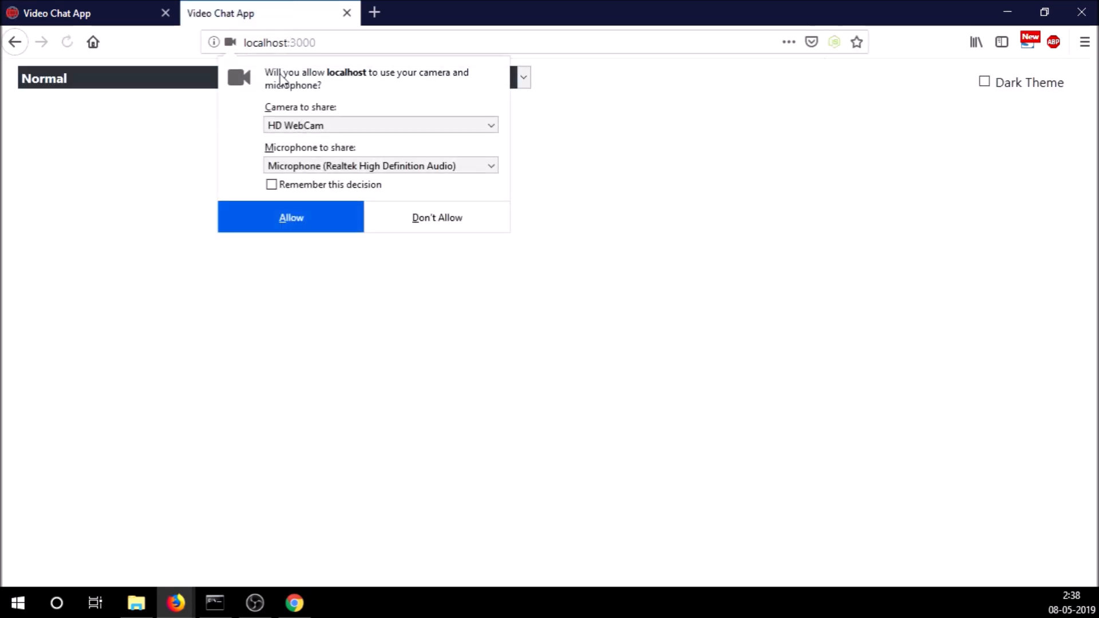
Allow camera and microphone access so the second tab shows local and remote feeds side by side.
click(290, 217)
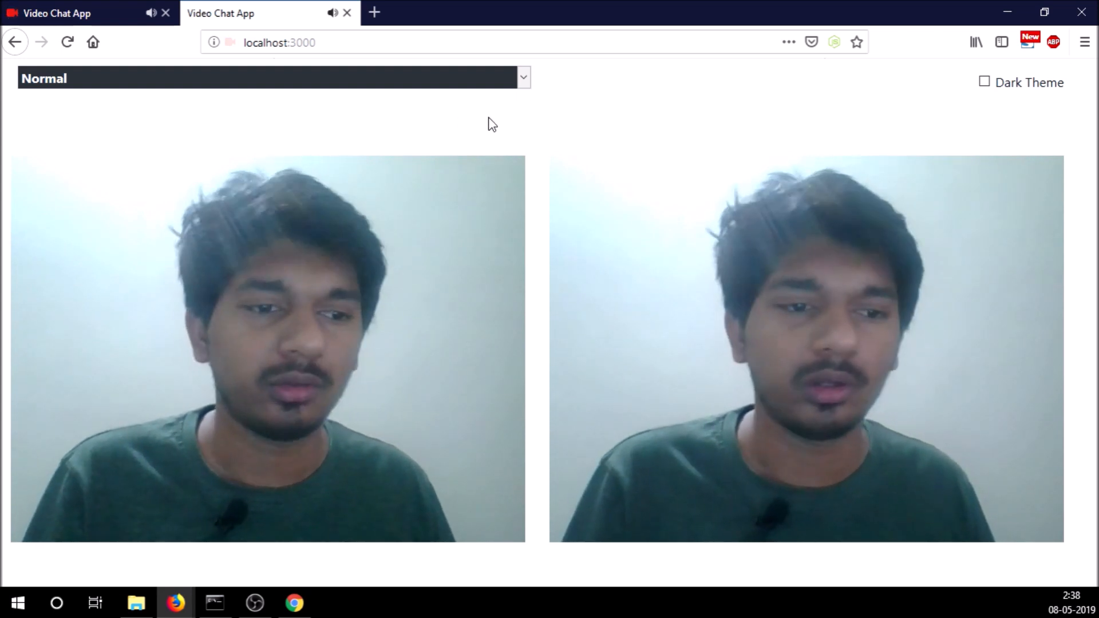
mouse_move(742, 124)
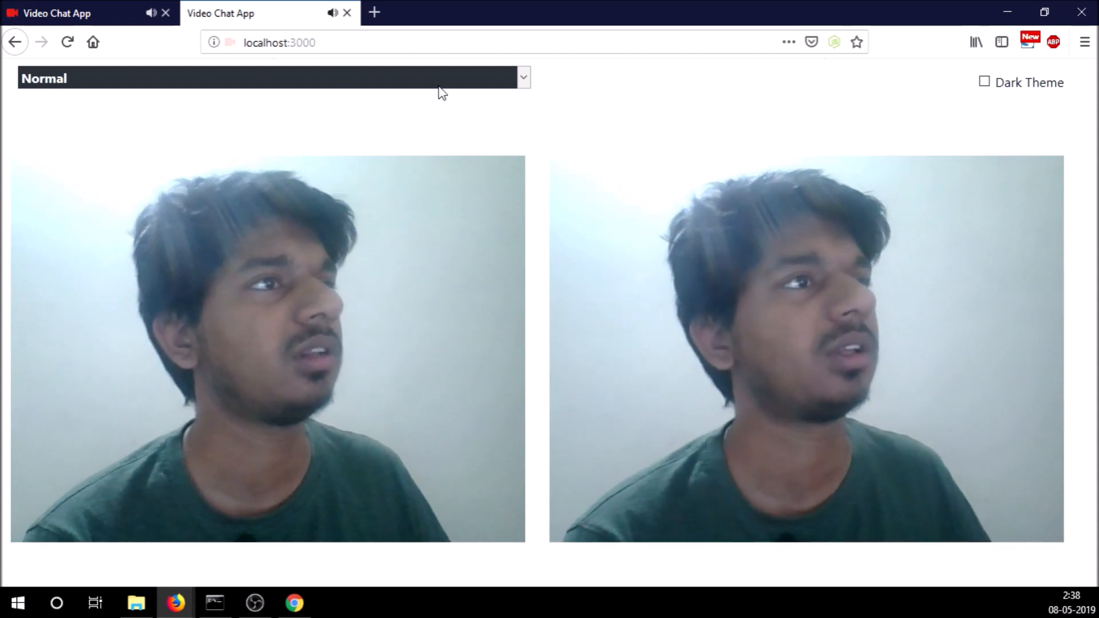
mouse_move(651, 146)
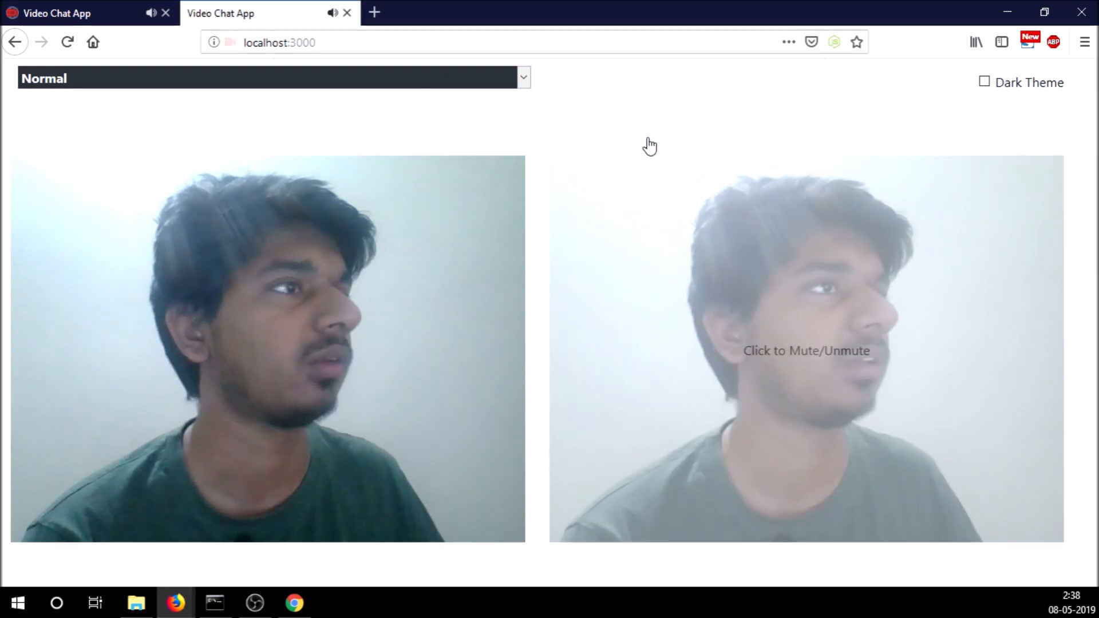
mouse_move(797, 328)
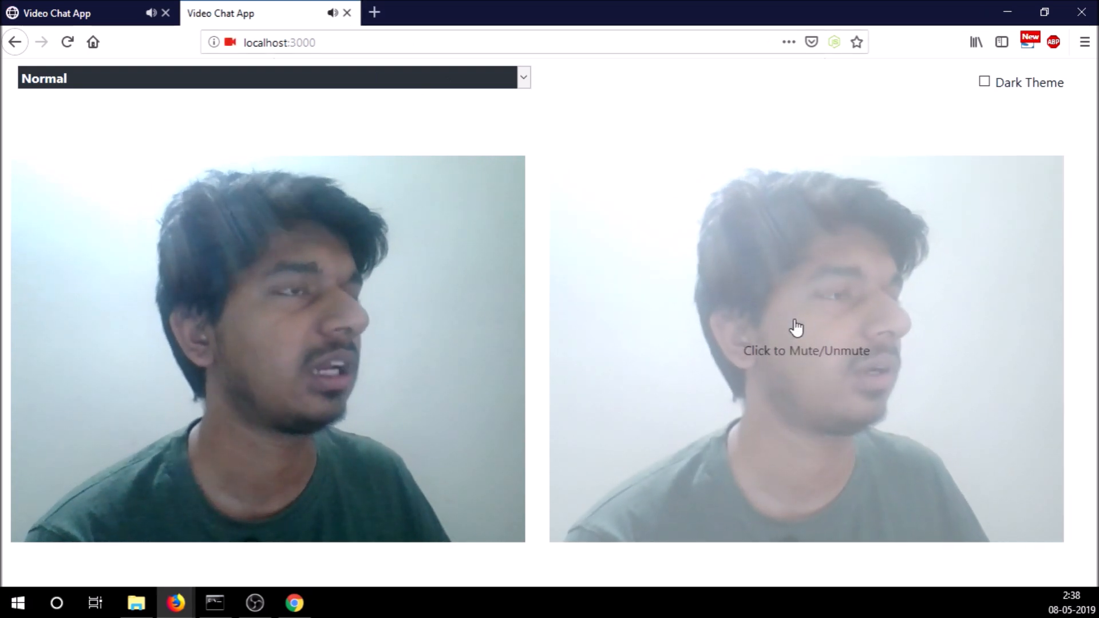
mouse_move(442, 144)
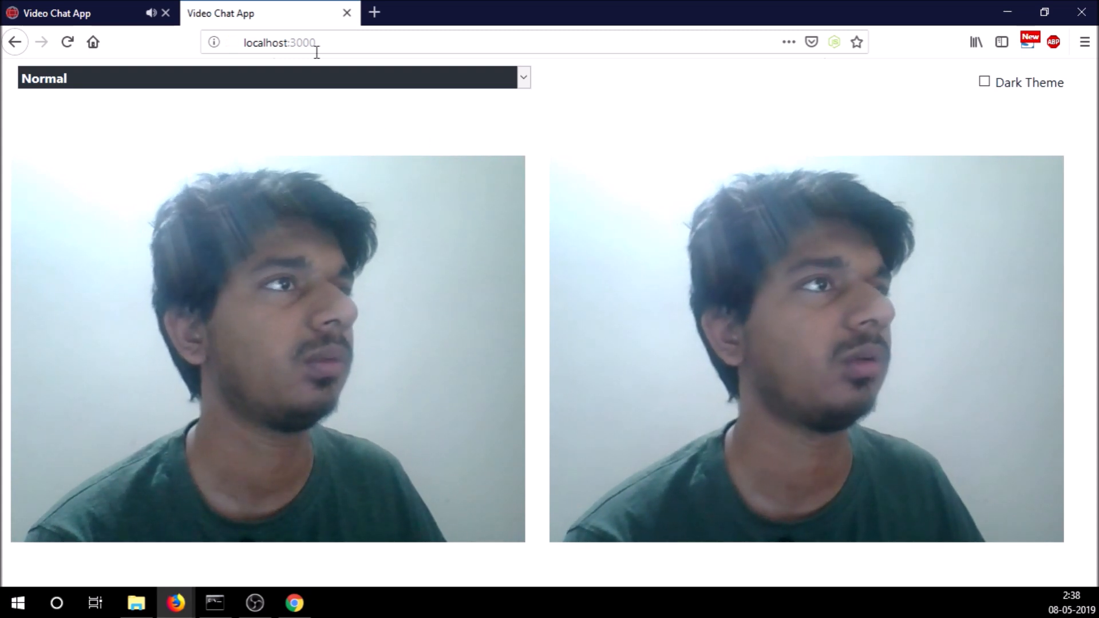
mouse_move(804, 274)
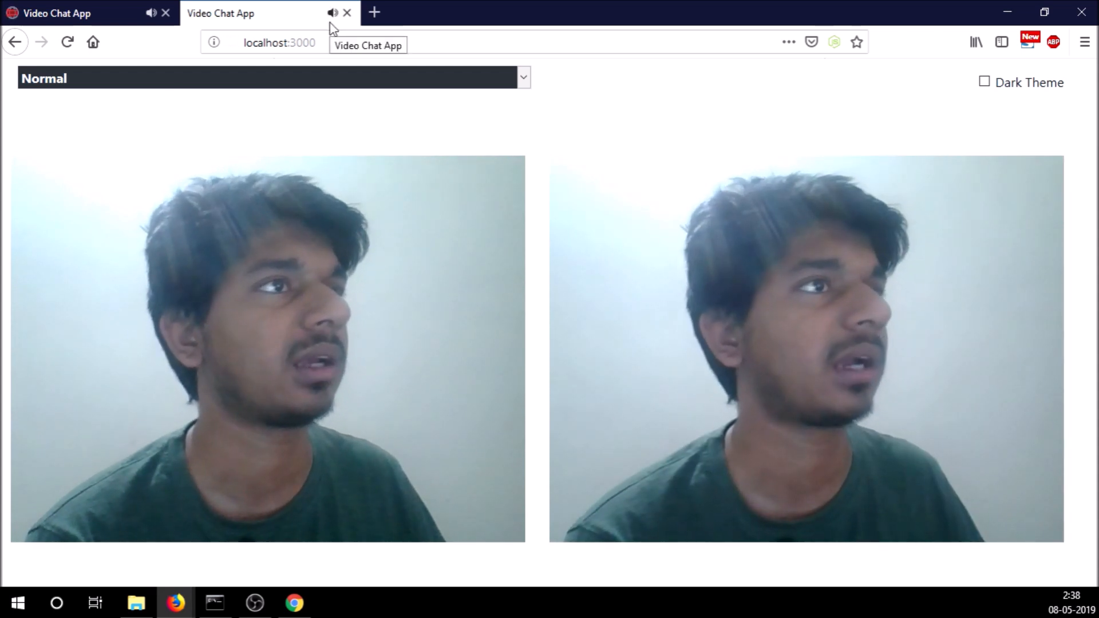
mouse_move(717, 343)
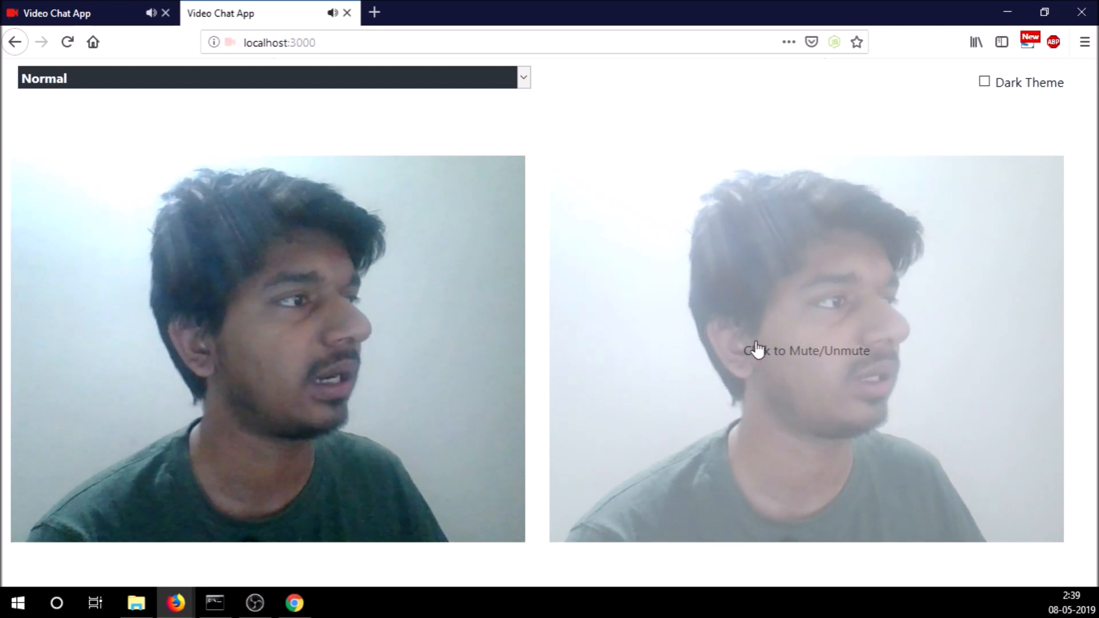
mouse_move(730, 163)
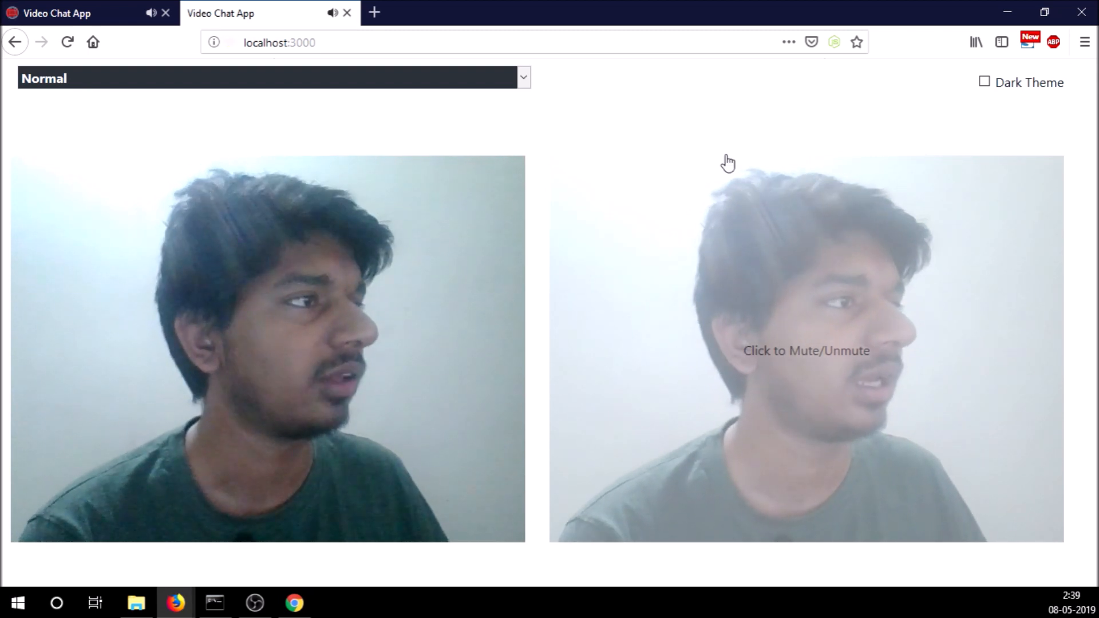
mouse_move(876, 361)
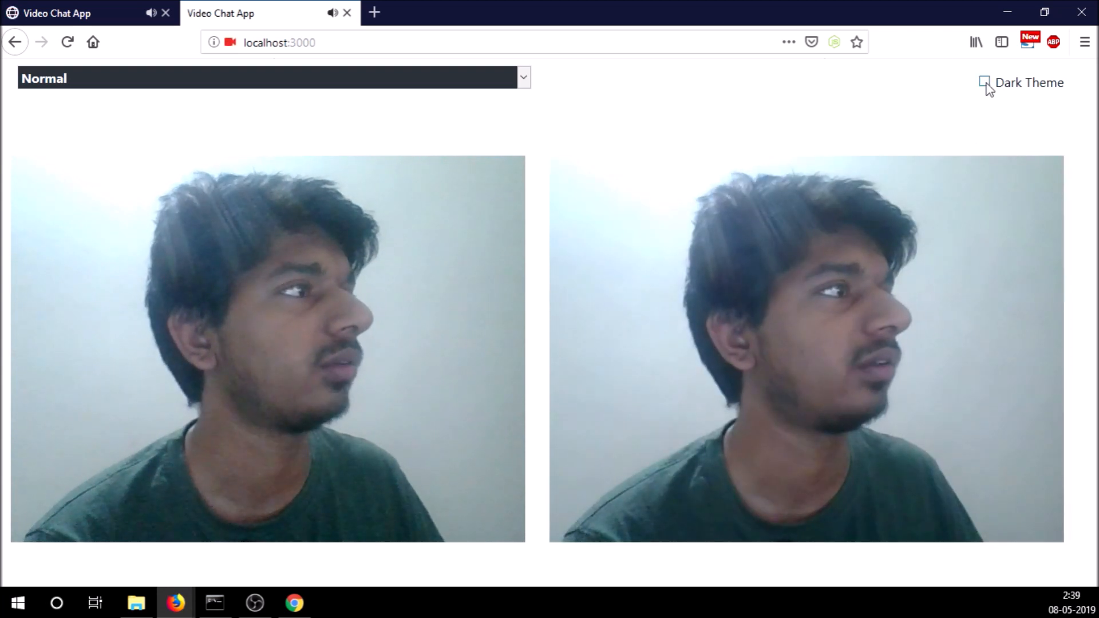
Switch the second tab's Dark Theme on and back off while both feeds keep playing.
click(985, 82)
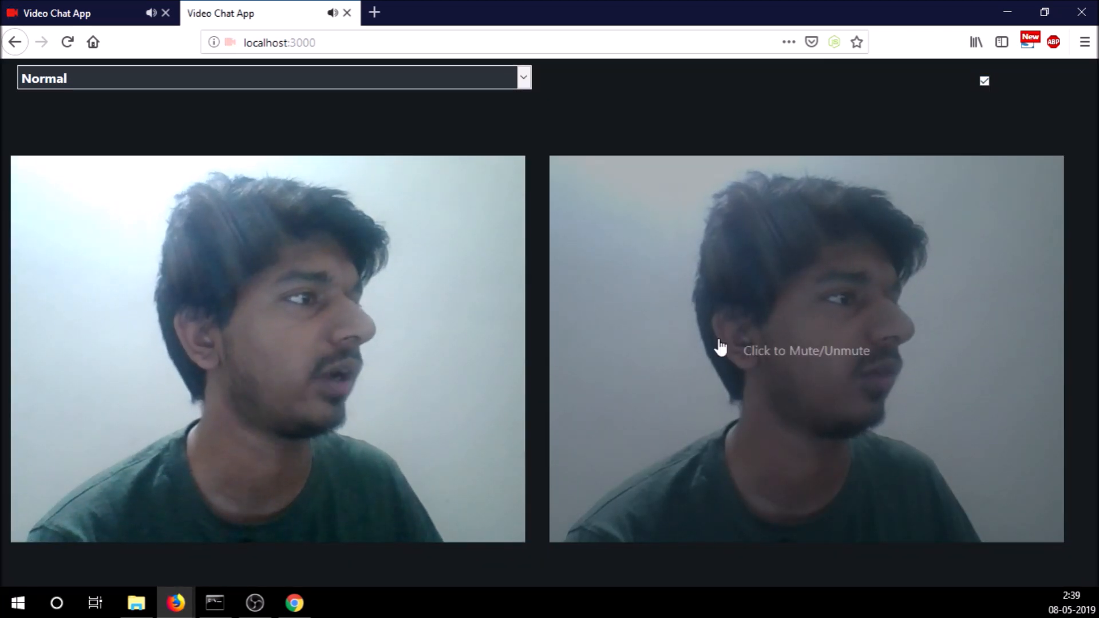
click(985, 82)
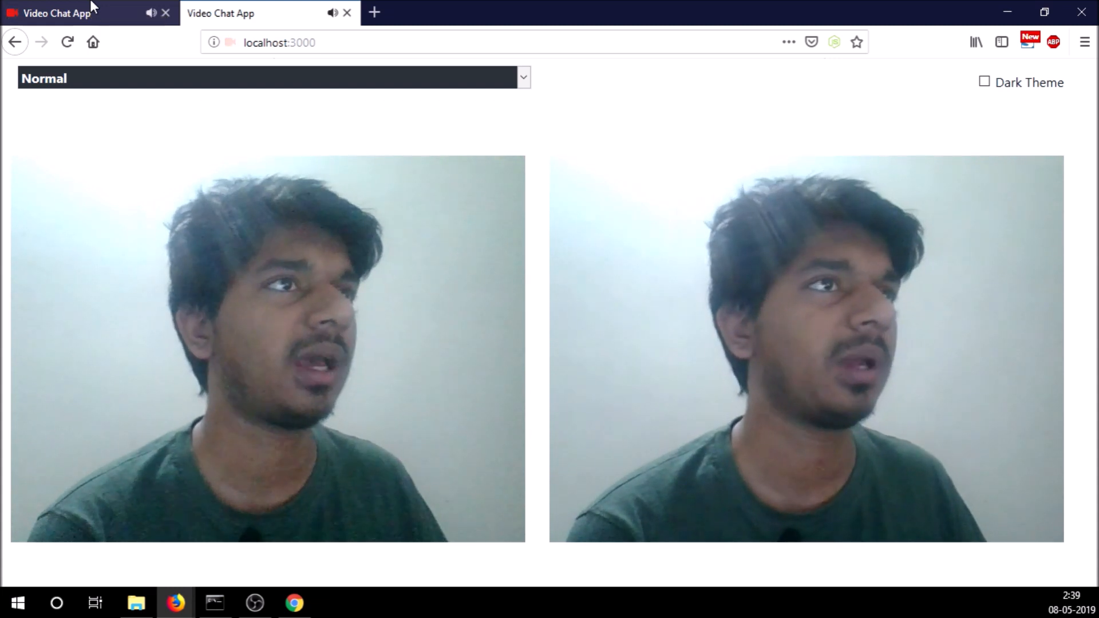
mouse_move(347, 13)
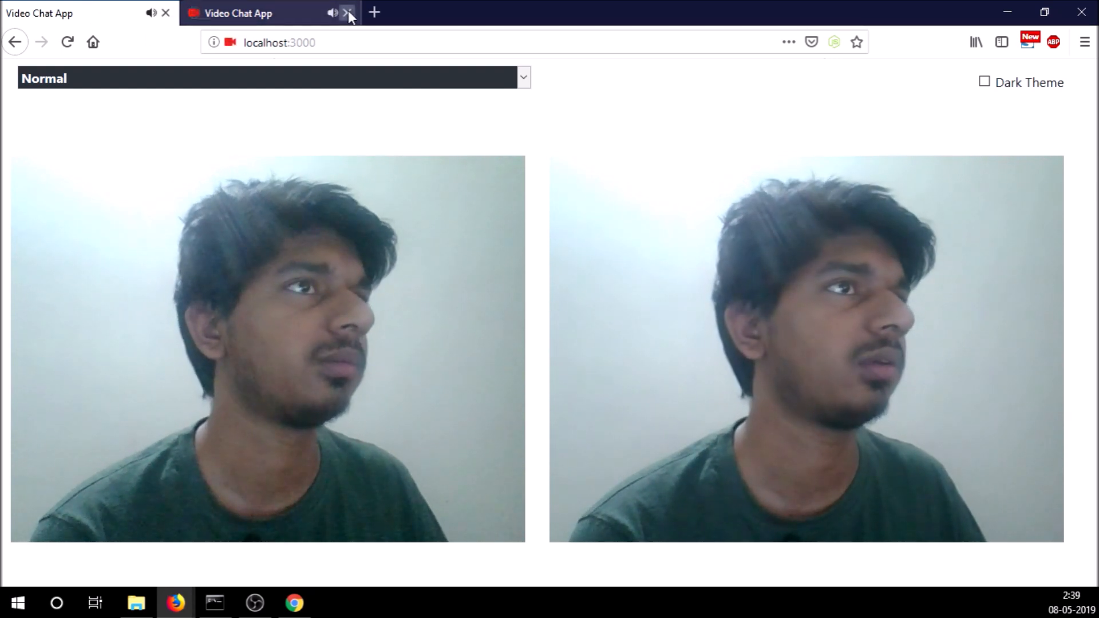
Close the second Firefox tab, load localhost:3000 in Chrome and toggle Dark Theme on and off.
click(348, 12)
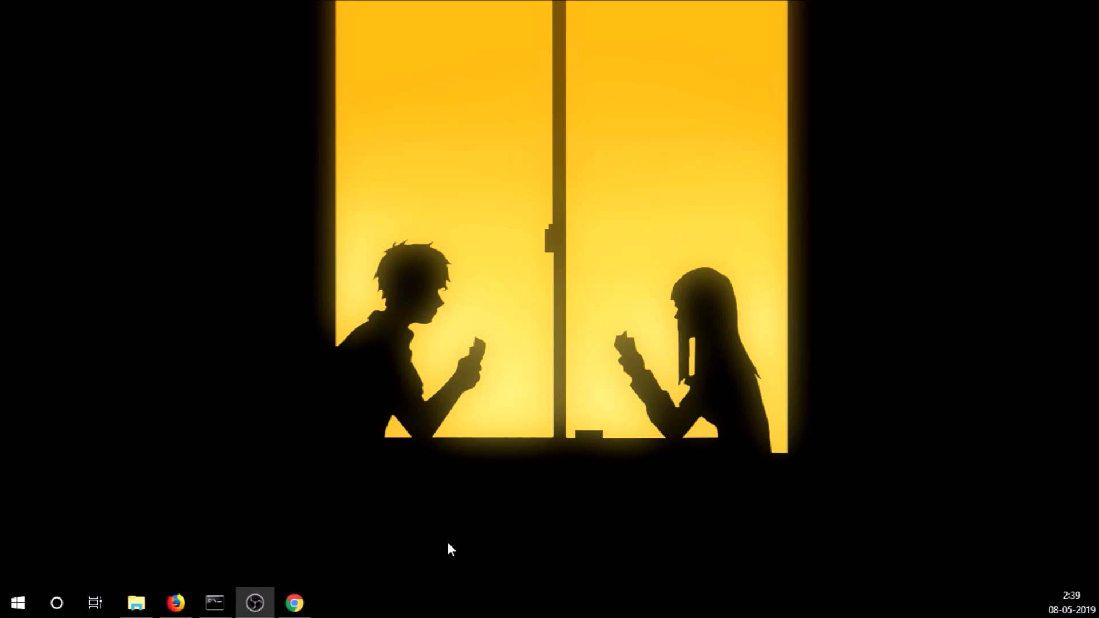
click(295, 603)
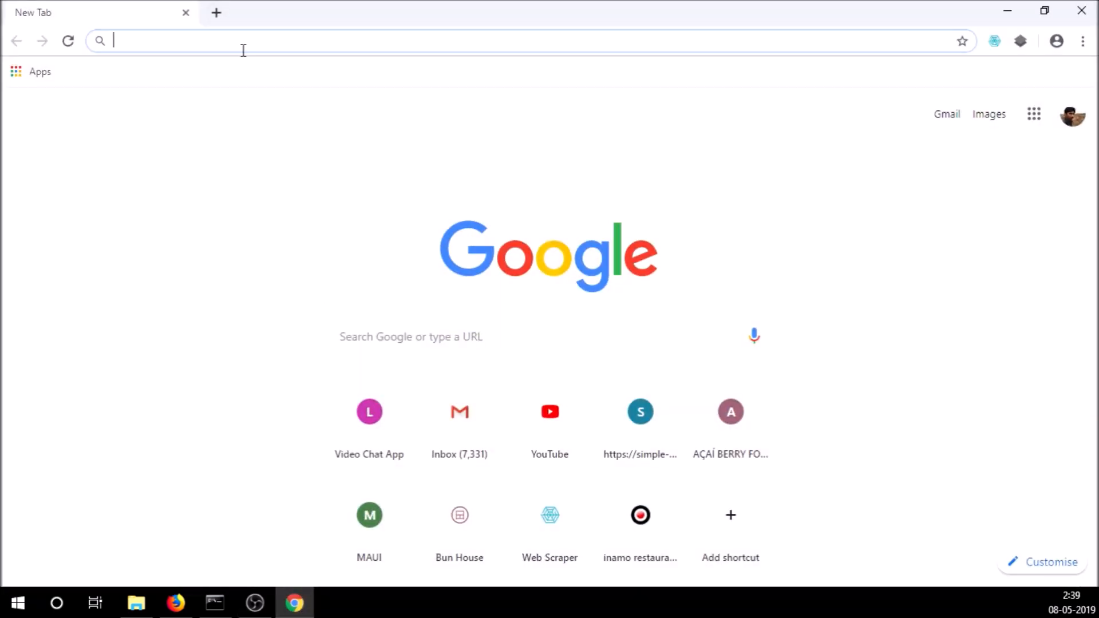
text(localhost:3000)
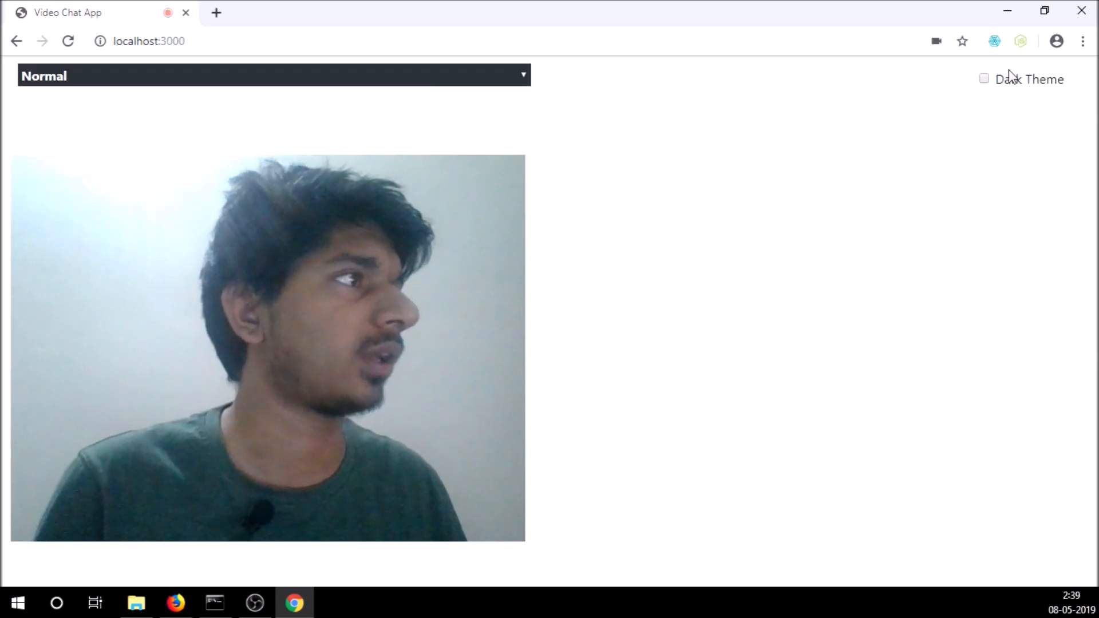
click(984, 78)
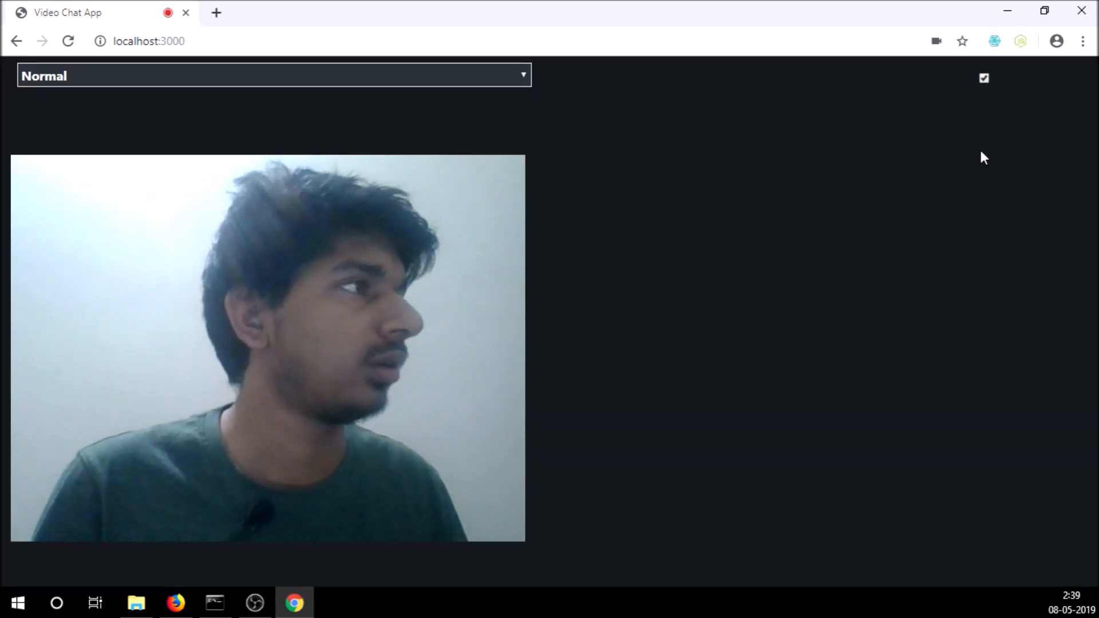
click(984, 78)
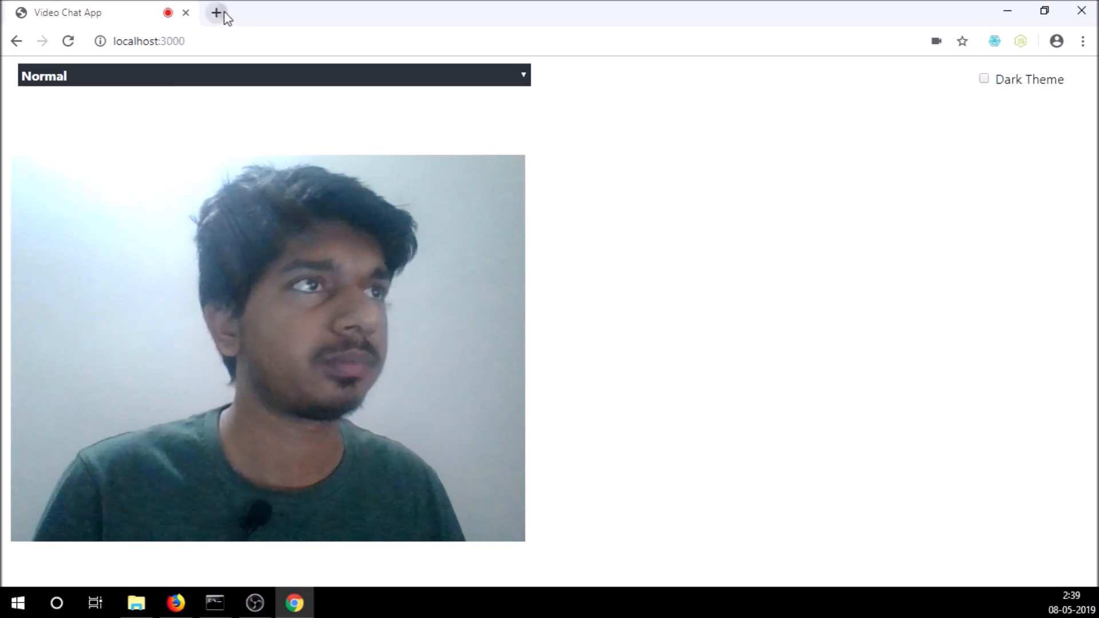
Join from a new Chrome tab as a second peer and peek at the filter dropdown without choosing.
click(216, 13)
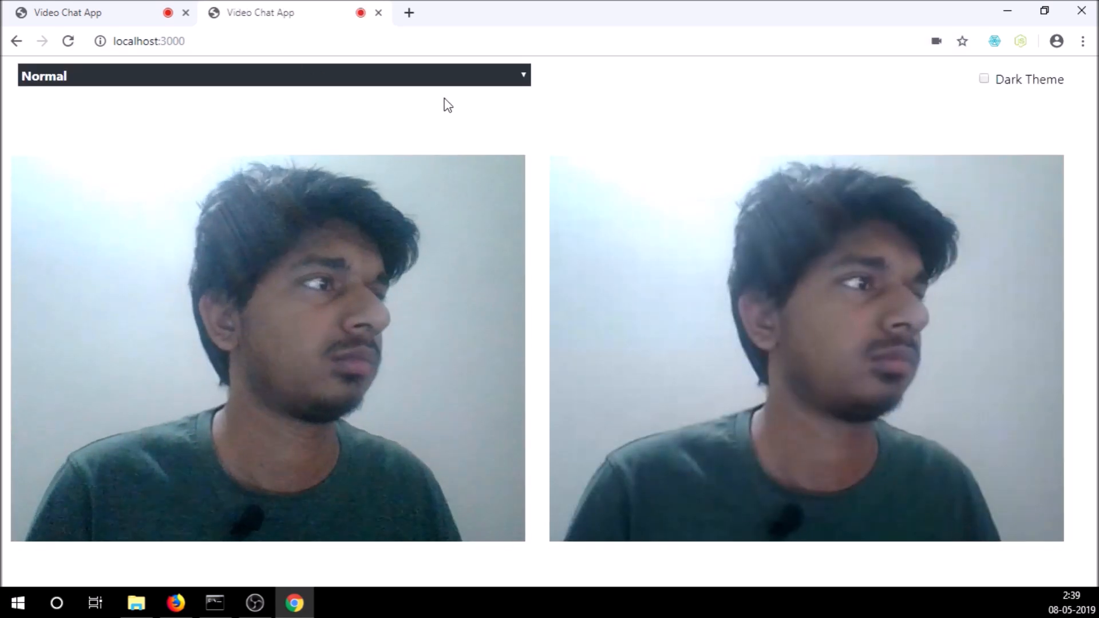
mouse_move(534, 136)
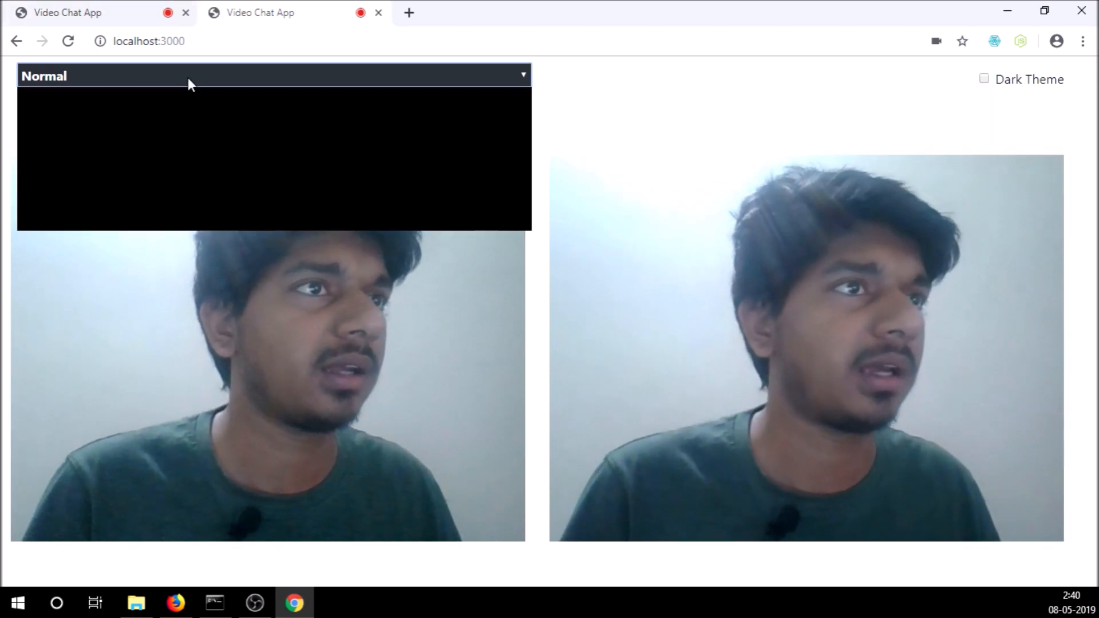
click(273, 75)
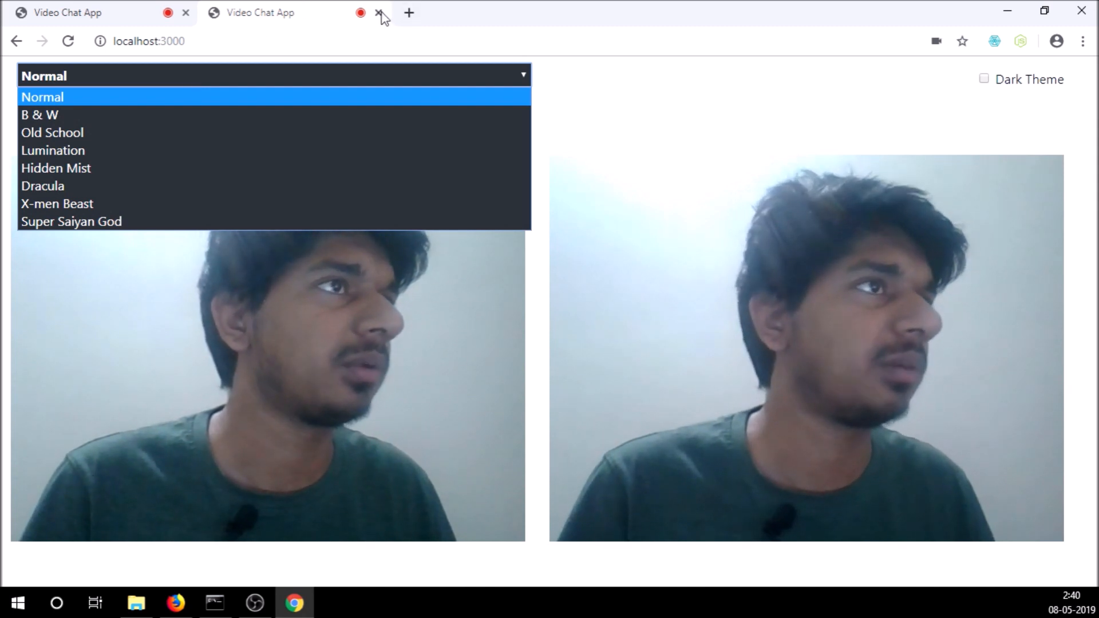
click(43, 97)
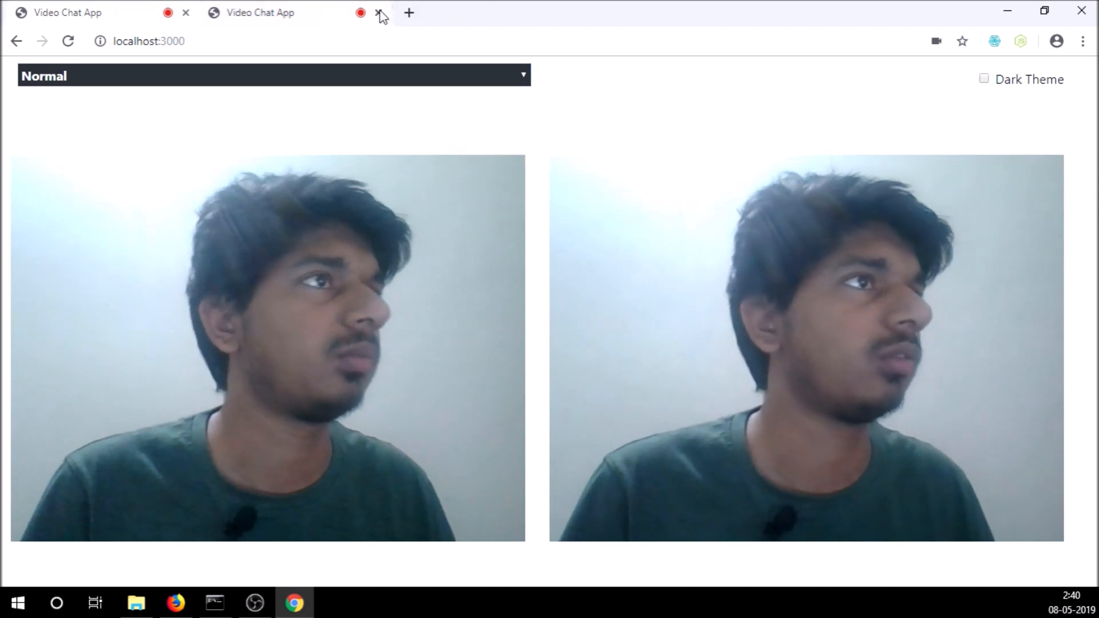
Close the second peer's tab and apply the Dracula filter to the remaining local feed.
click(360, 13)
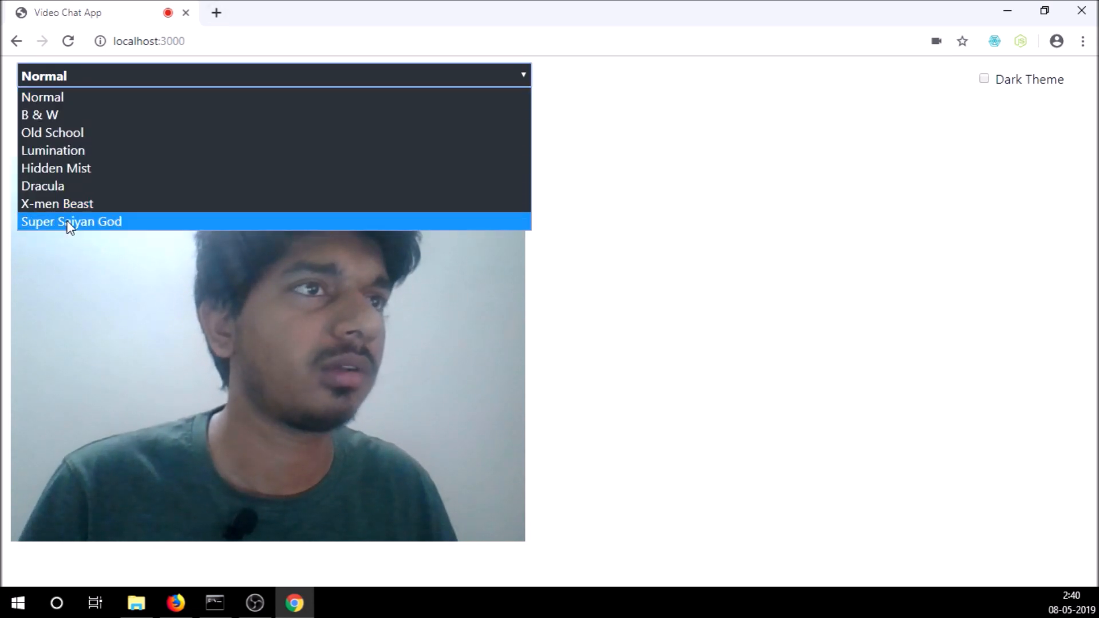
click(42, 186)
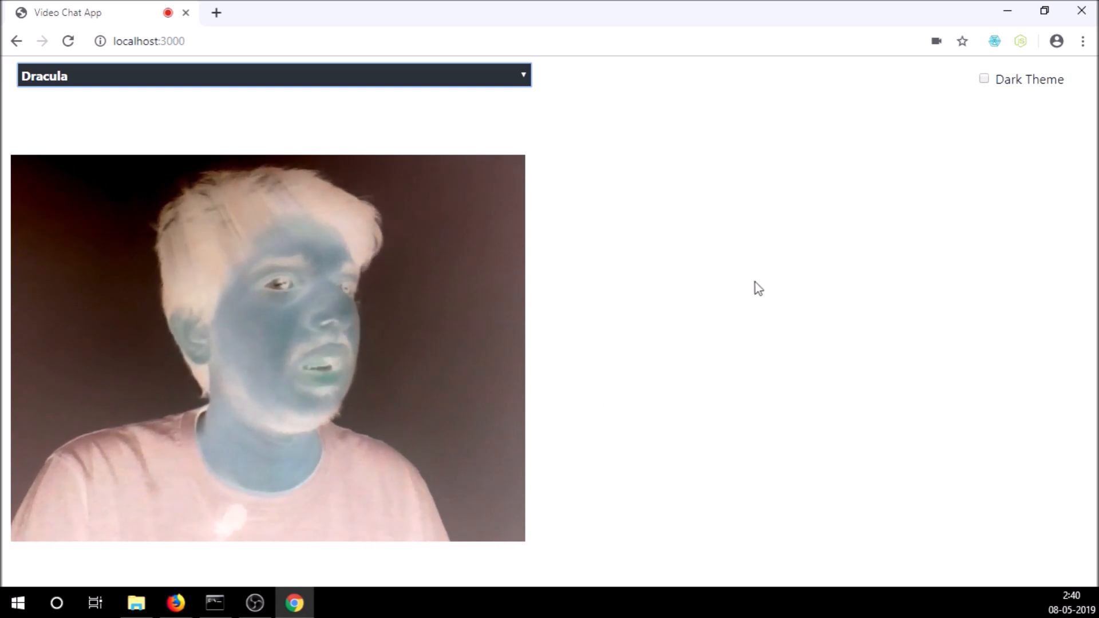
mouse_move(217, 13)
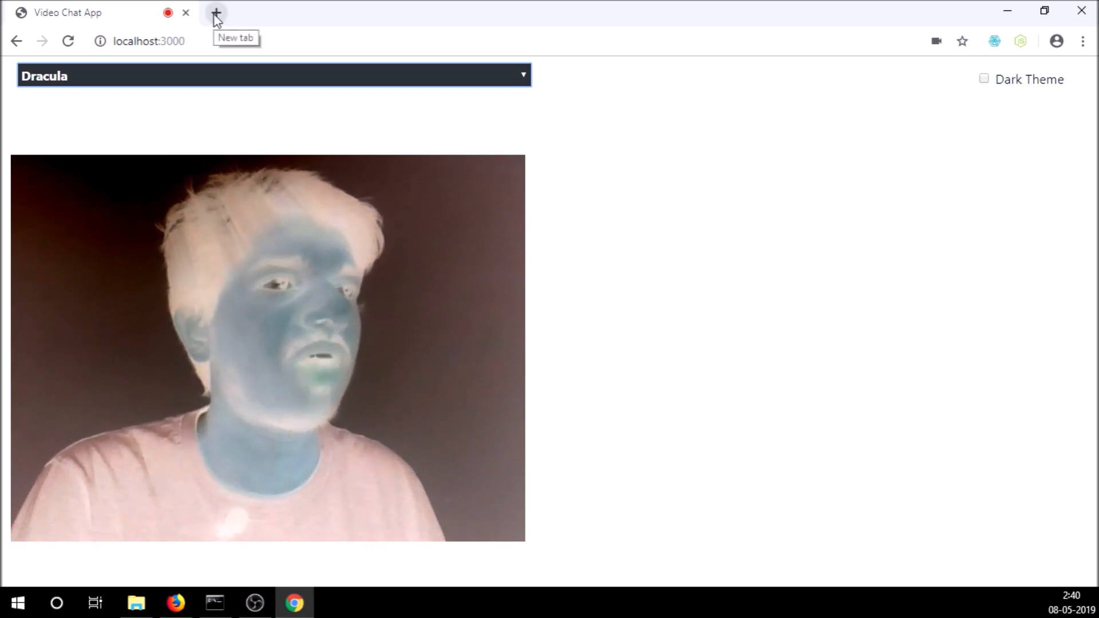
mouse_move(294, 357)
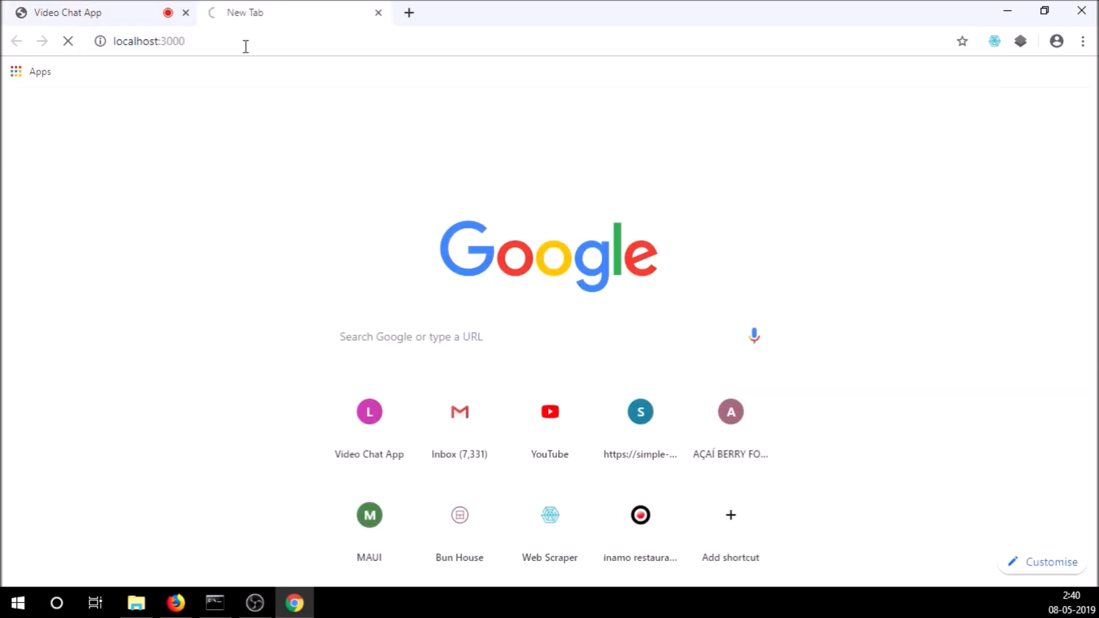
mouse_move(317, 102)
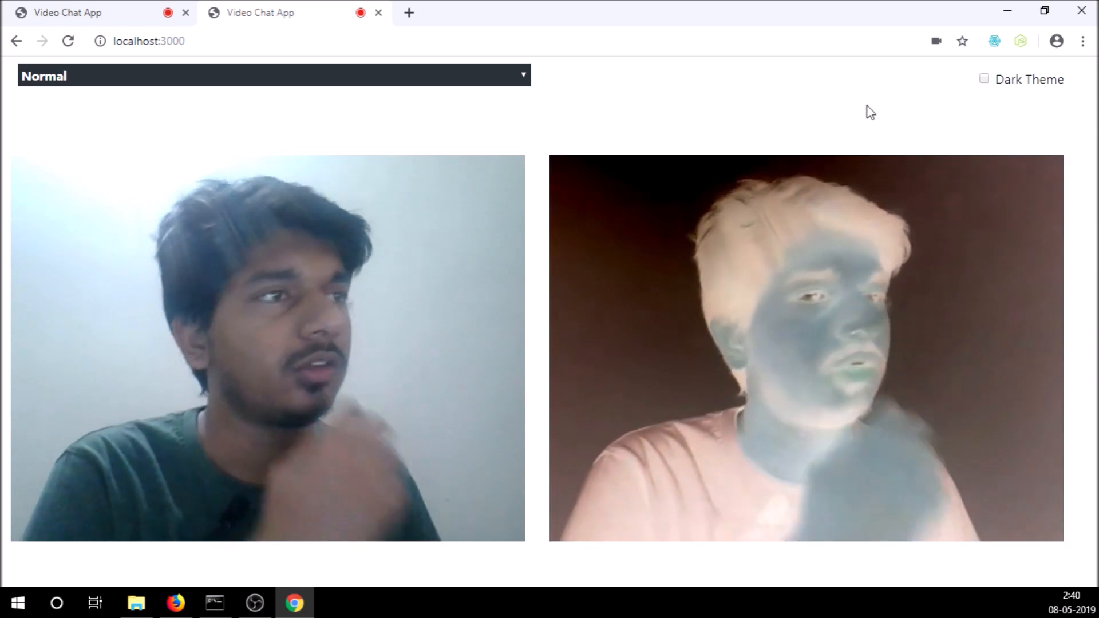
Apply the Old School filter in one tab, check it on the peer, then close the Dracula tab.
click(273, 76)
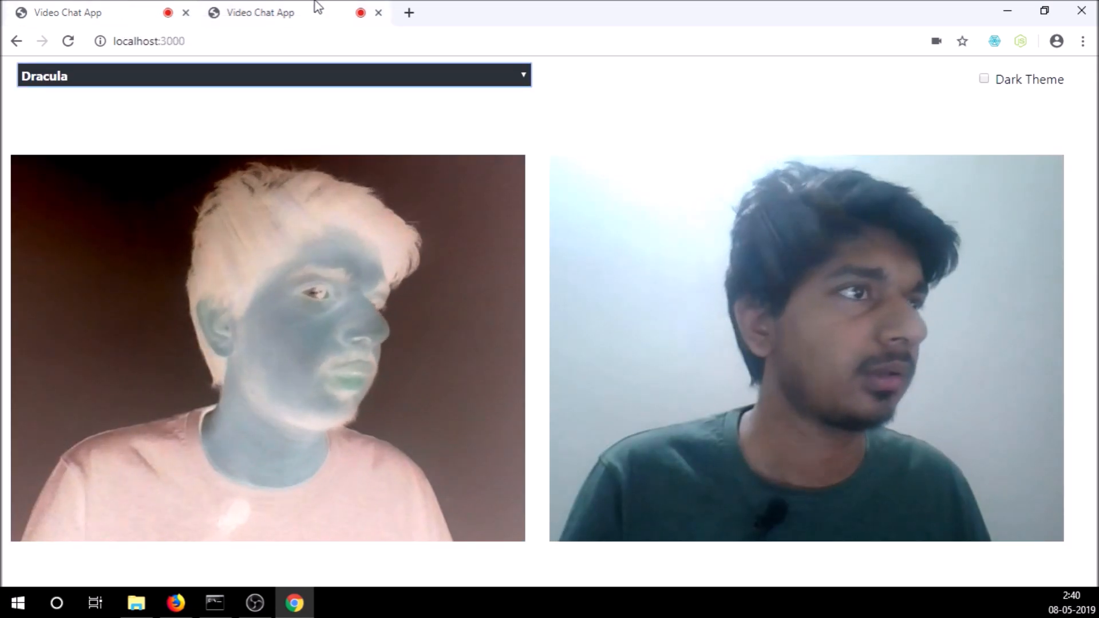
click(273, 76)
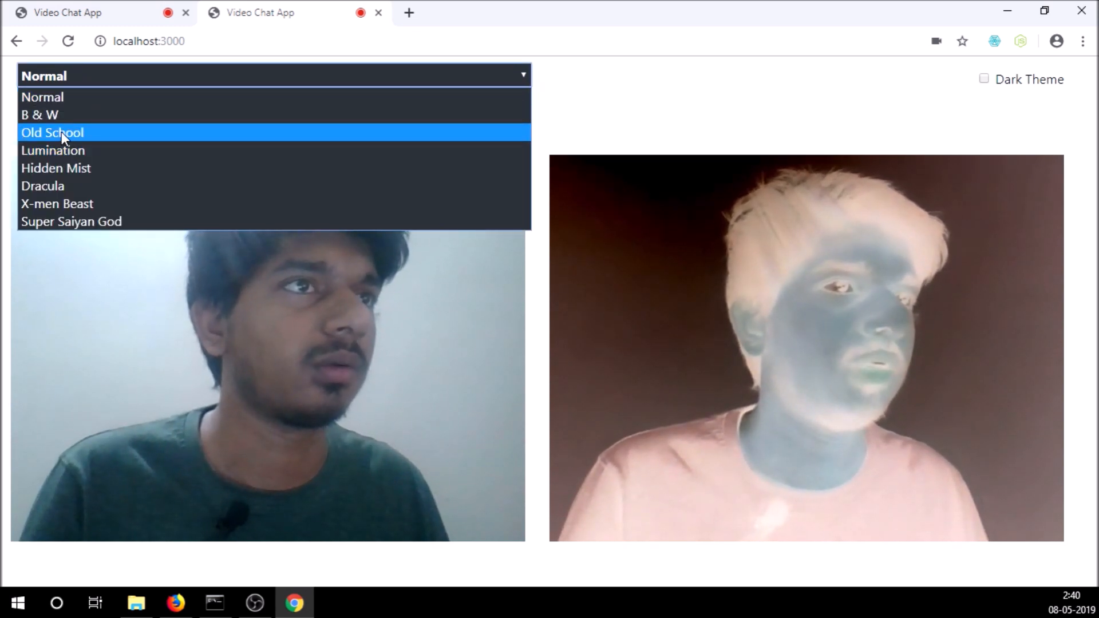
click(42, 186)
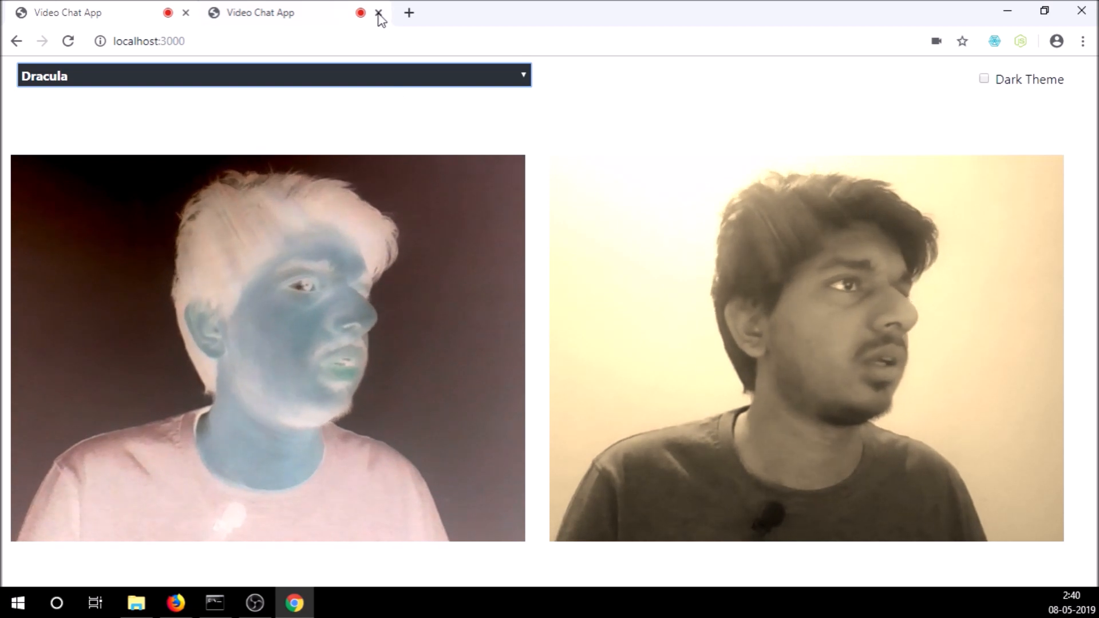
click(274, 76)
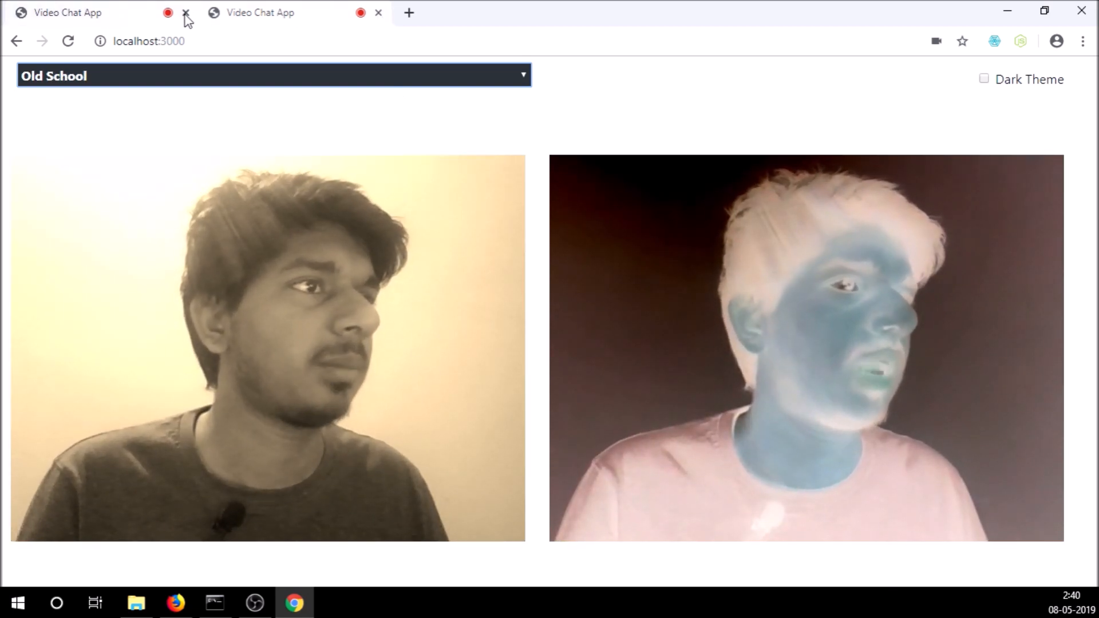
click(185, 12)
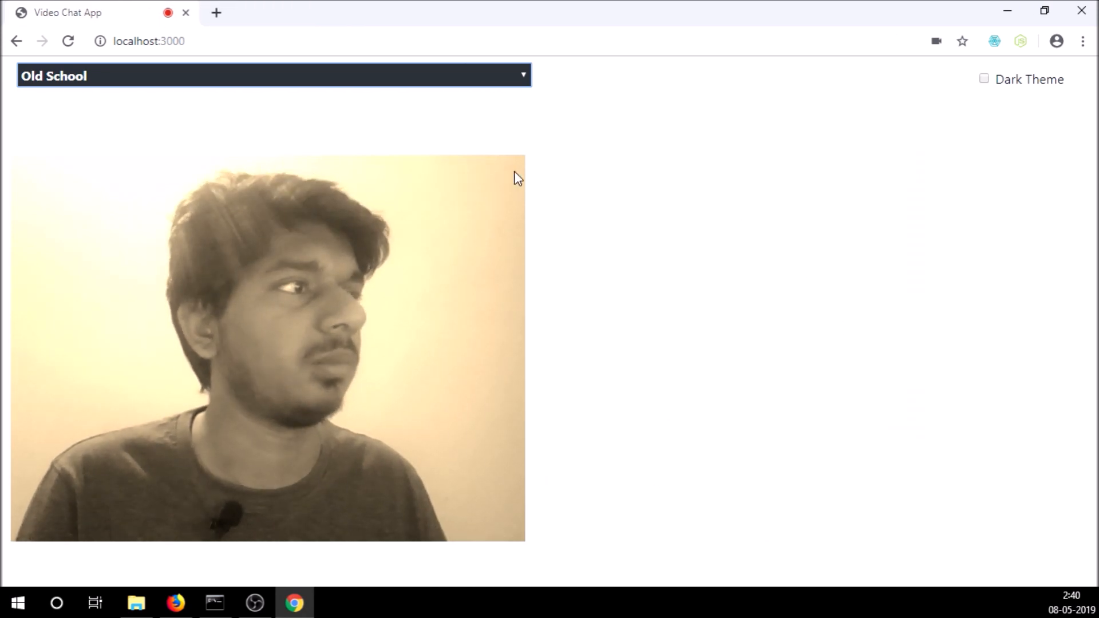
mouse_move(815, 135)
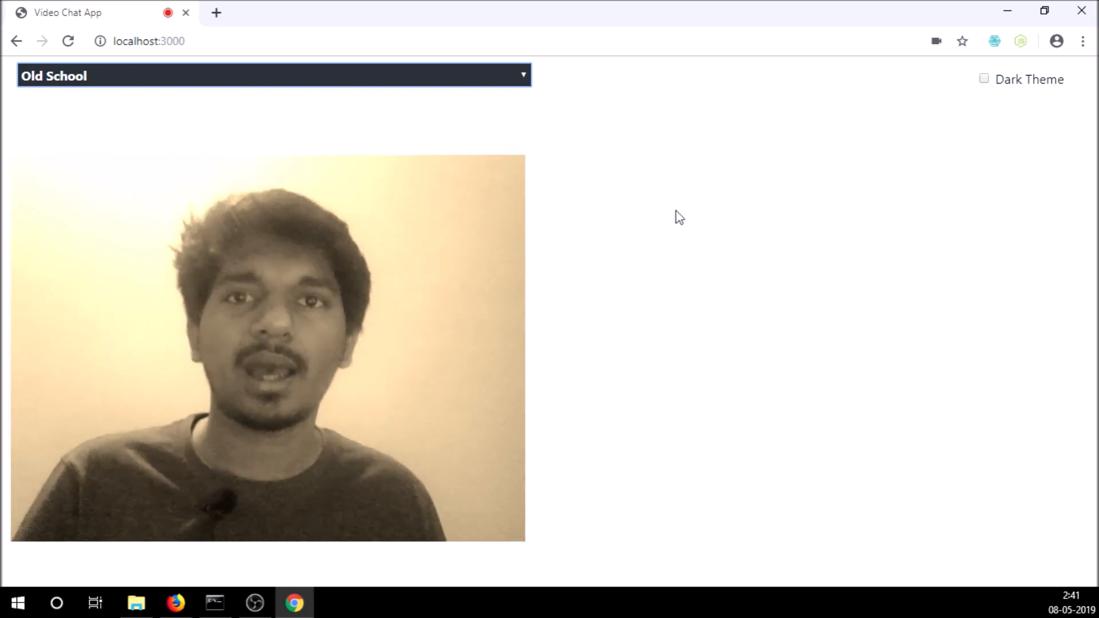
mouse_move(493, 314)
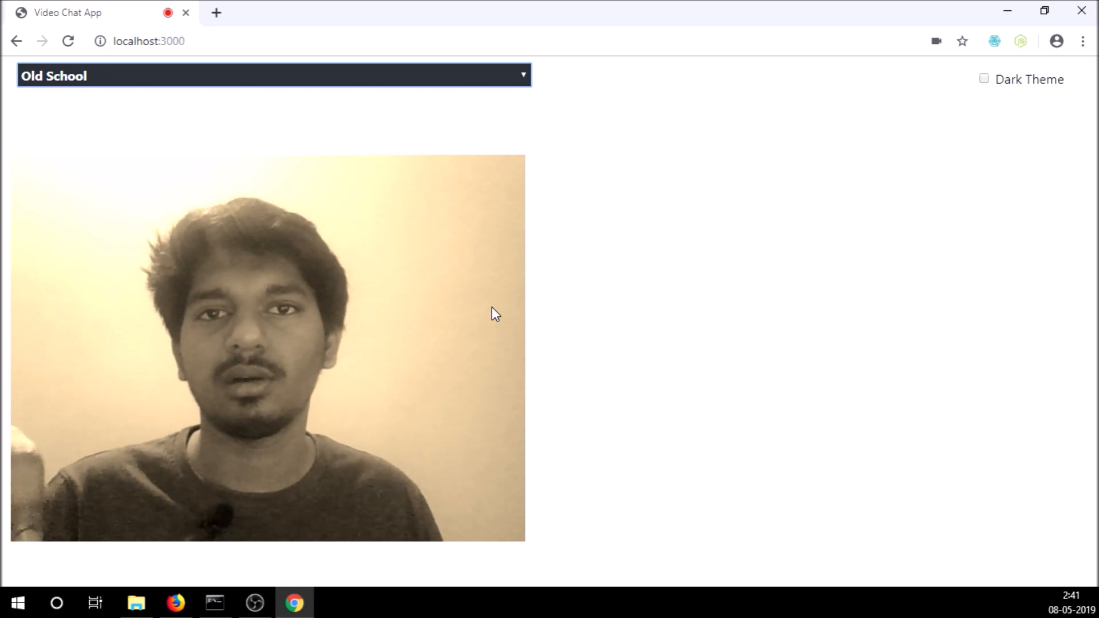